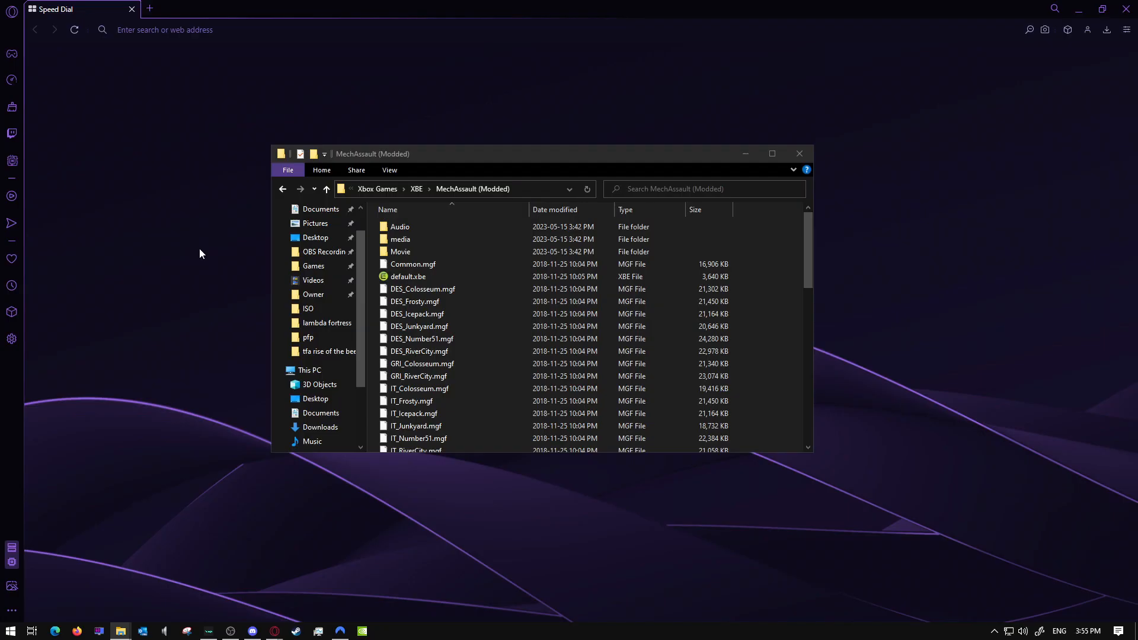
mouse_move(189, 209)
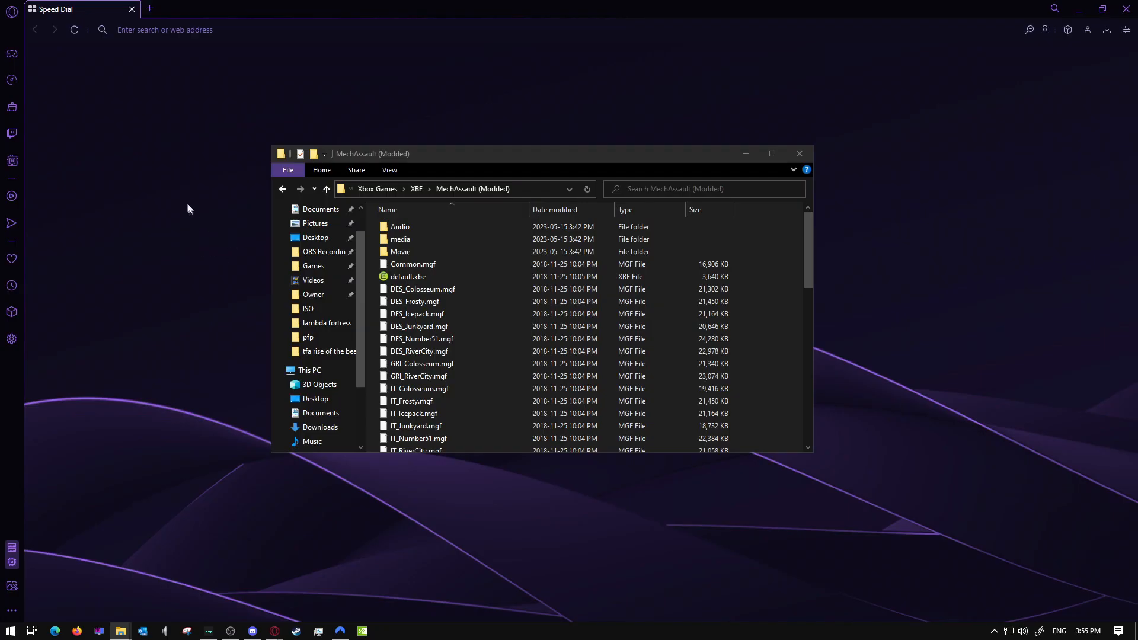
mouse_move(430, 572)
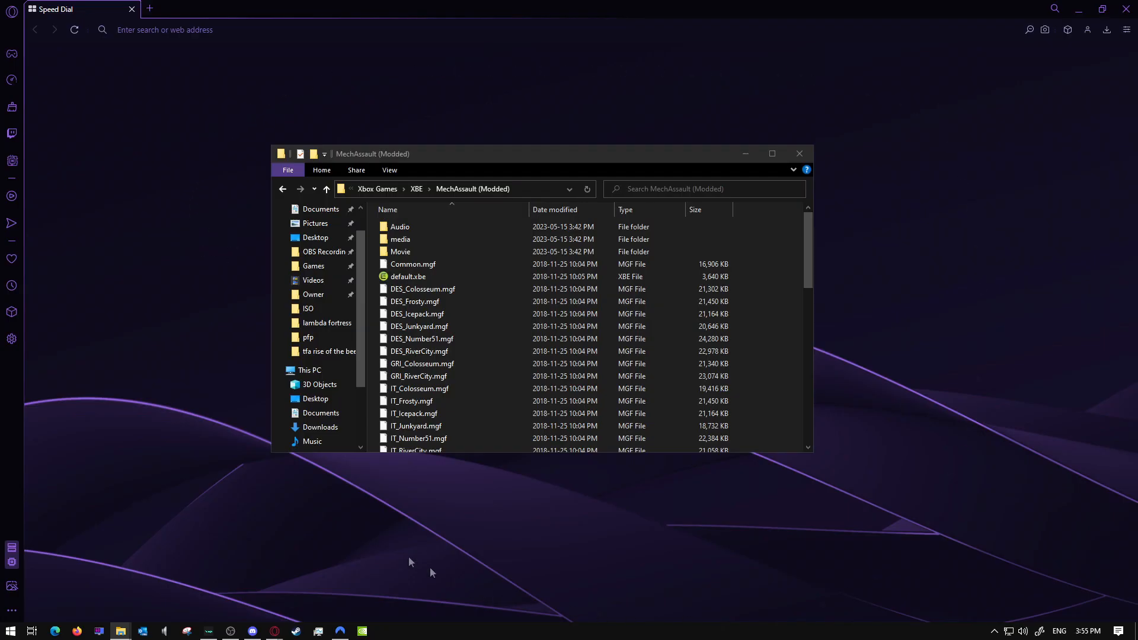
mouse_move(465, 618)
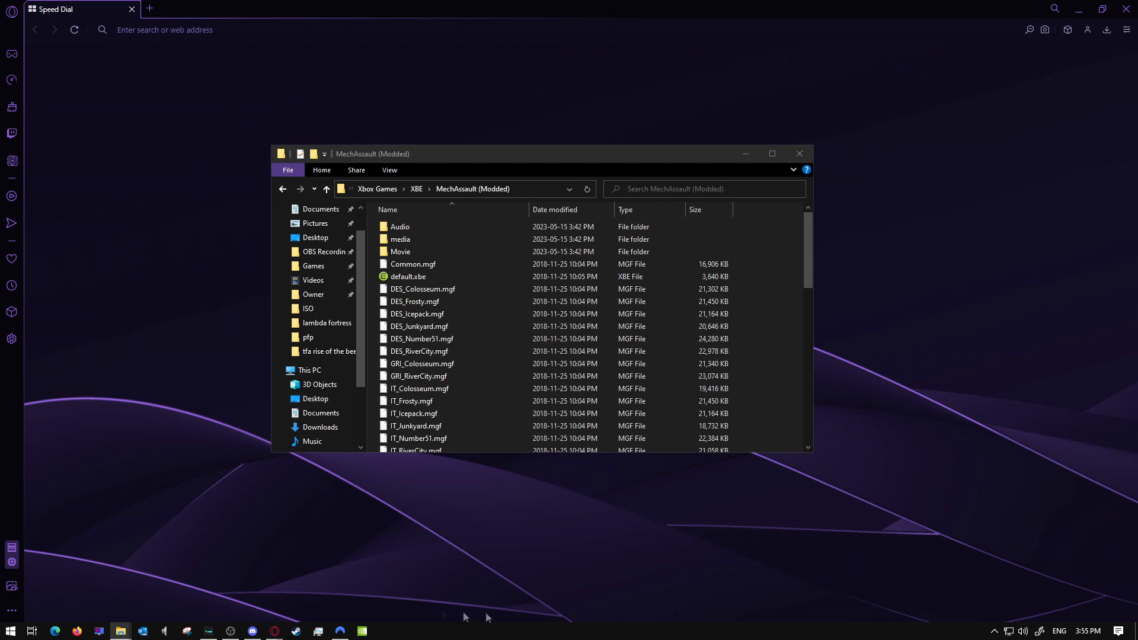
mouse_move(808, 250)
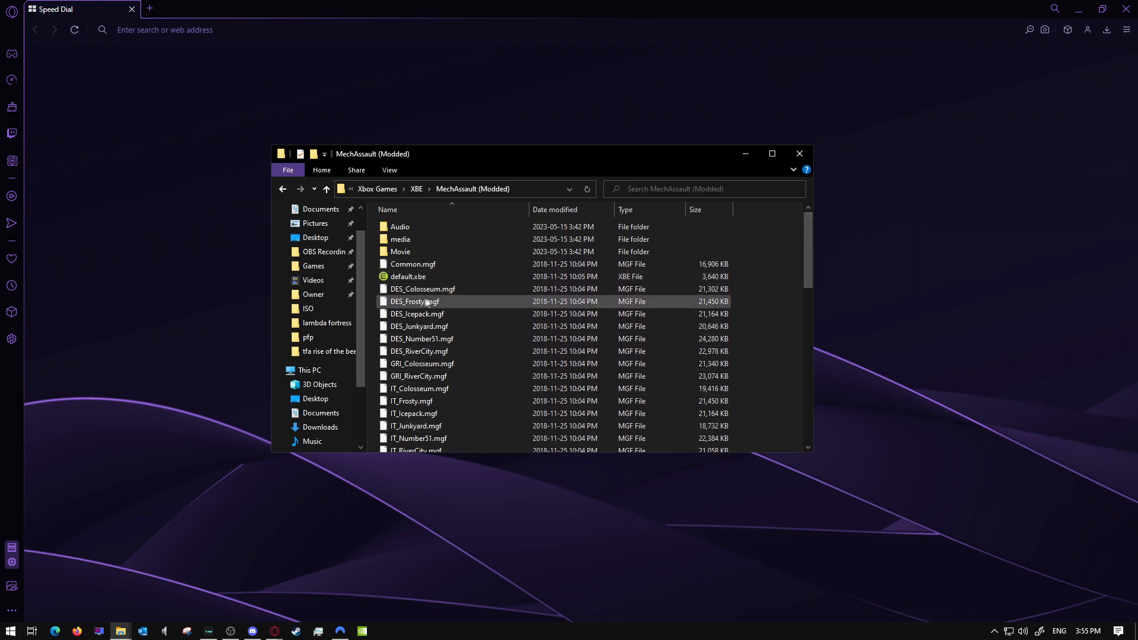
mouse_move(412, 263)
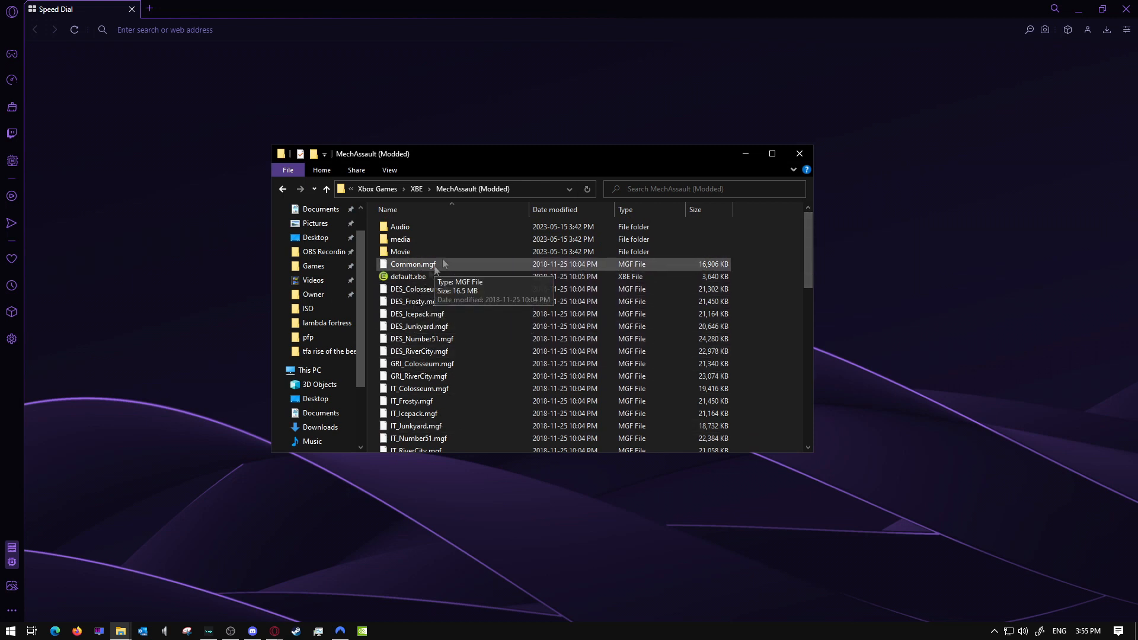
mouse_move(853, 242)
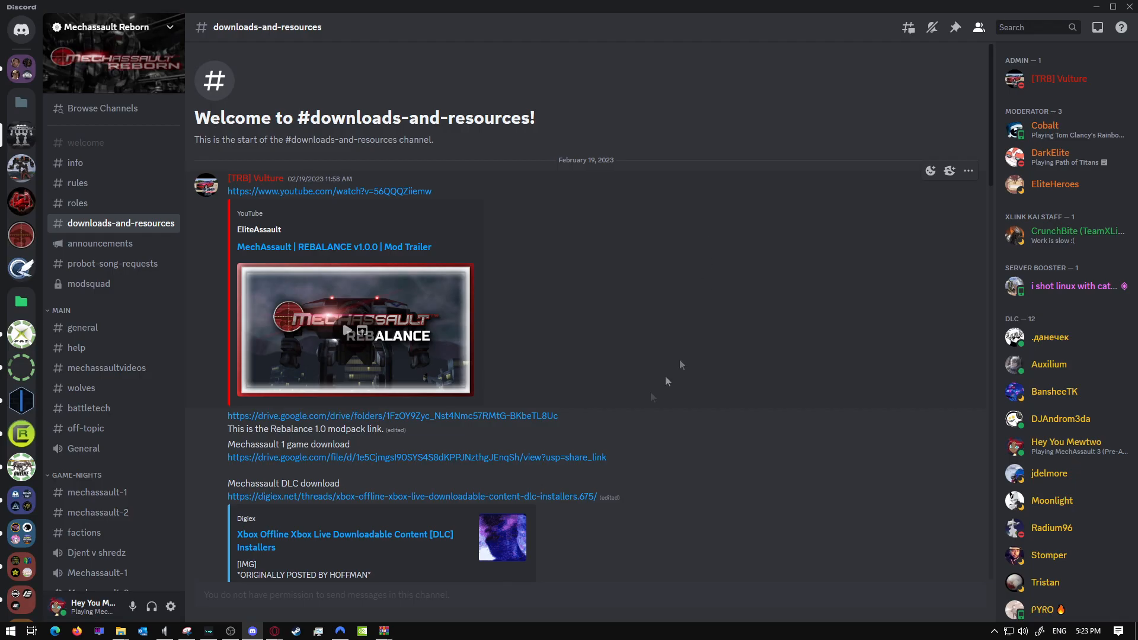
mouse_move(682, 298)
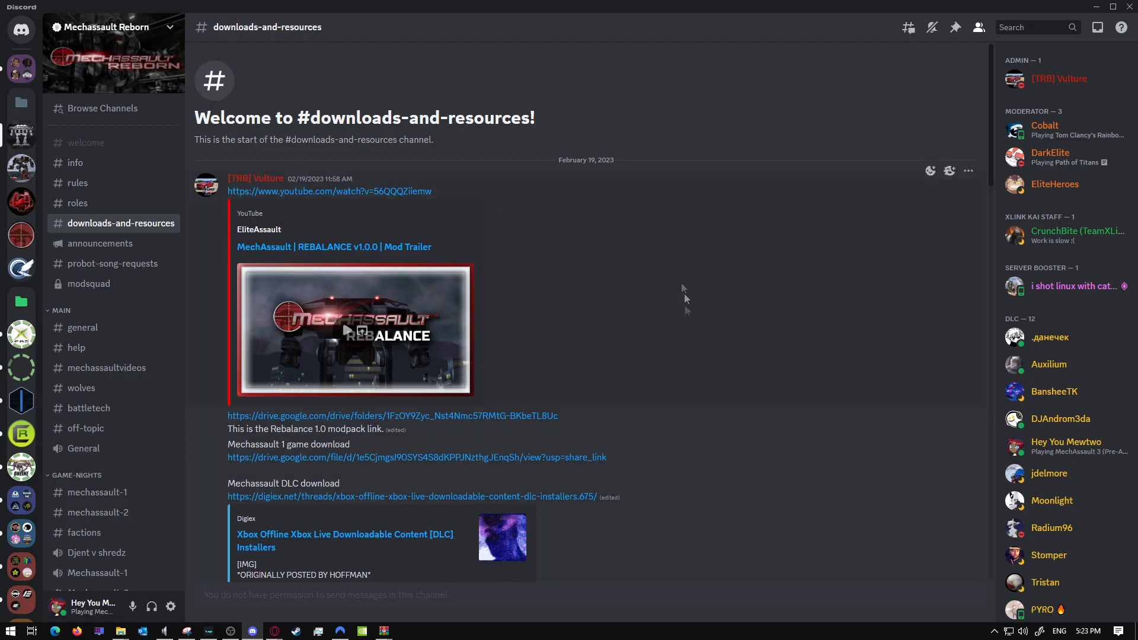
mouse_move(559, 381)
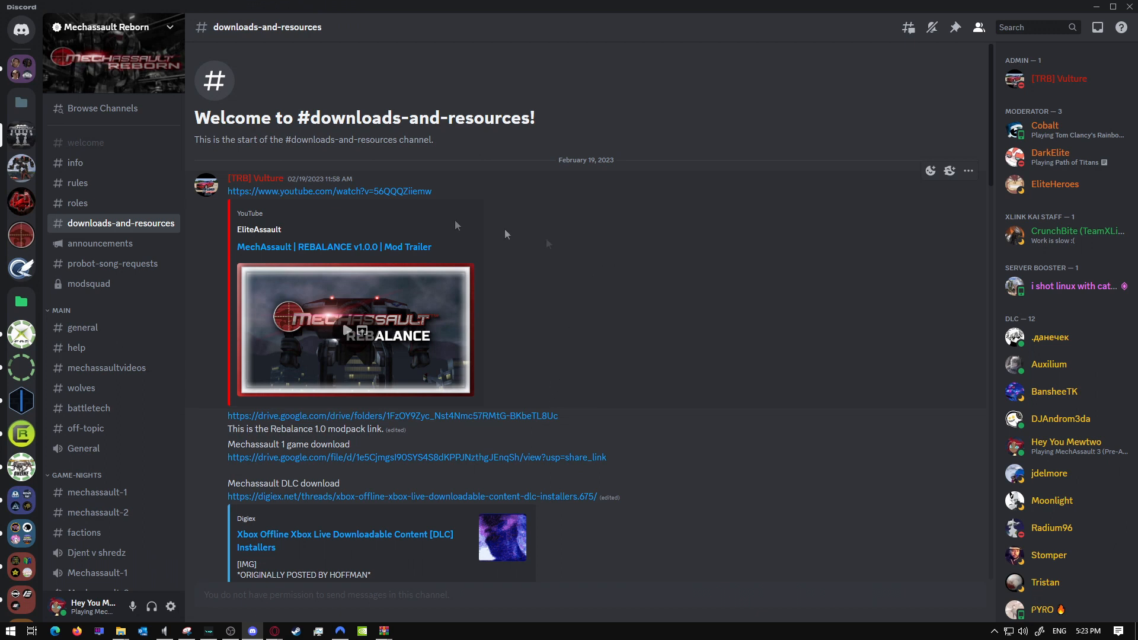
mouse_move(21, 167)
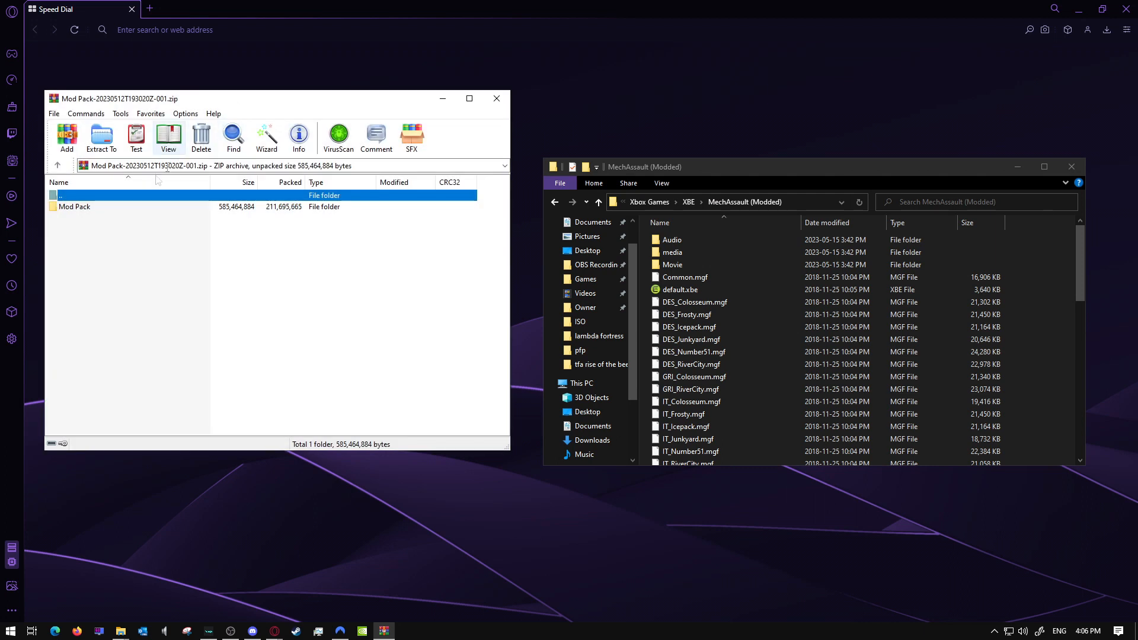
mouse_move(101, 216)
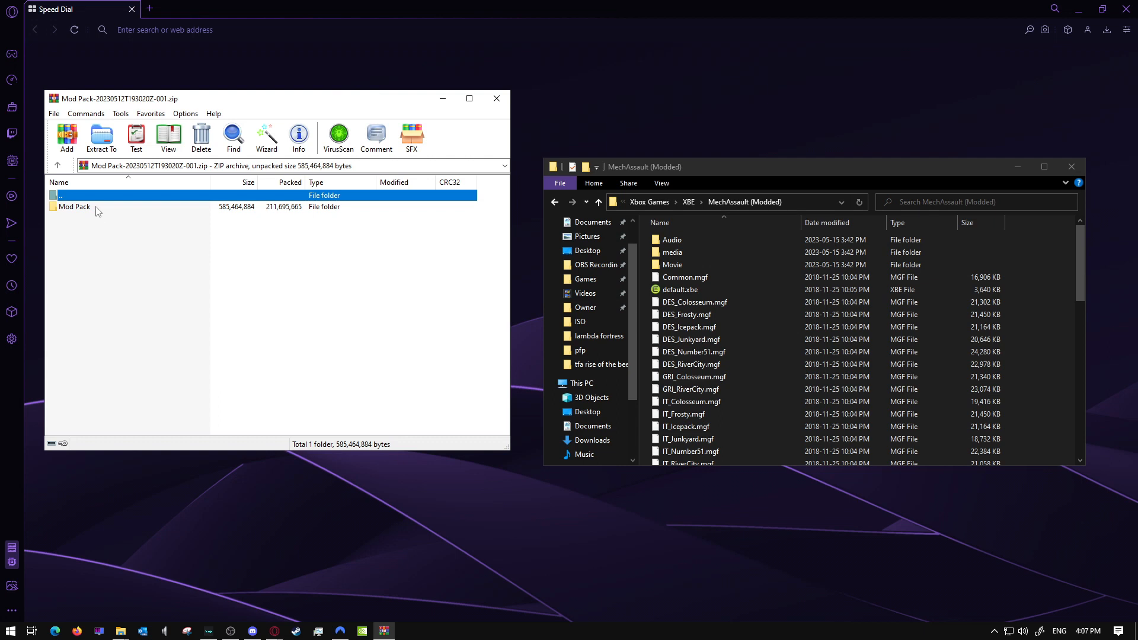
- Browse into the Mod Pack folder of the archive to reach its contents and N1 files
double_click(74, 207)
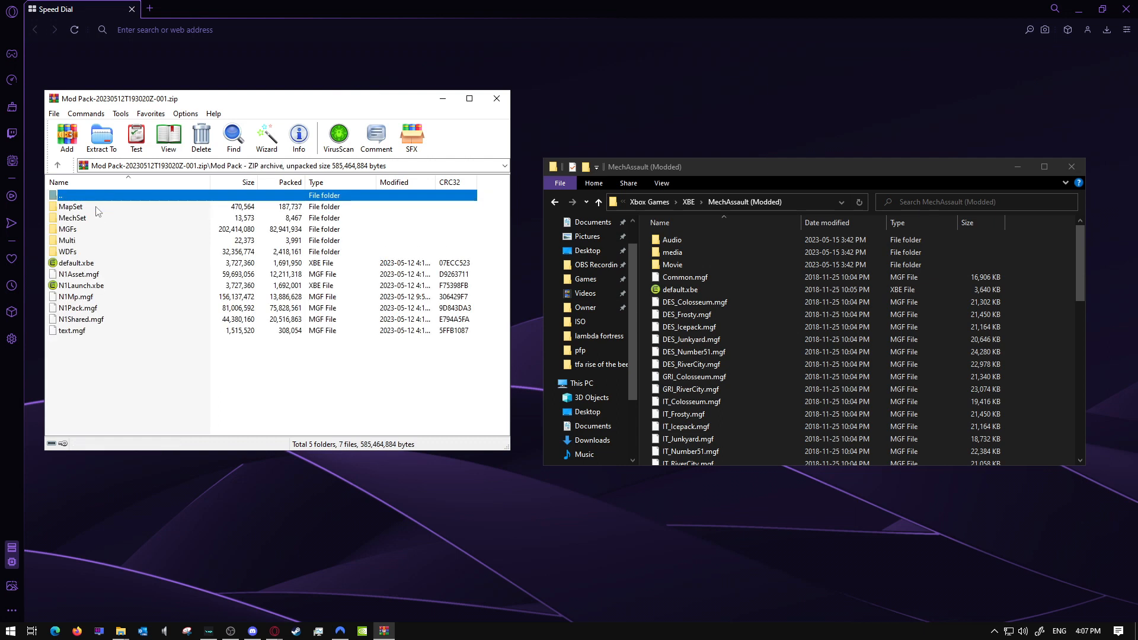
mouse_move(132, 406)
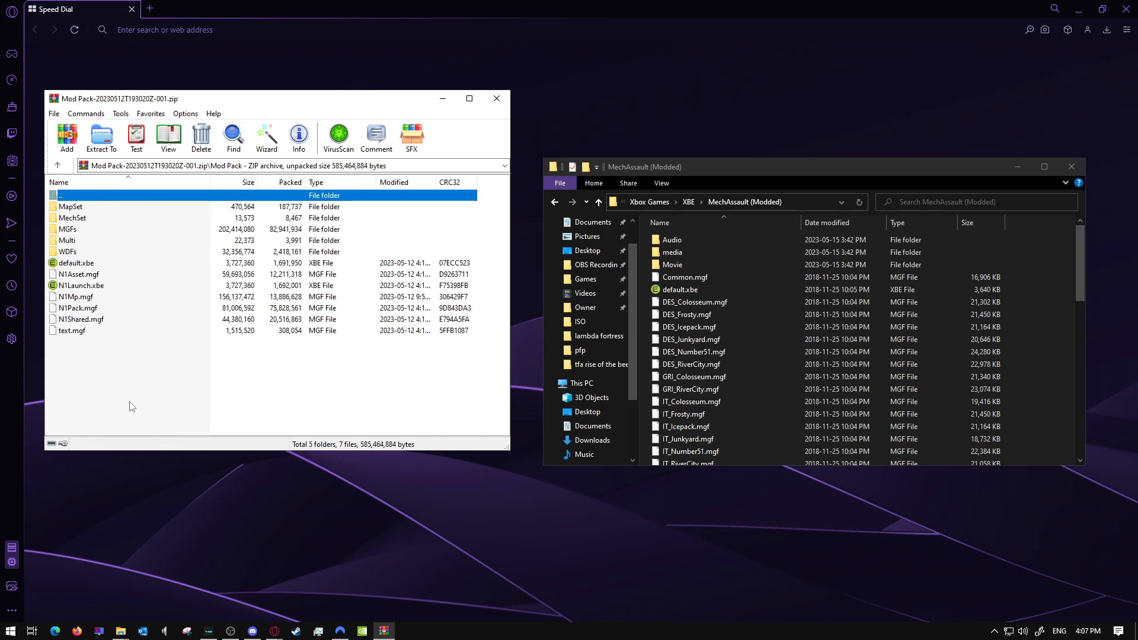
mouse_move(142, 370)
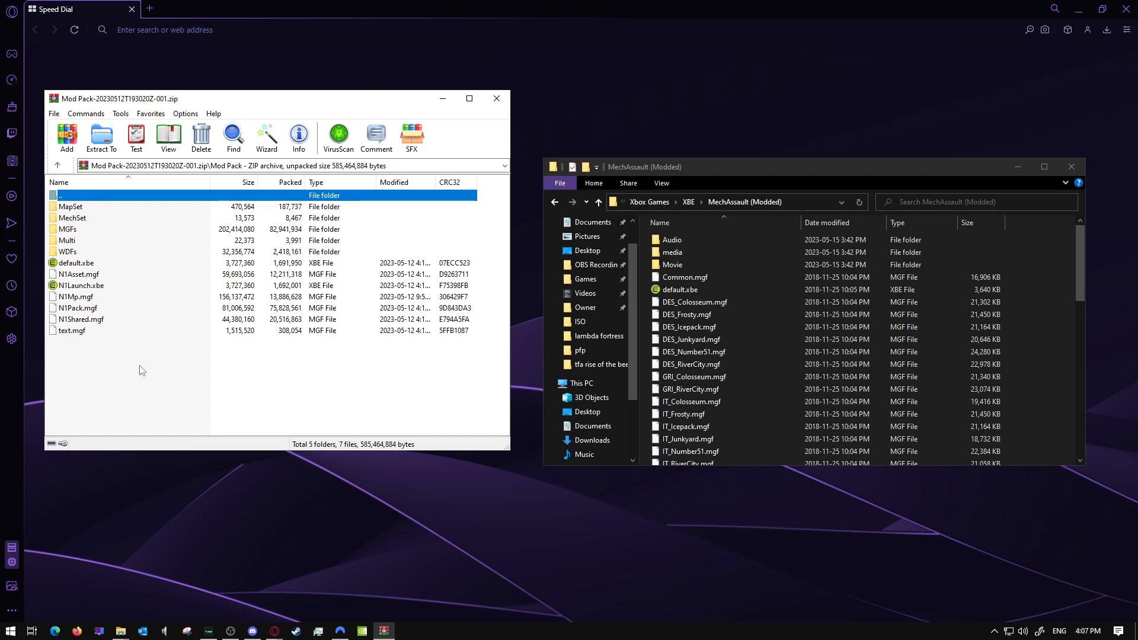
click(57, 165)
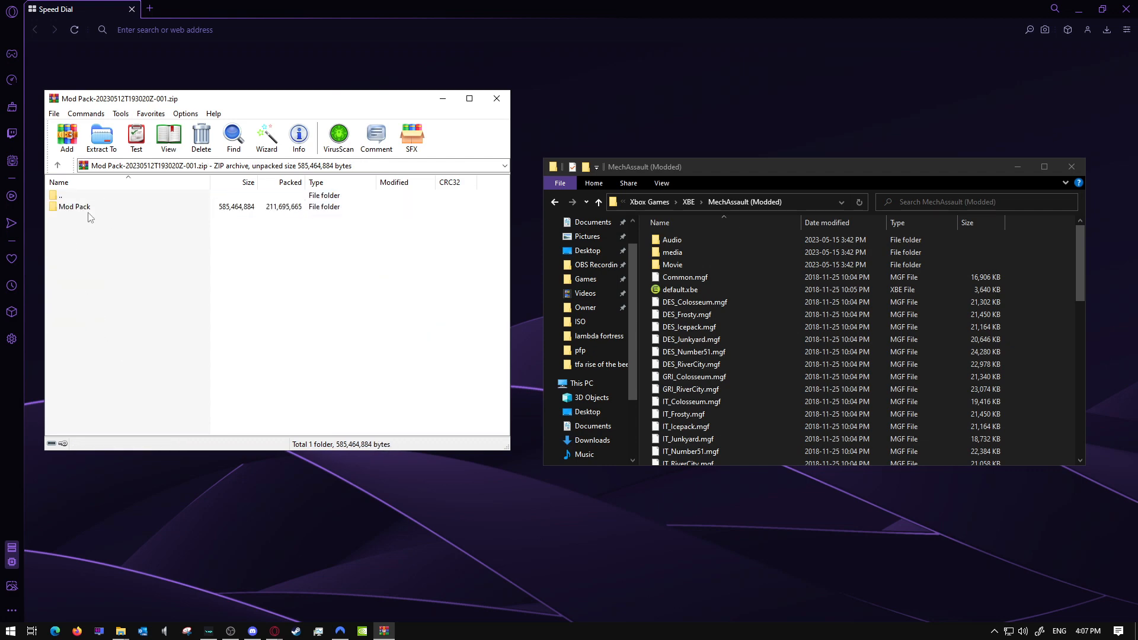
double_click(75, 206)
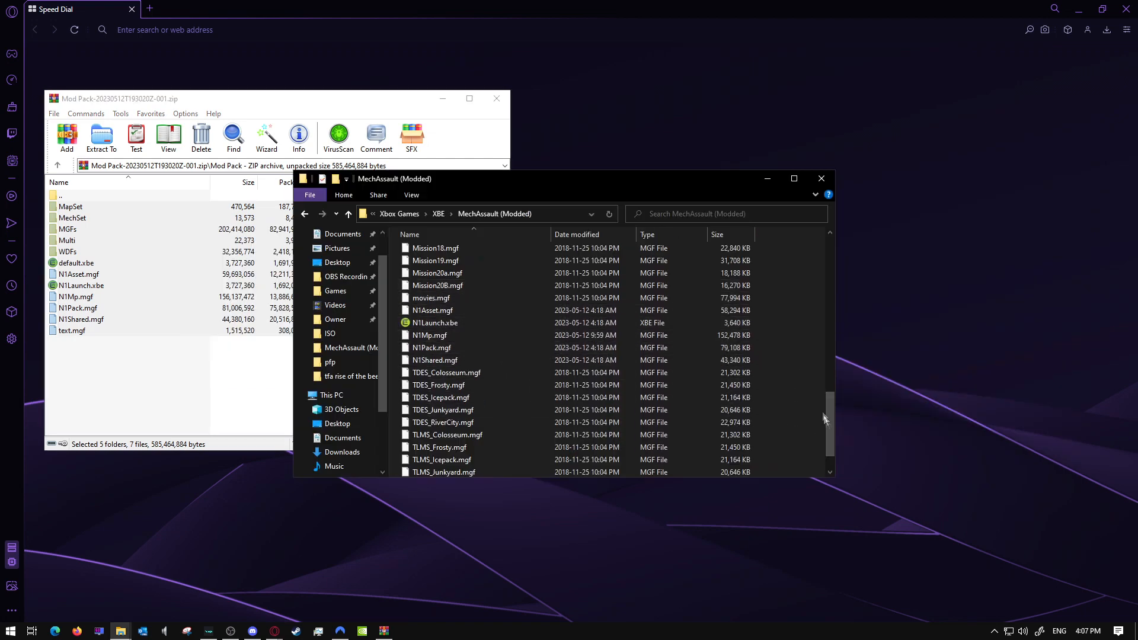
scroll(down, 3)
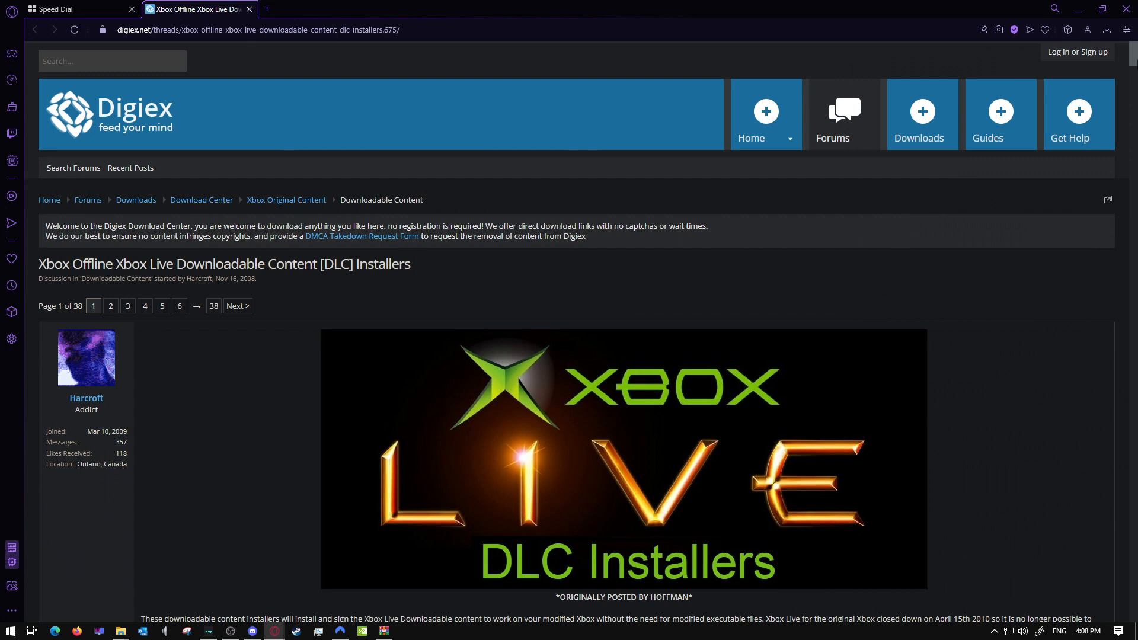
mouse_move(1129, 57)
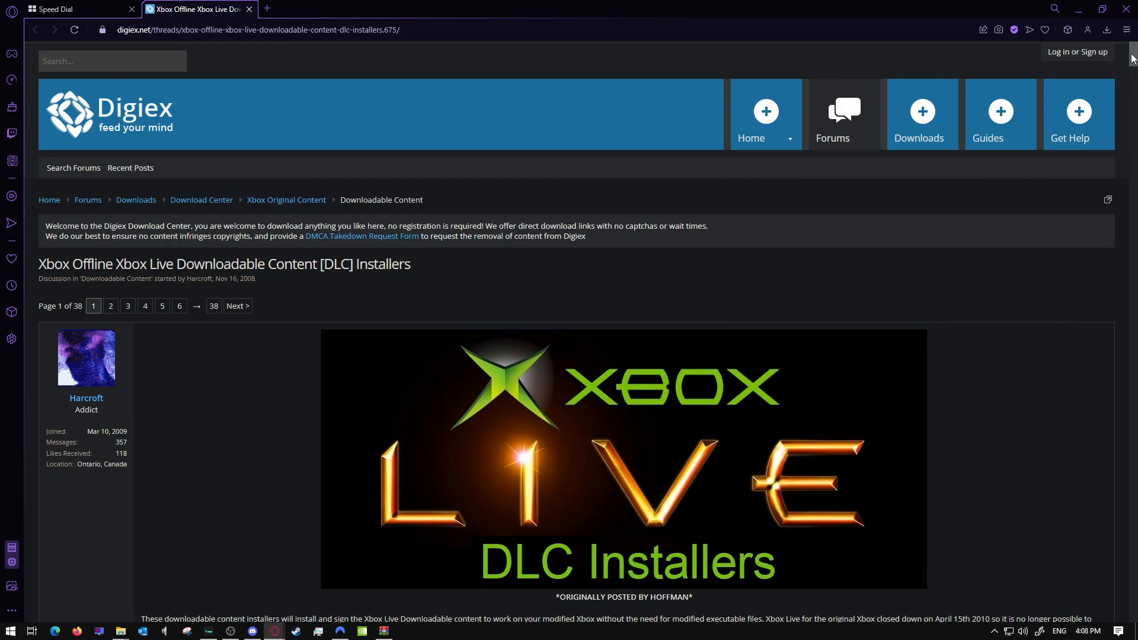
- Scroll the DLC installers list to the Mechassault DLC entry and select it
scroll(down, 3)
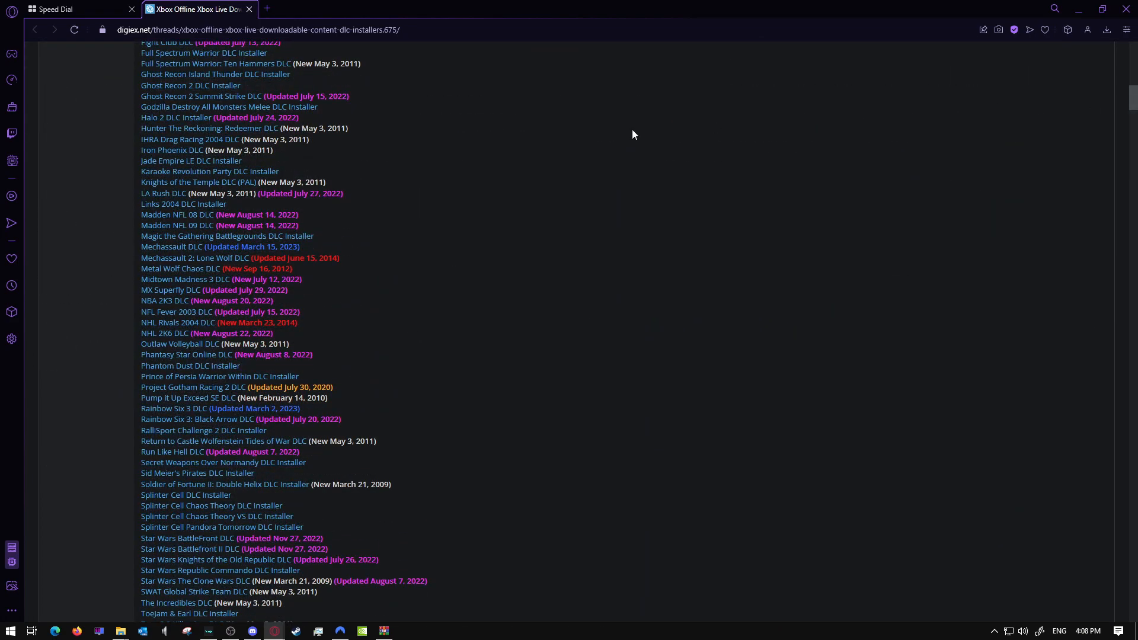
click(171, 246)
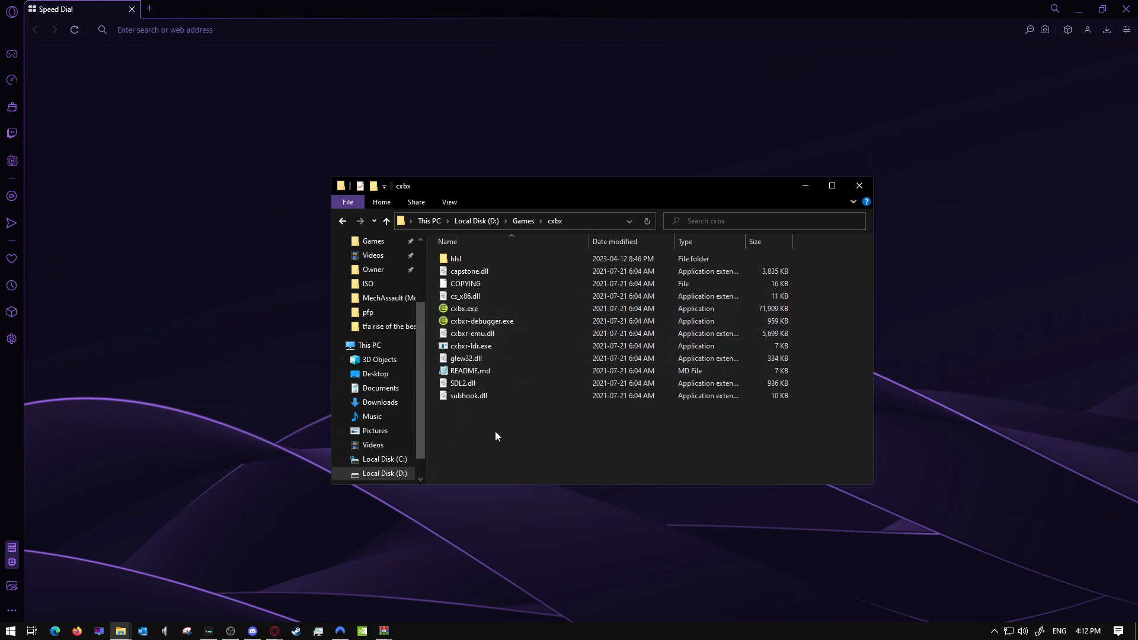
mouse_move(498, 455)
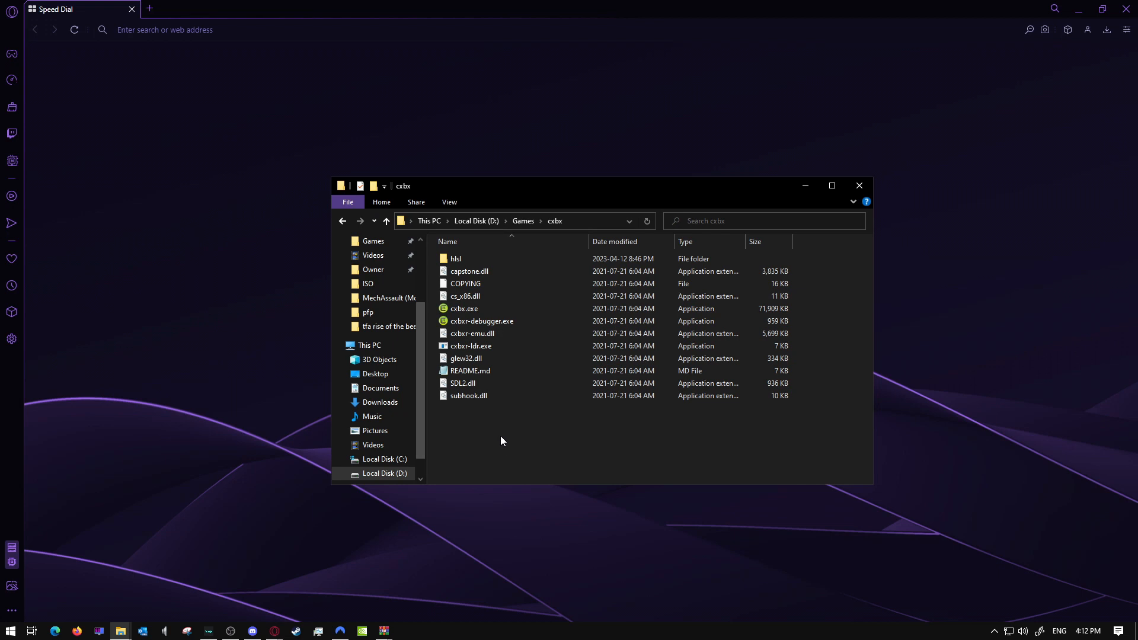
mouse_move(482, 424)
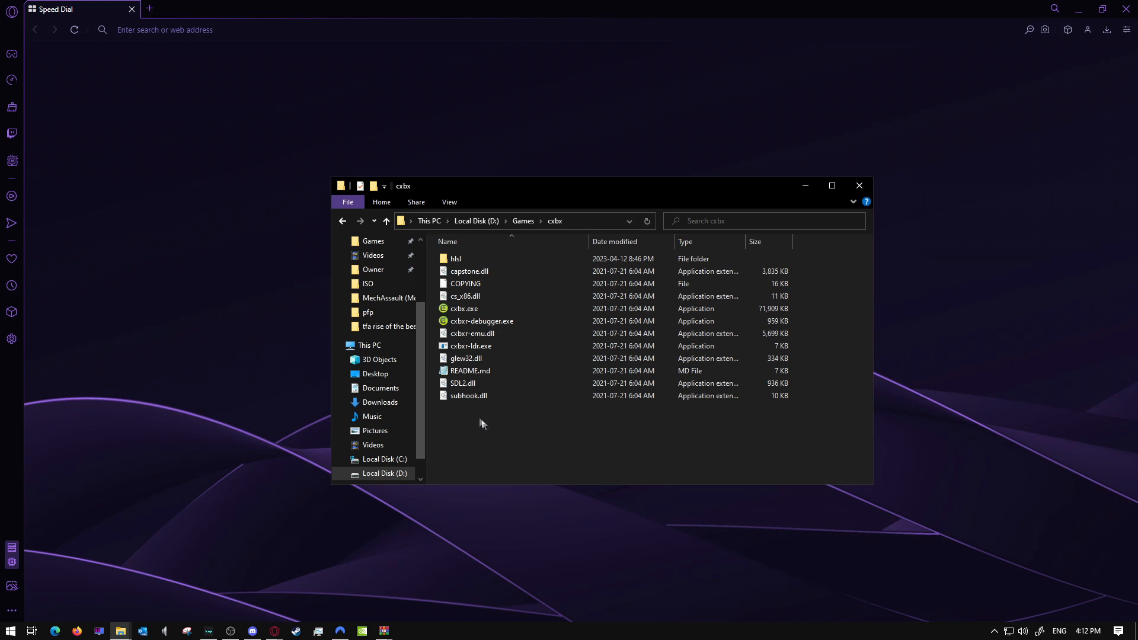
mouse_move(478, 424)
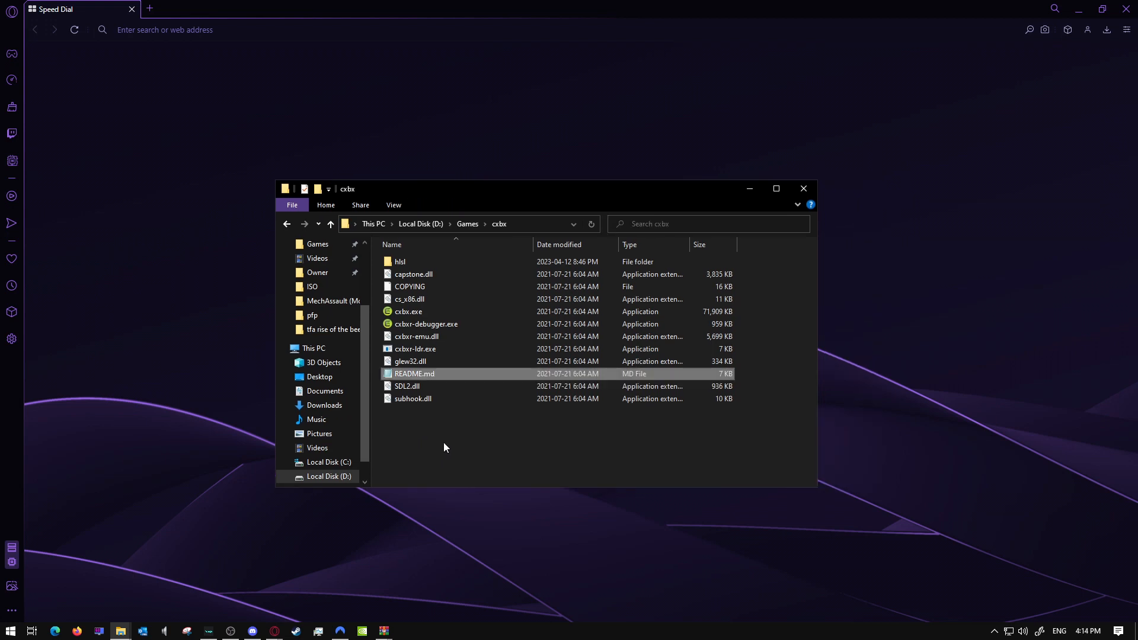
mouse_move(485, 446)
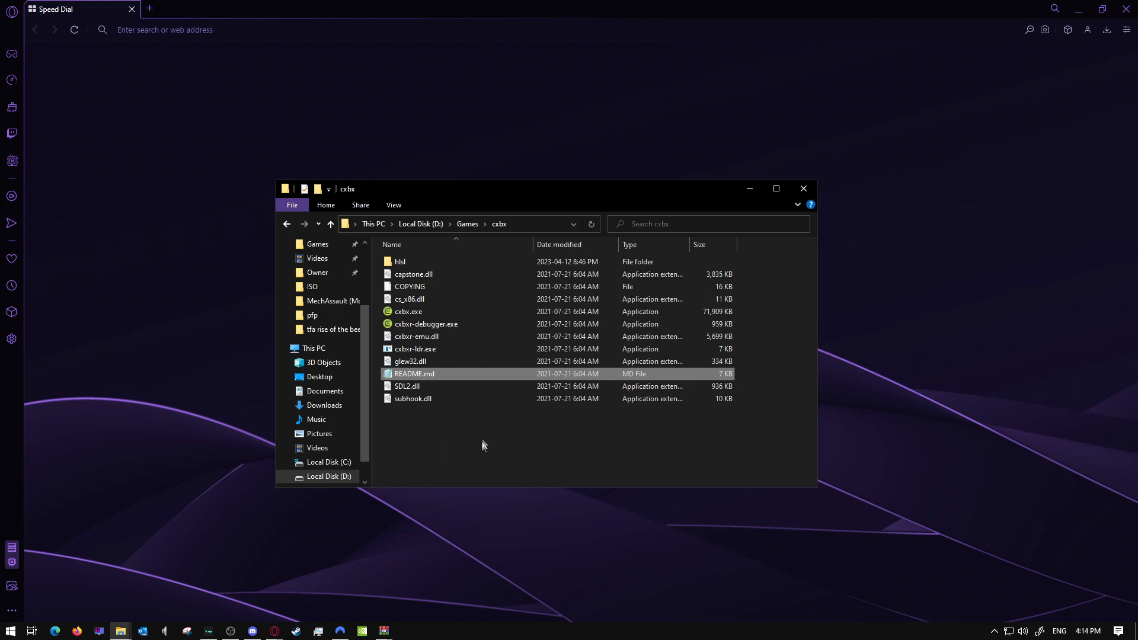
mouse_move(439, 448)
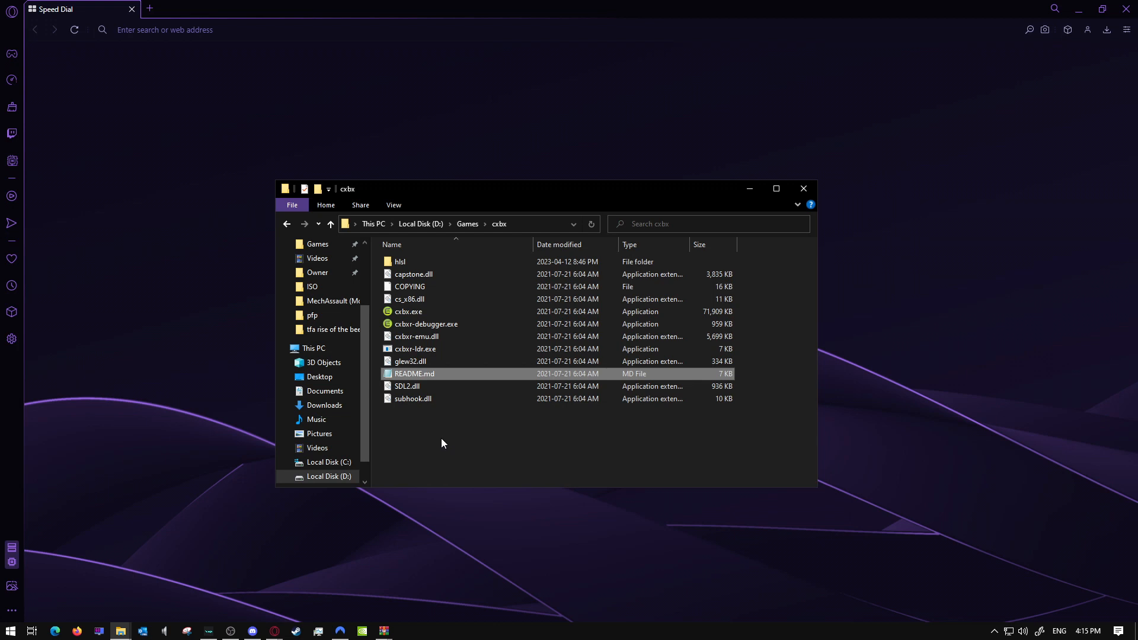
- Clear the README selection in the cxbx emulator folder
click(465, 436)
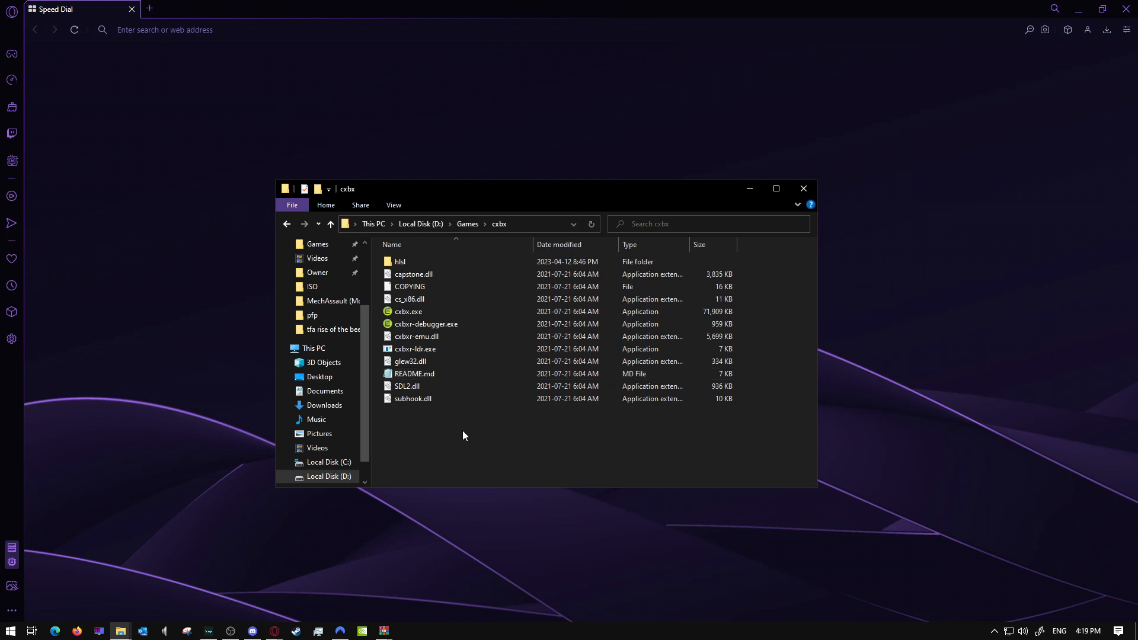
mouse_move(405, 458)
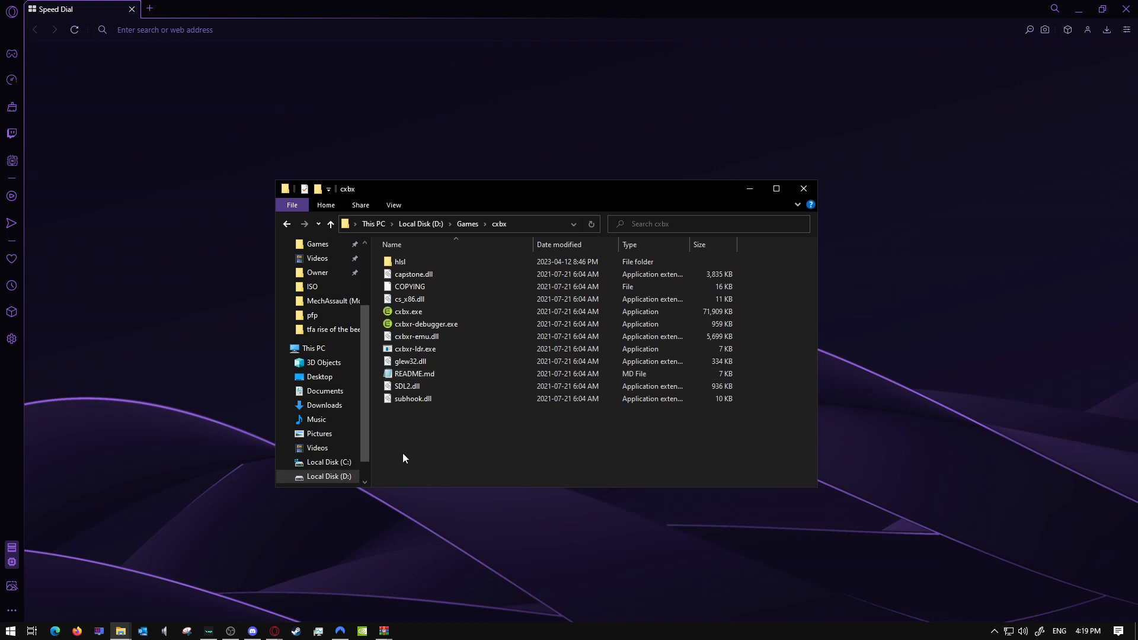
mouse_move(253, 630)
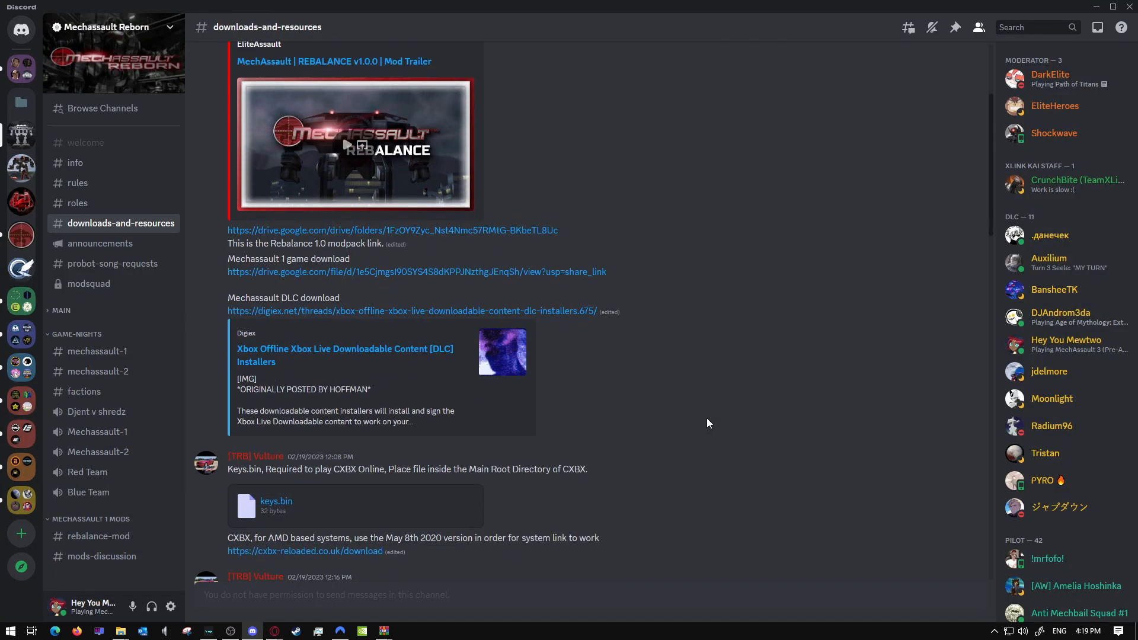
- Scroll #downloads-and-resources to the keys.bin file and CXBX download links
scroll(down, 3)
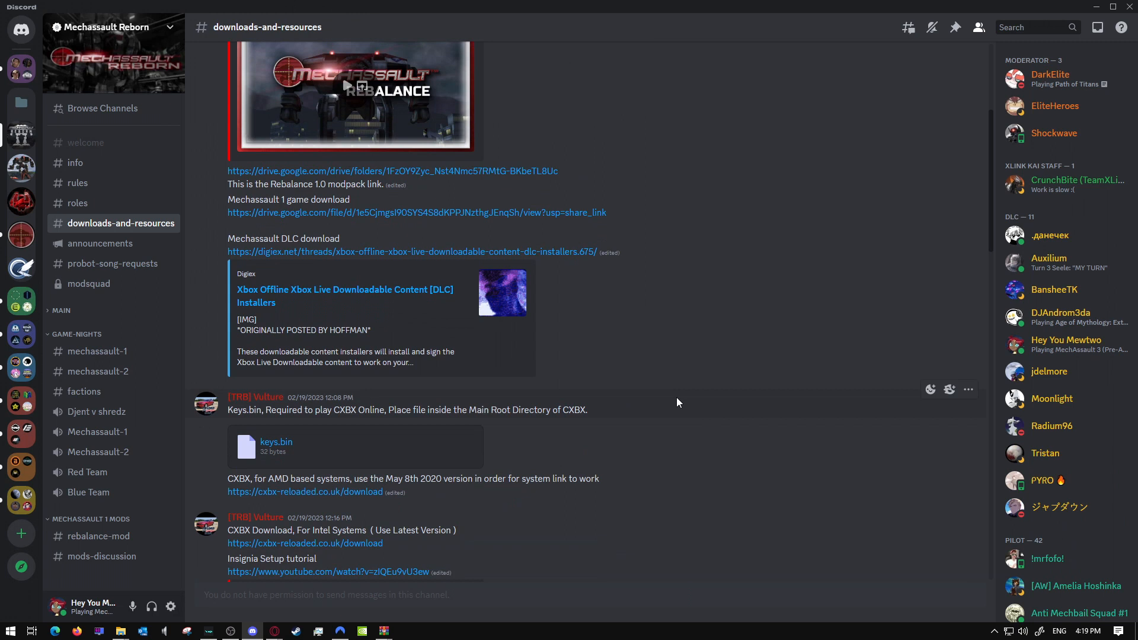
mouse_move(621, 427)
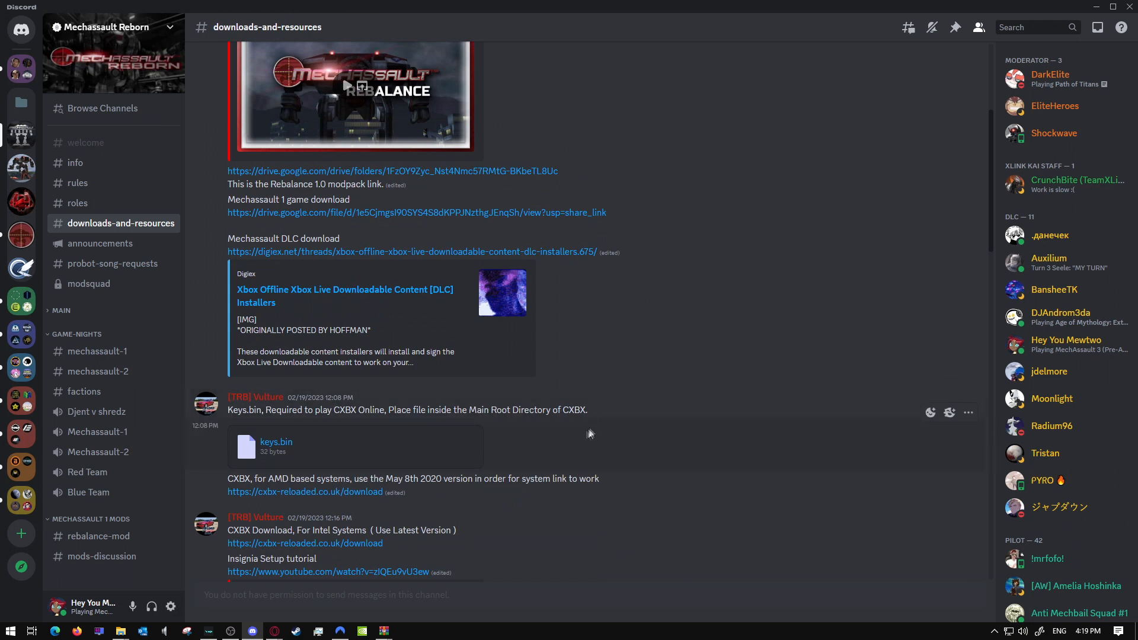
mouse_move(581, 441)
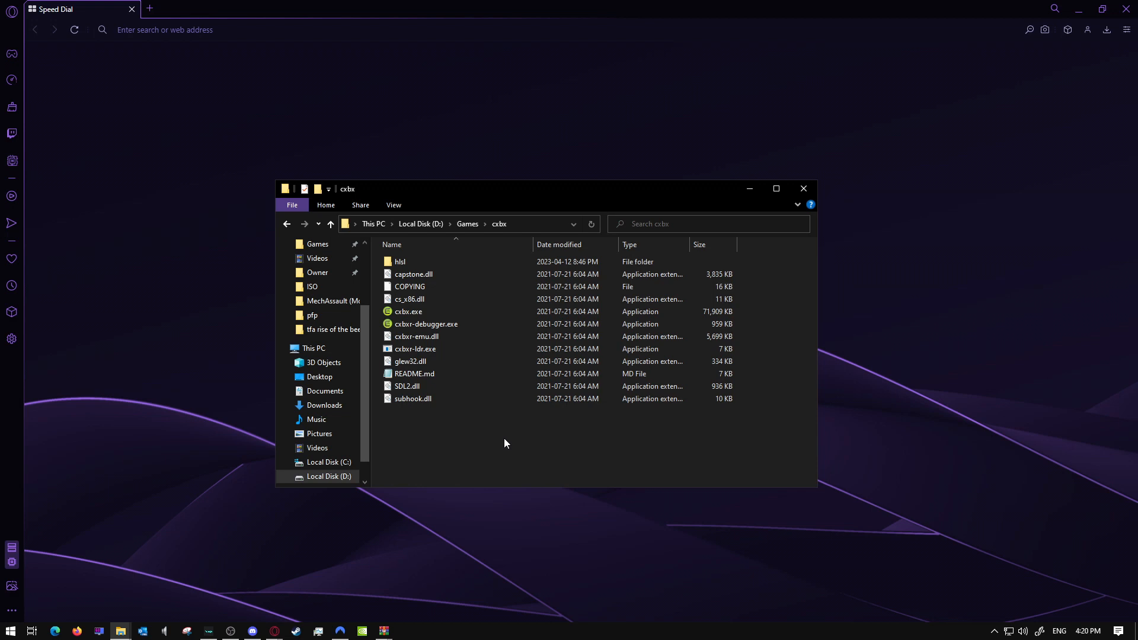
mouse_move(485, 462)
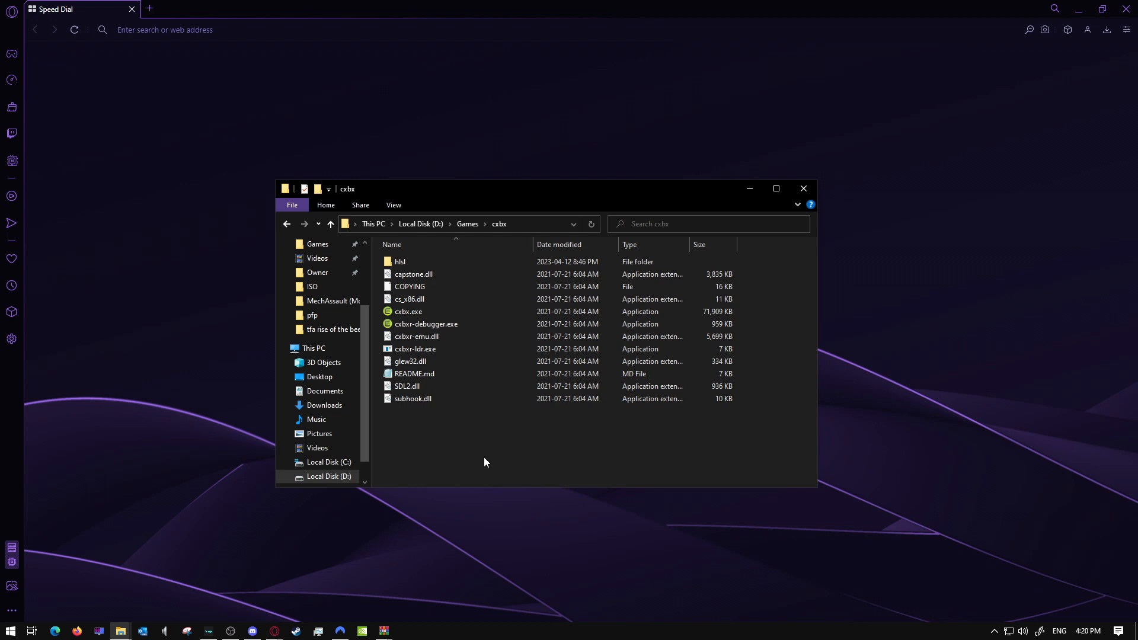
mouse_move(476, 460)
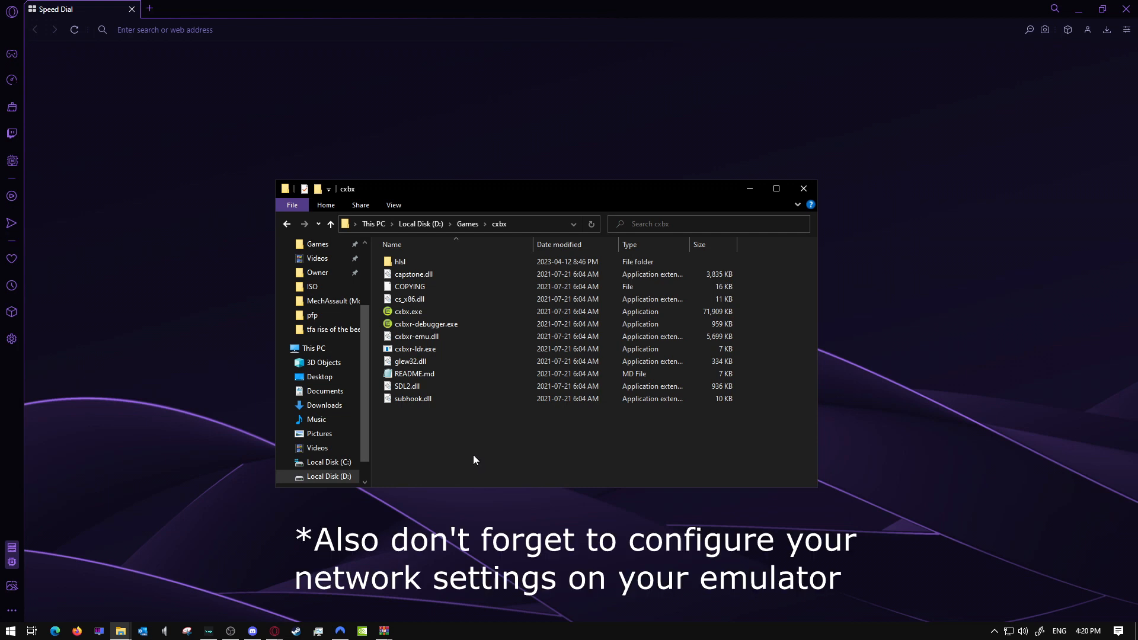
- Start cxbx.exe from D:\Games\cxbx to run the emulator
double_click(408, 311)
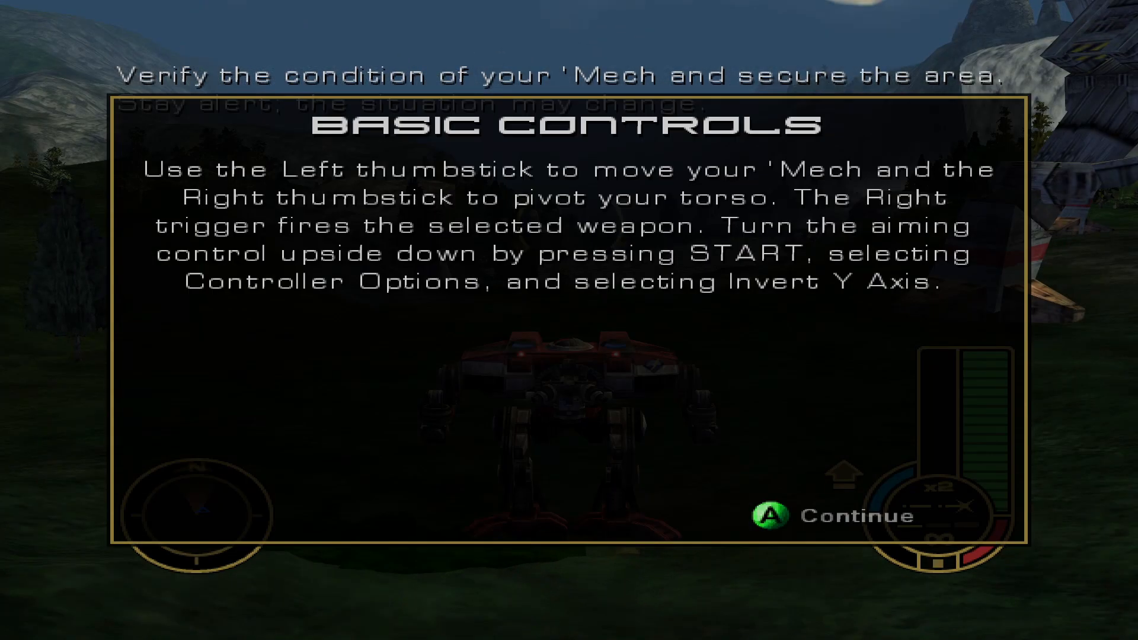
- Dismiss the Basic Controls tip and highlight the Eating Dirt mission in Select Mission
key(START)
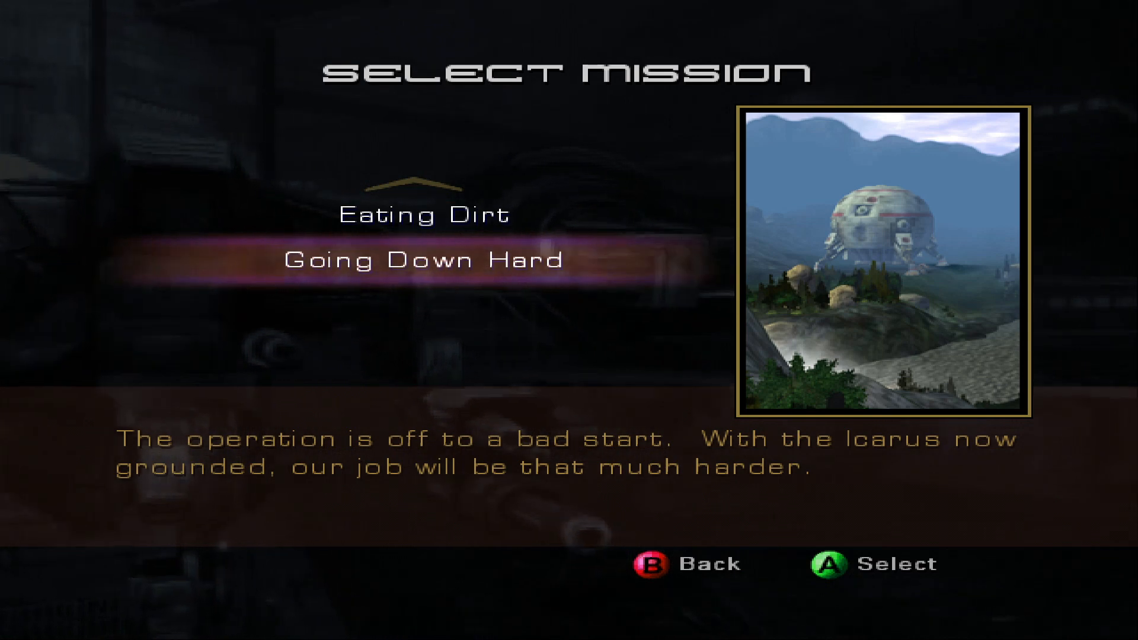
key(Up)
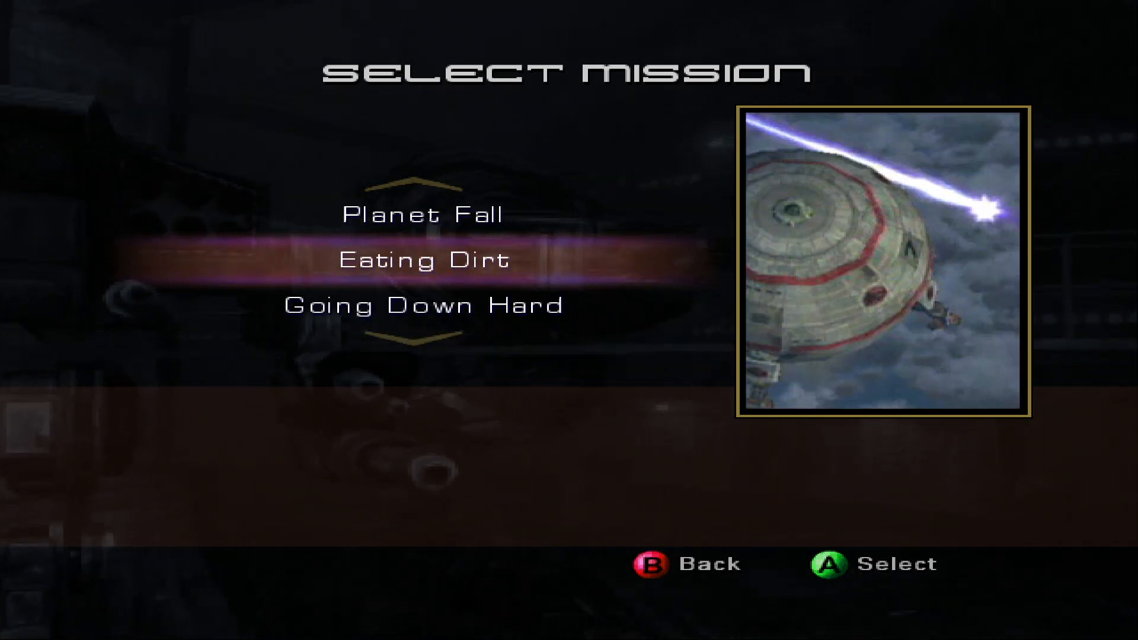
scroll(down, 3)
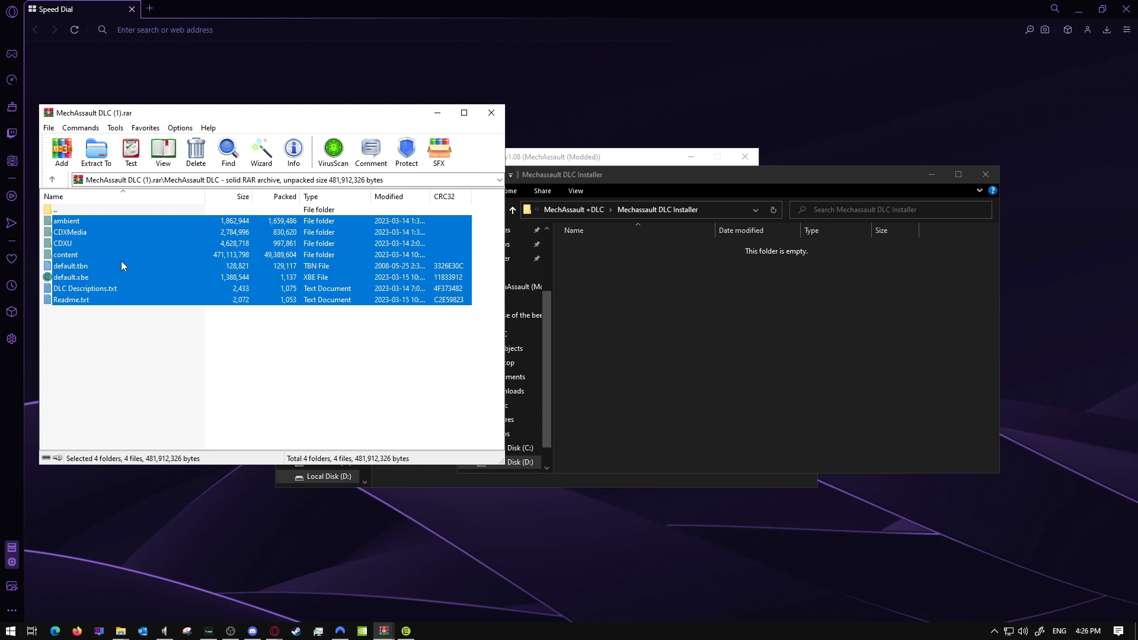
mouse_move(90, 266)
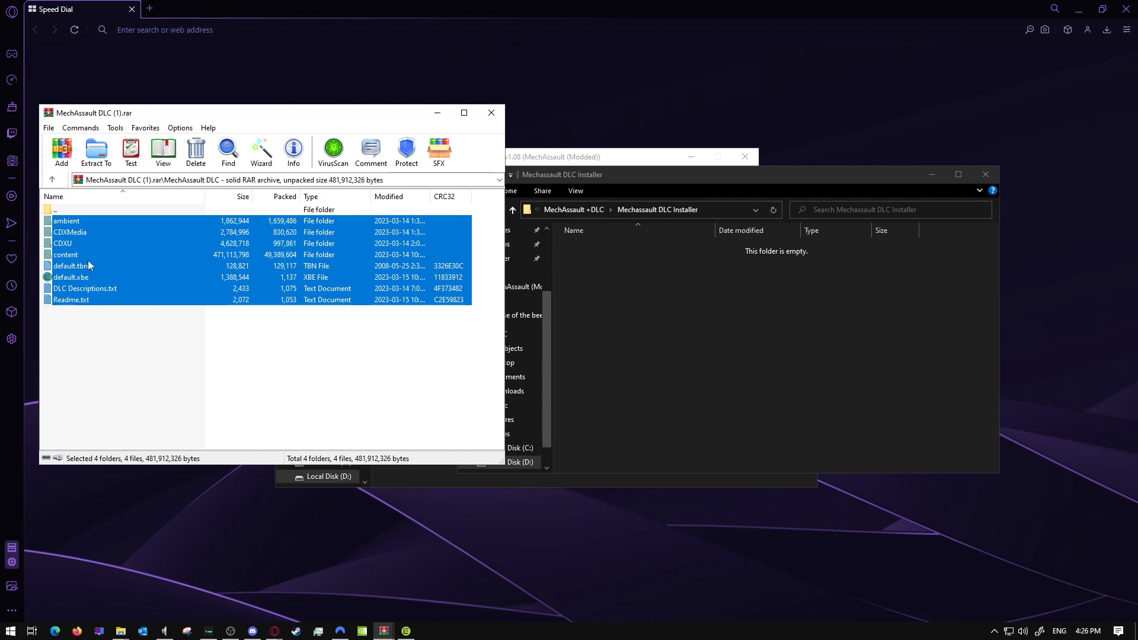
- Grab the files from MechAssault DLC (1).rar for the Mechassault DLC Installer folder
click(95, 150)
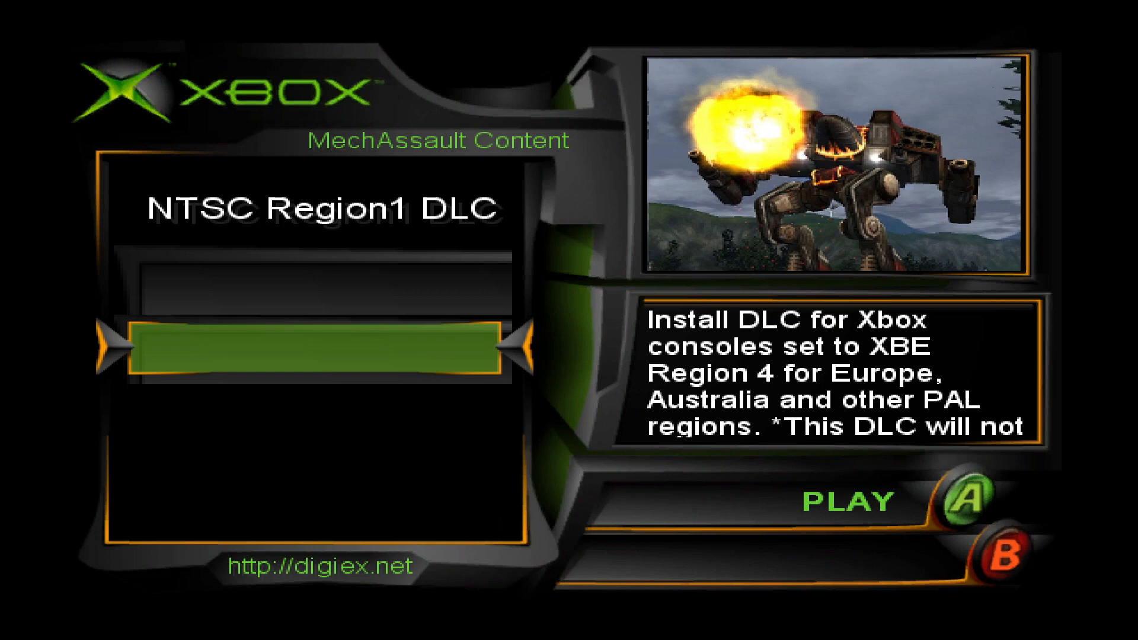
- Switch between the NTSC Region1 DLC entries and confirm the chosen region
key(up)
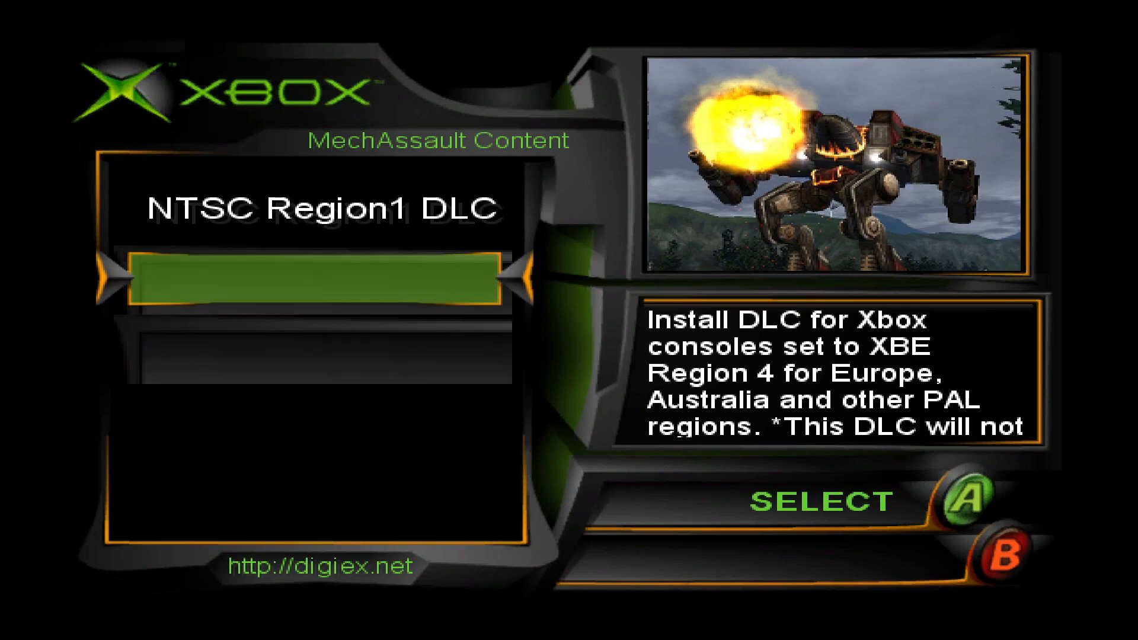
key(Down)
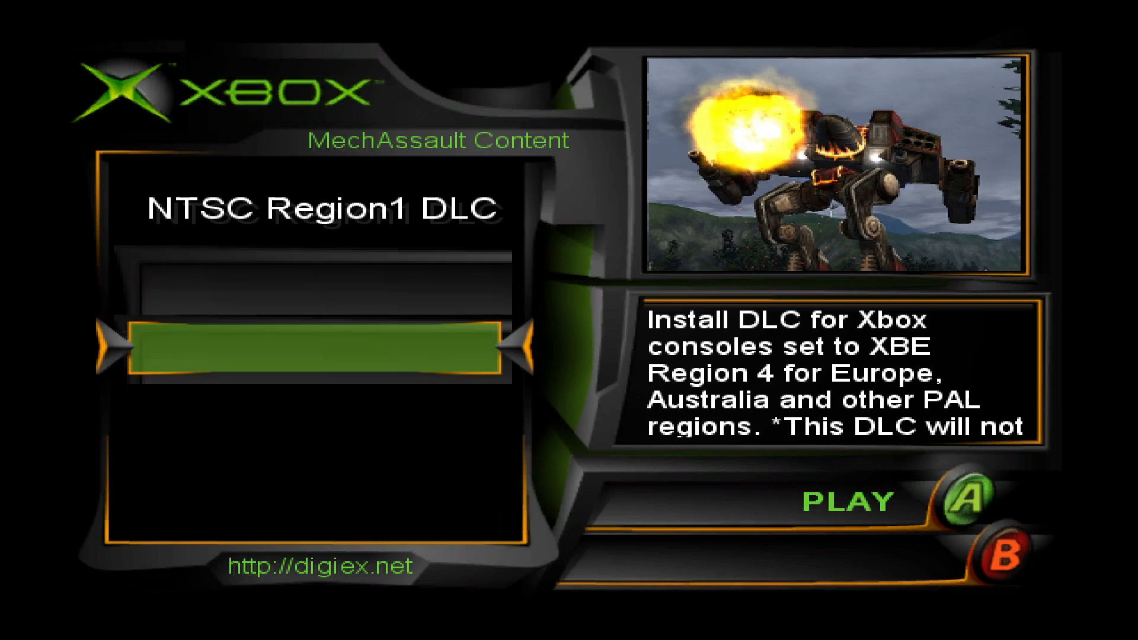
key(Up)
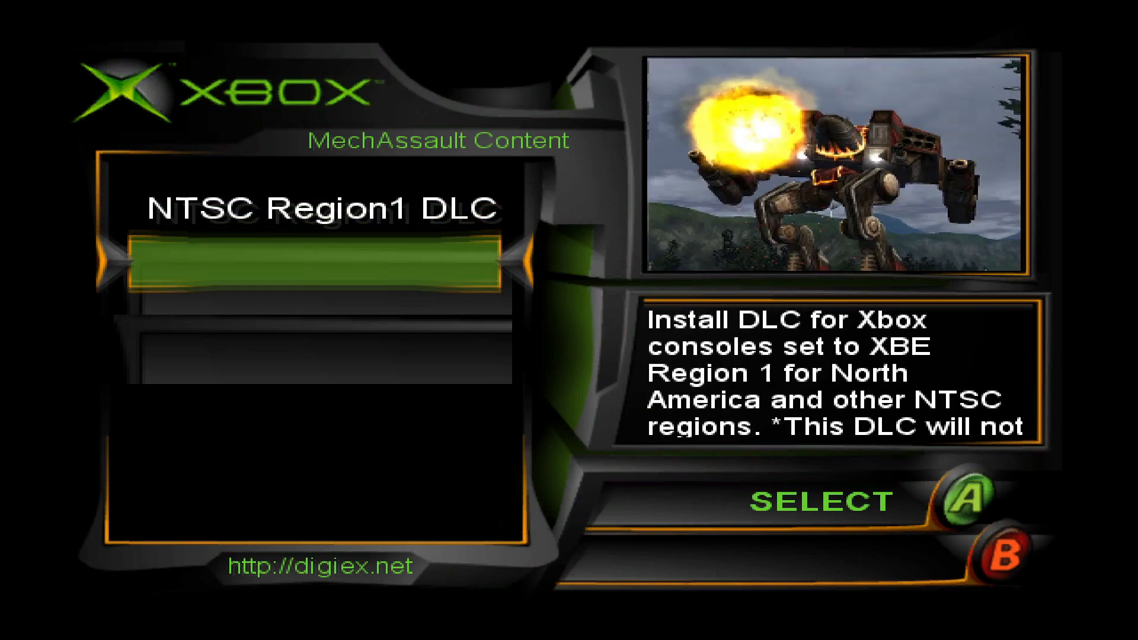
scroll(down, 3)
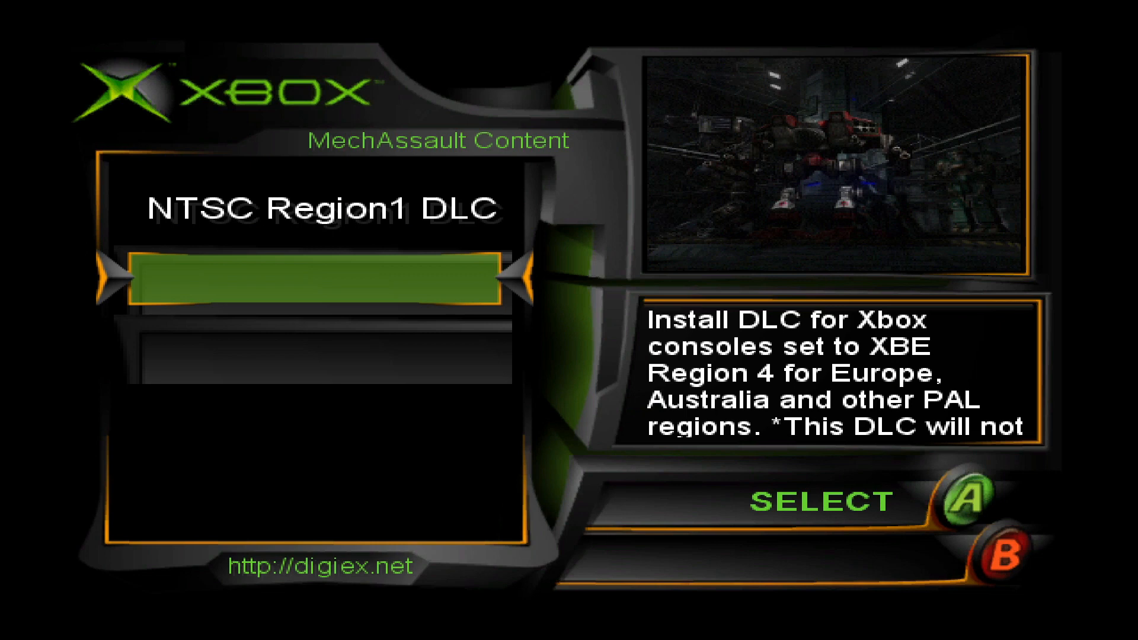
key(Up)
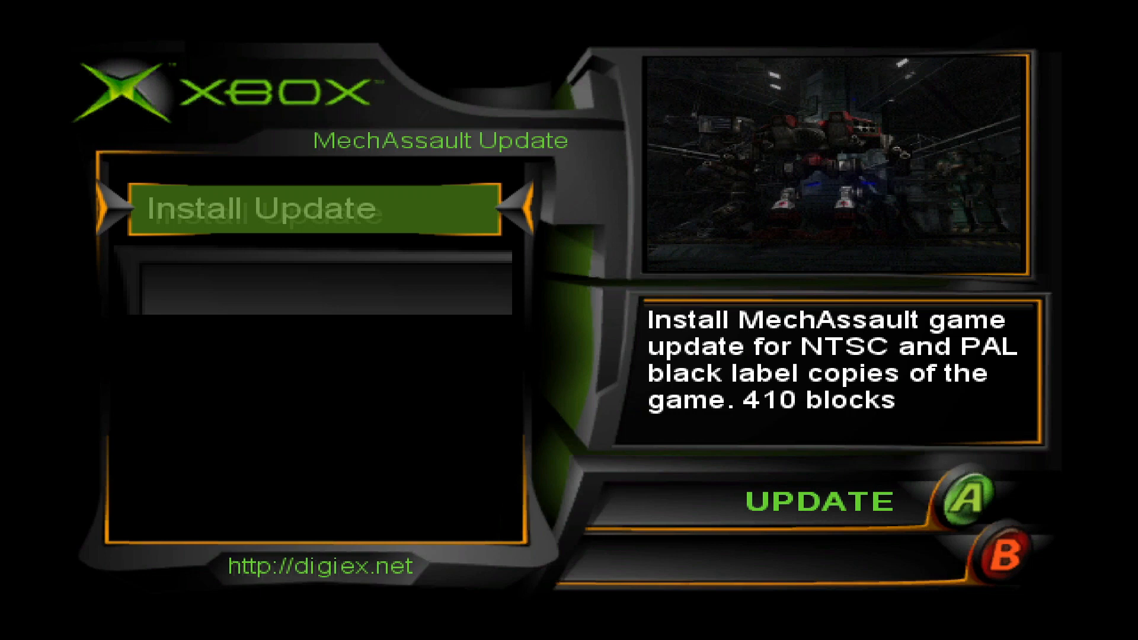
- Apply Install Update on the MechAssault Update screen
scroll(down, 3)
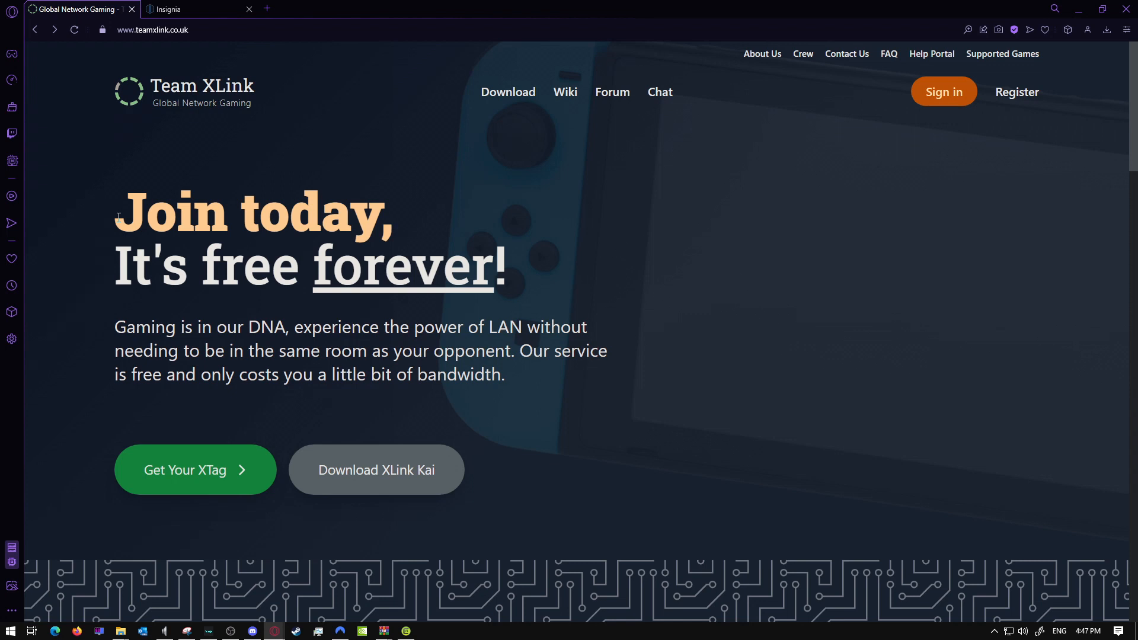
mouse_move(124, 211)
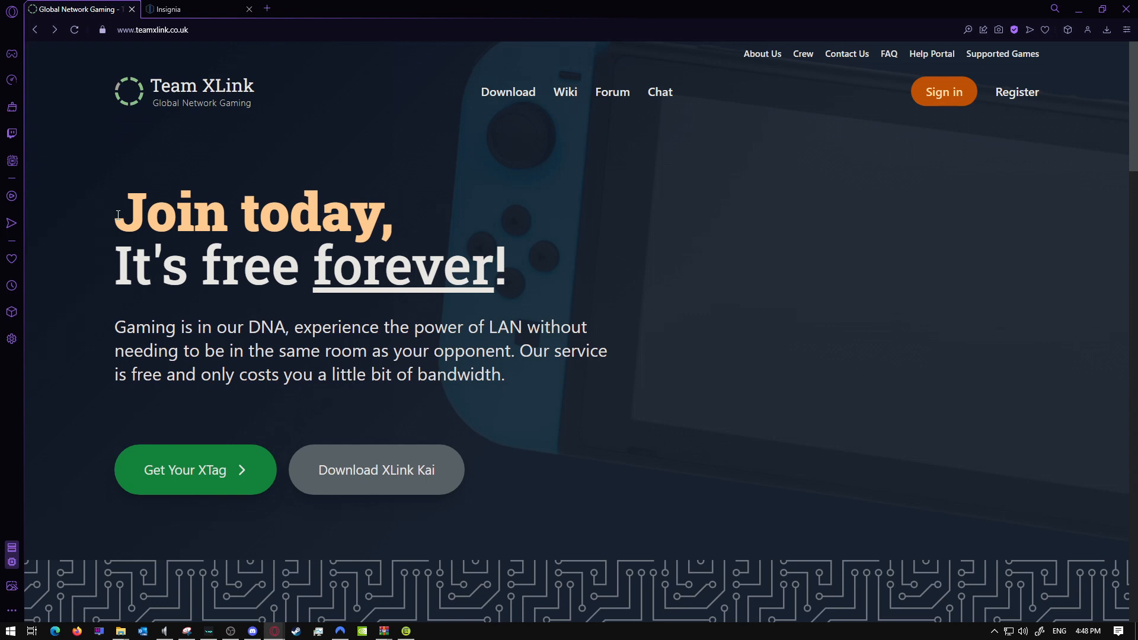
mouse_move(213, 488)
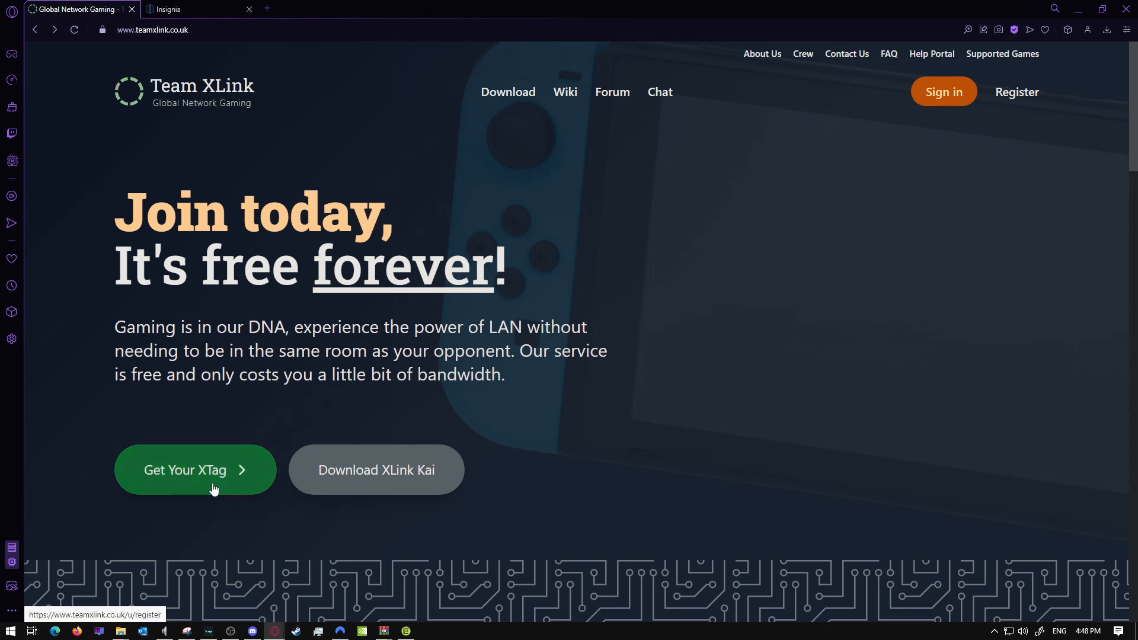
- View the Get Your XTag registration form, then return to the Team XLink home page
click(195, 469)
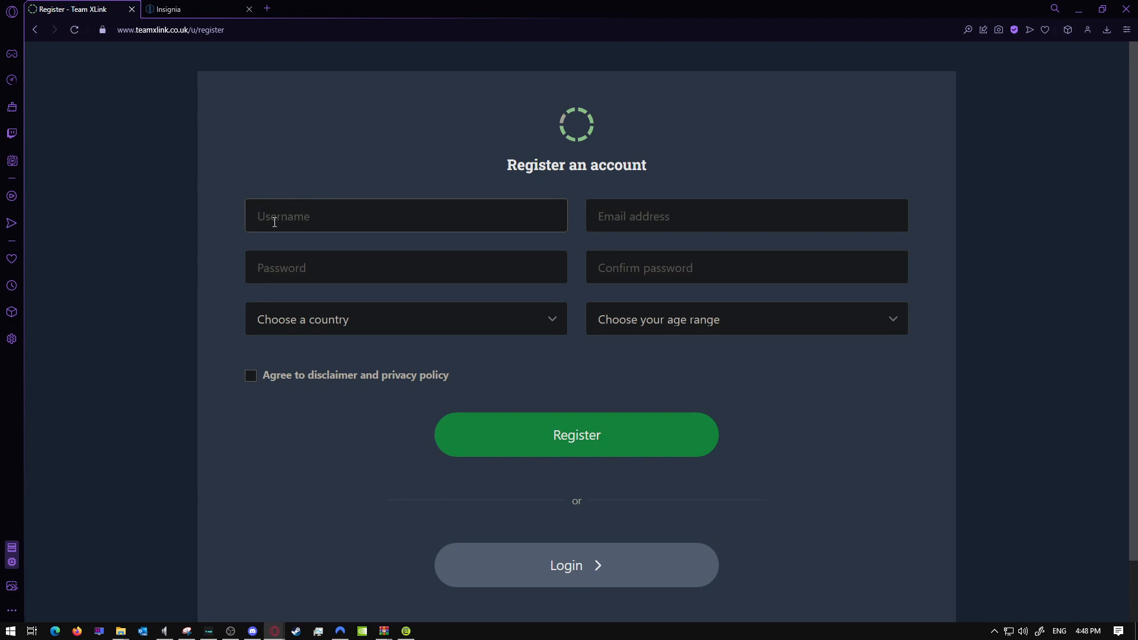
mouse_move(641, 223)
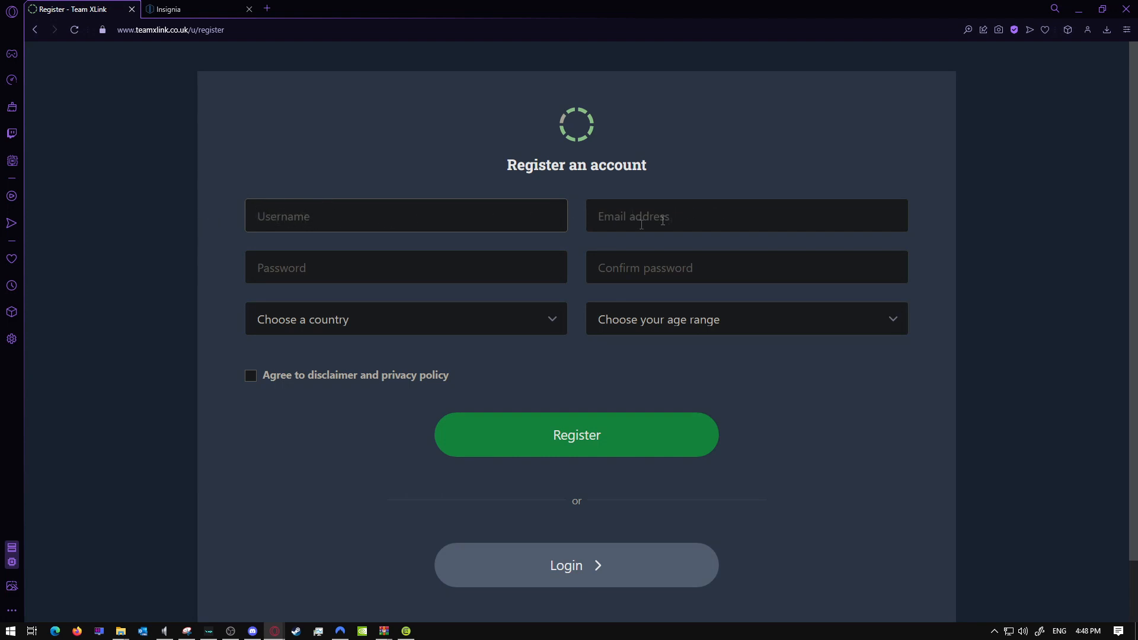
click(405, 319)
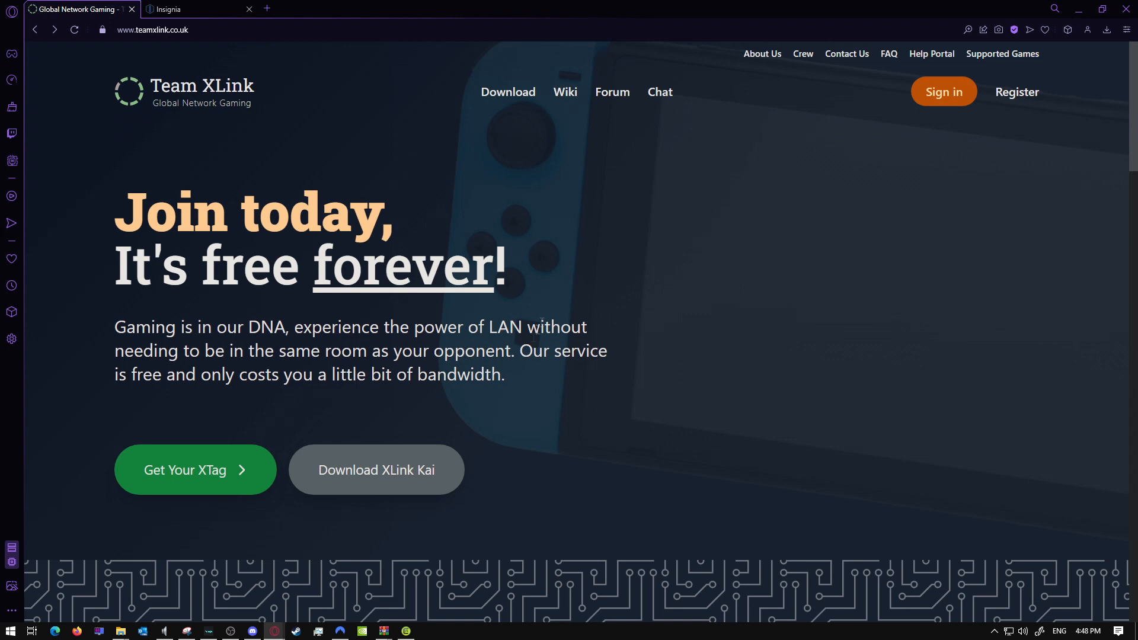
mouse_move(352, 487)
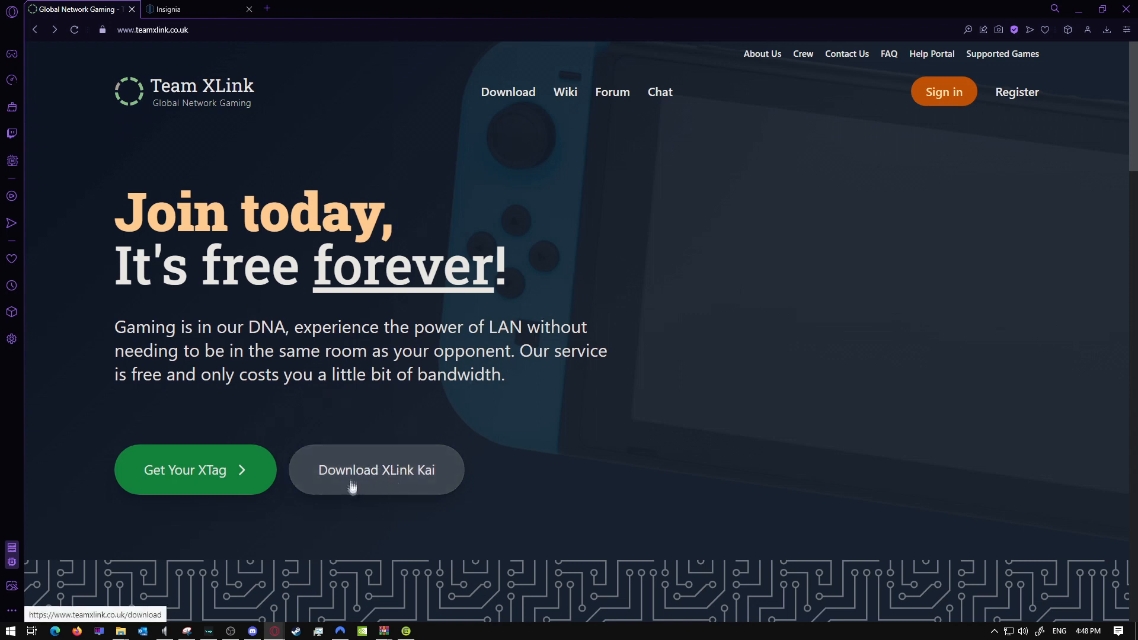
mouse_move(378, 475)
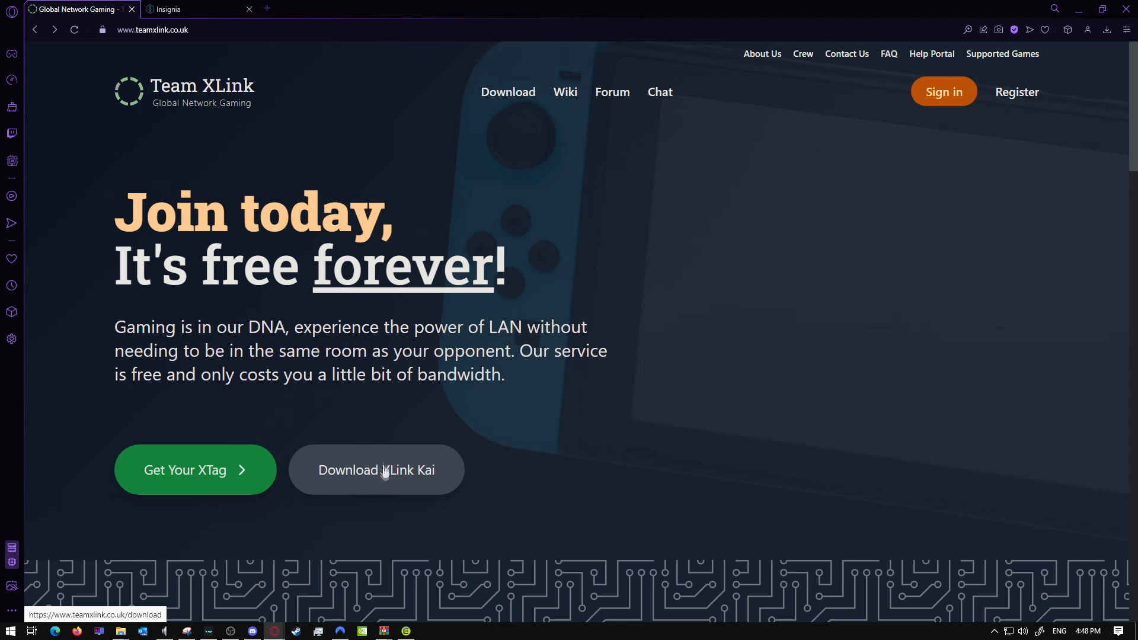
mouse_move(251, 101)
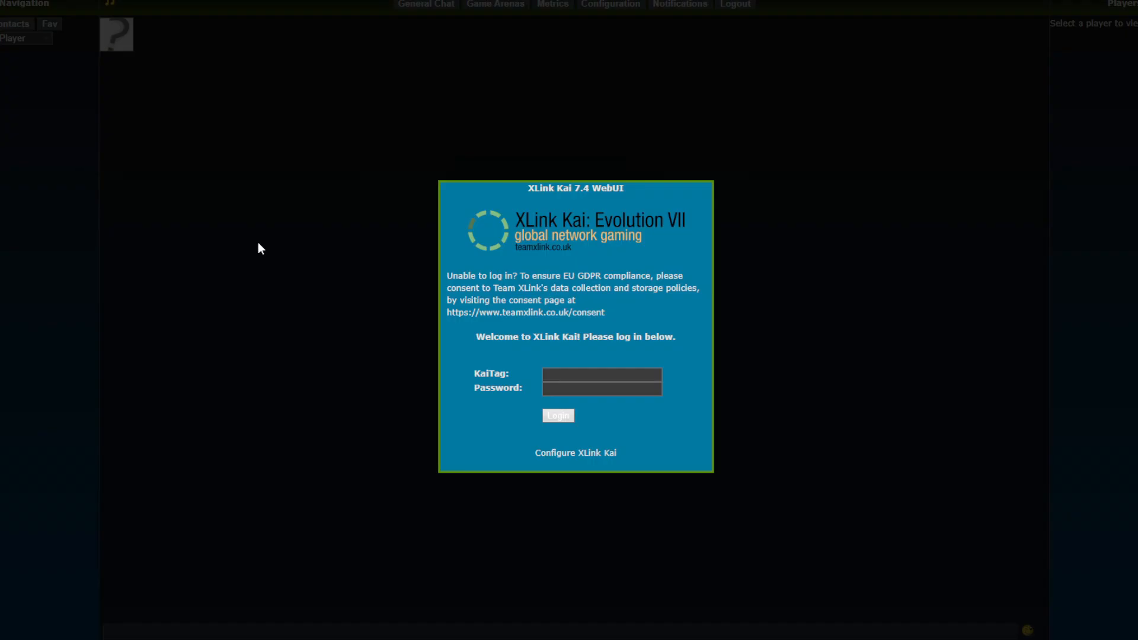
- Log in to XLink Kai WebUI with the KaiTag 'HeyYou'
click(602, 375)
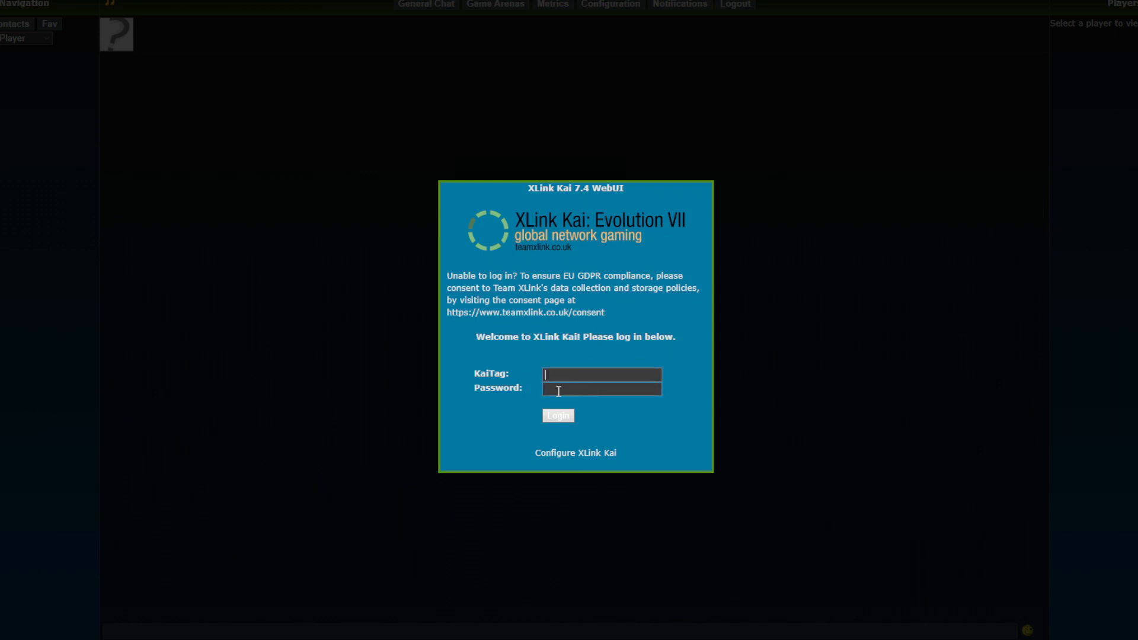
text(HeyYouMewtwo)
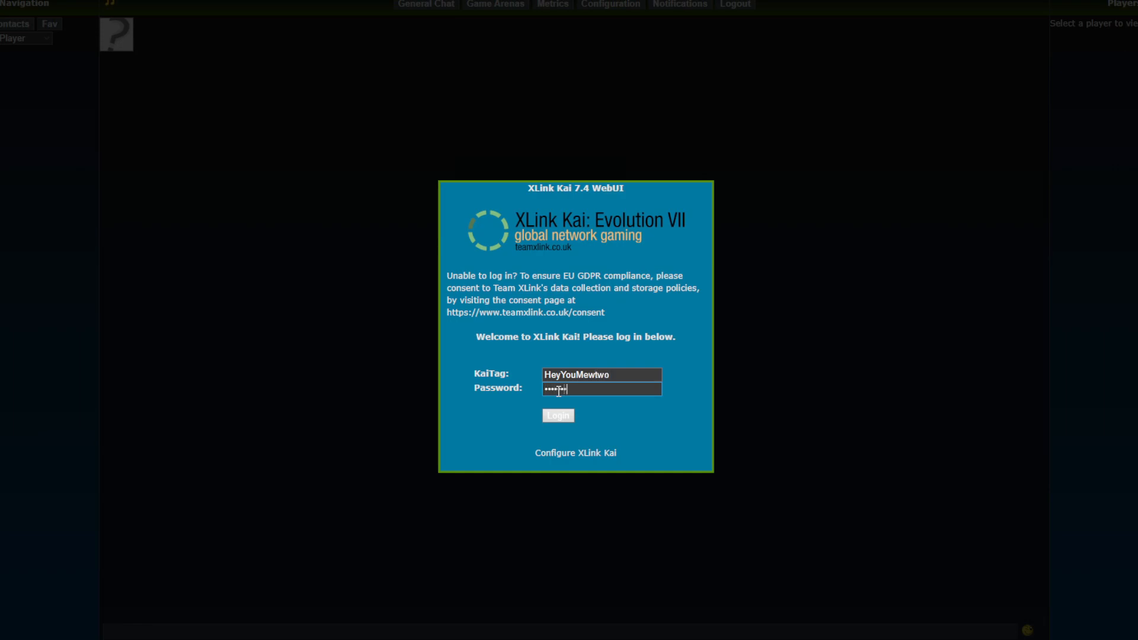
click(558, 415)
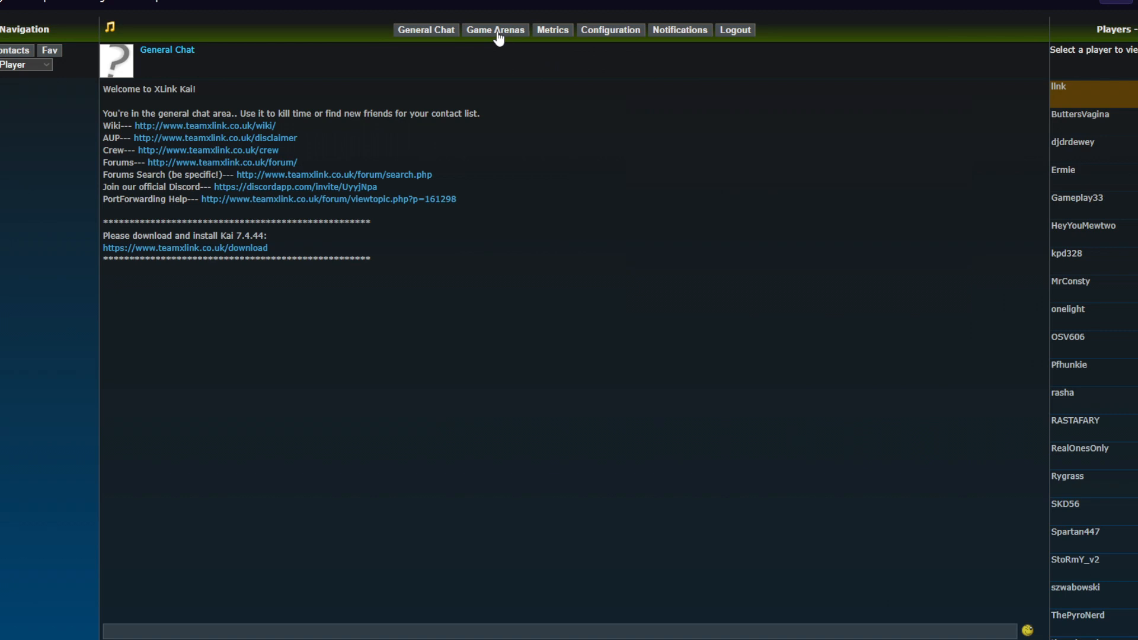
- Browse Game Arenas through Third Person Shooter into the MechAssault arena
click(494, 29)
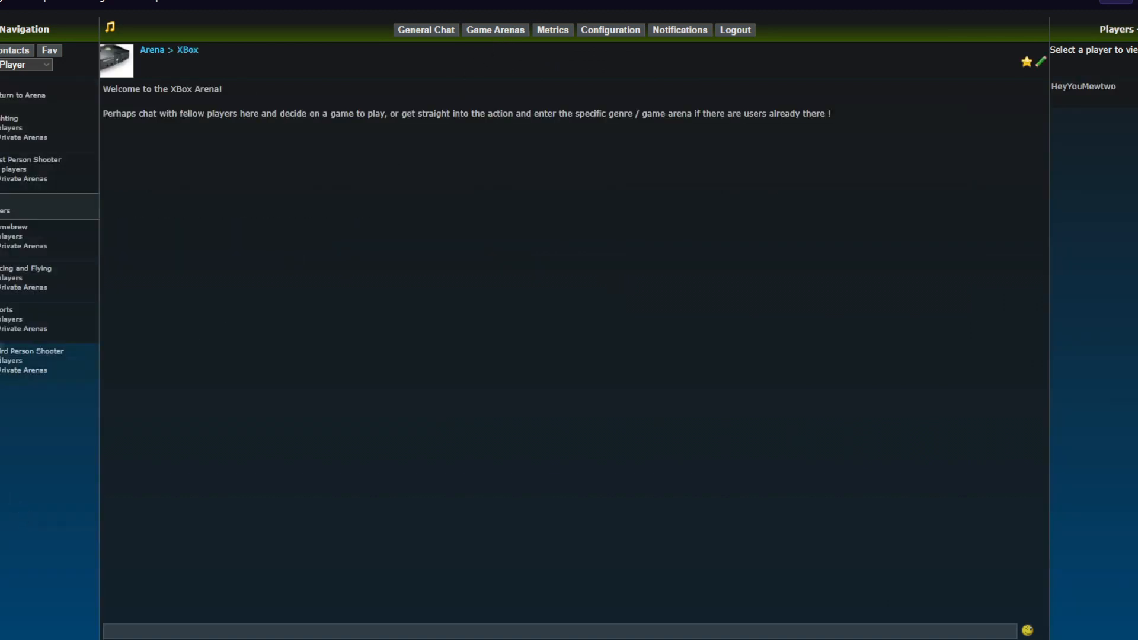
click(31, 361)
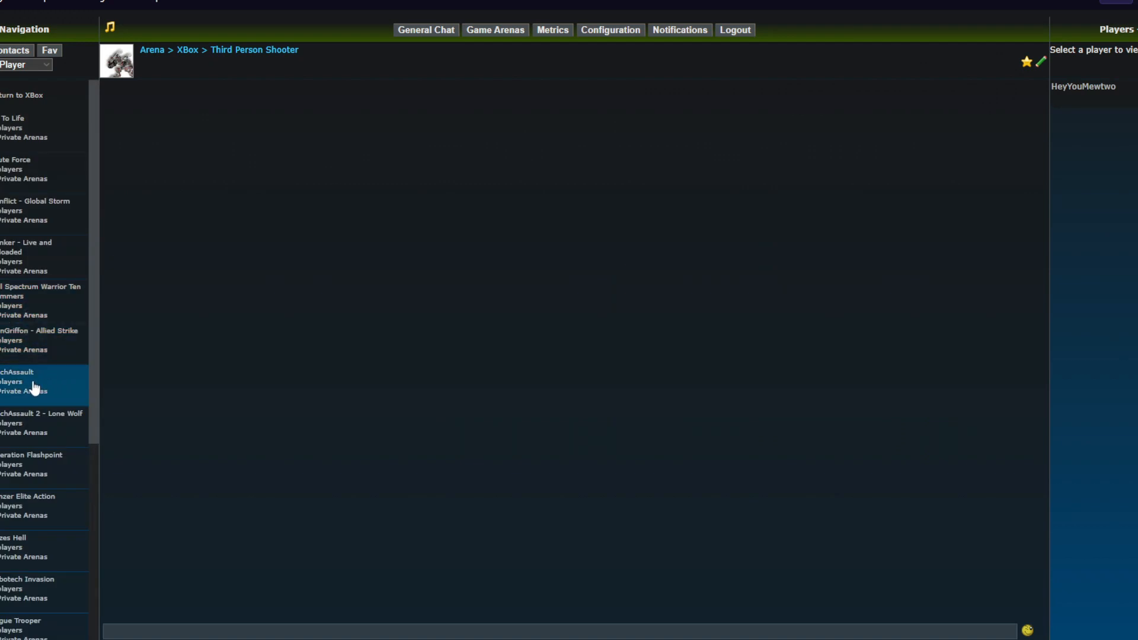
click(18, 372)
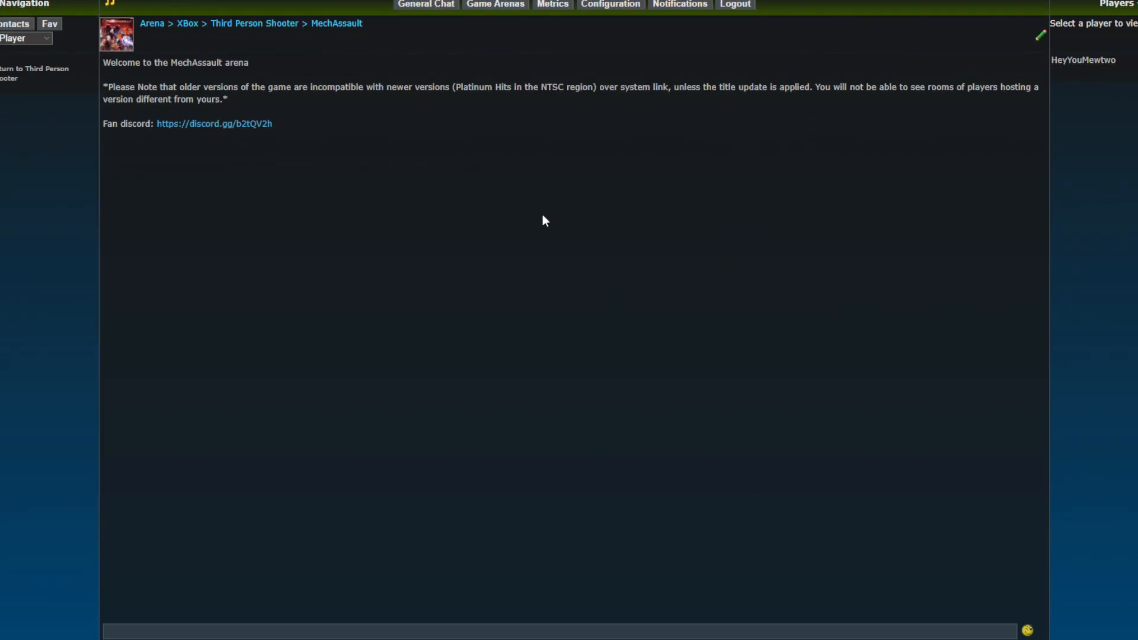
mouse_move(446, 233)
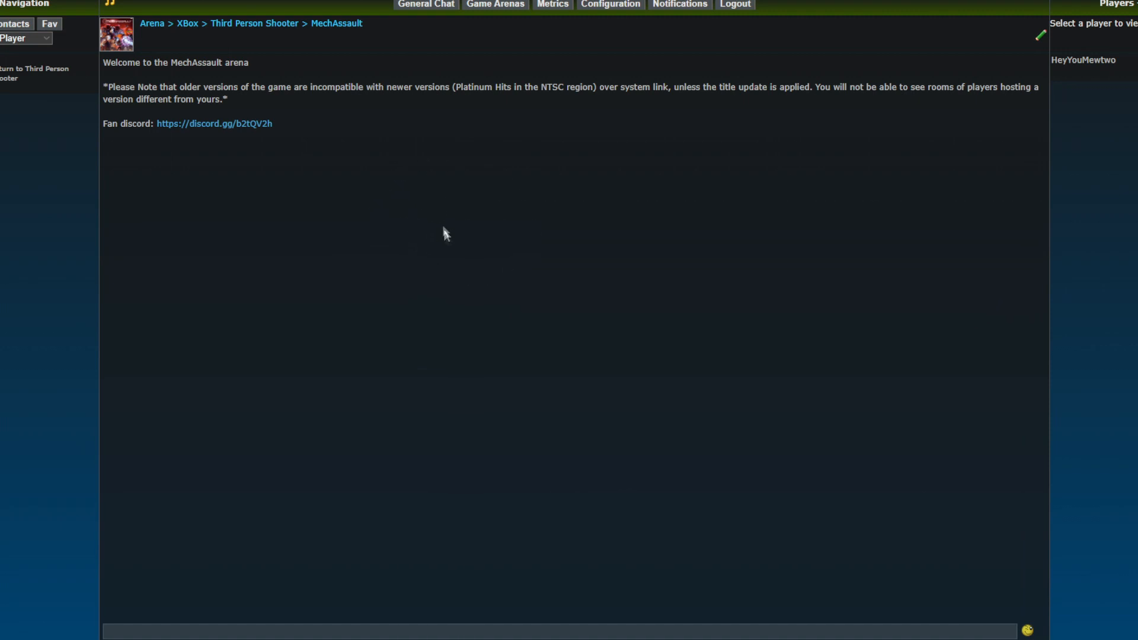
mouse_move(472, 279)
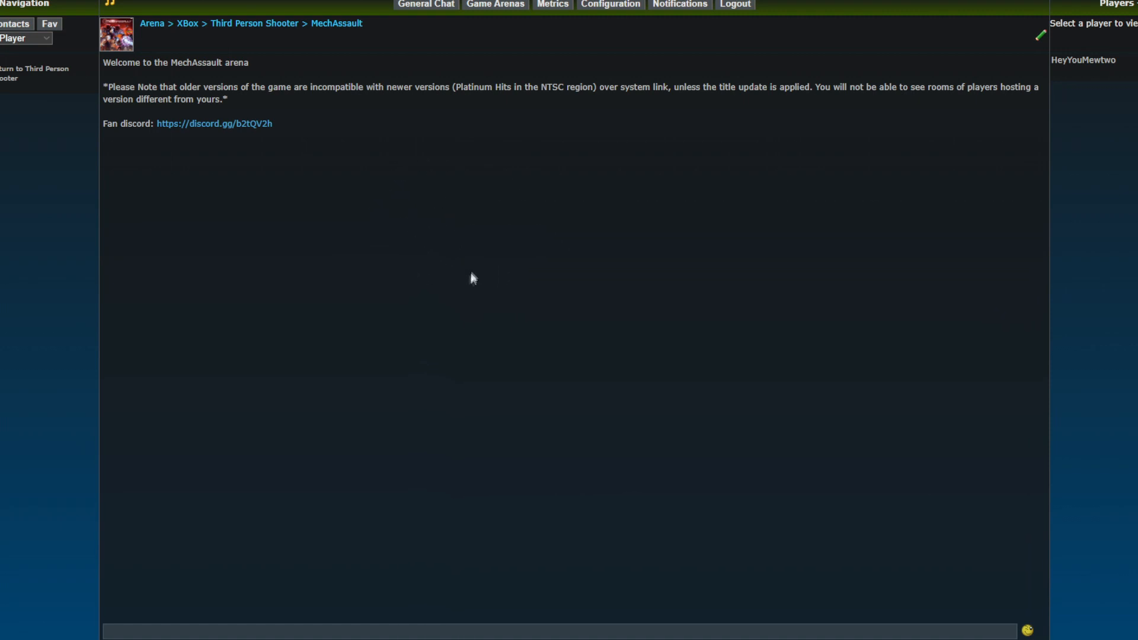
mouse_move(456, 262)
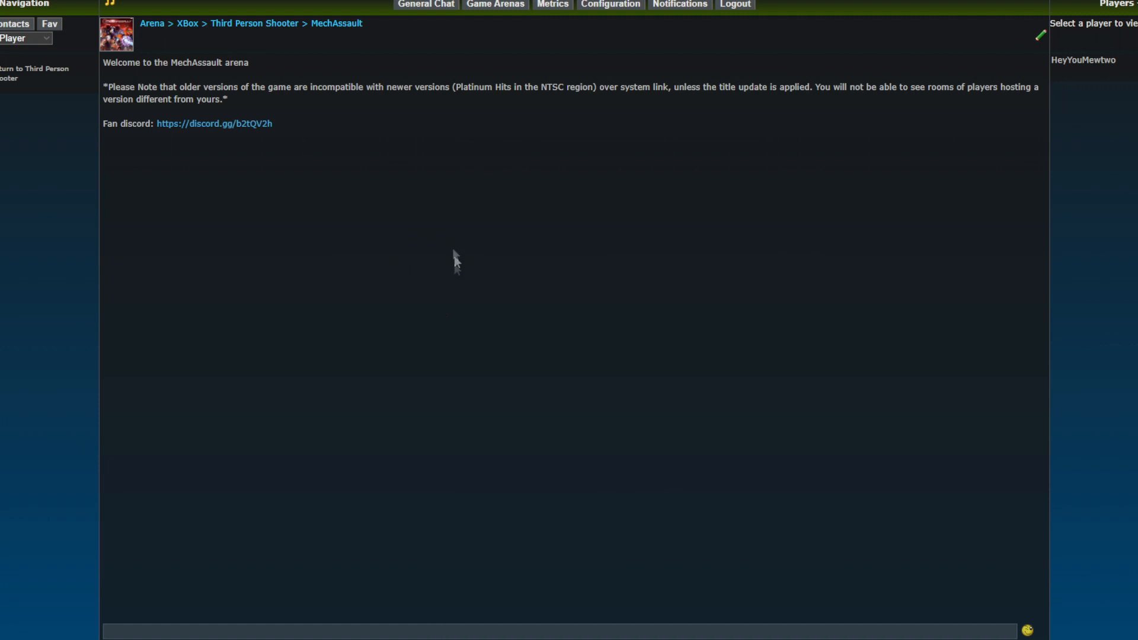
mouse_move(403, 311)
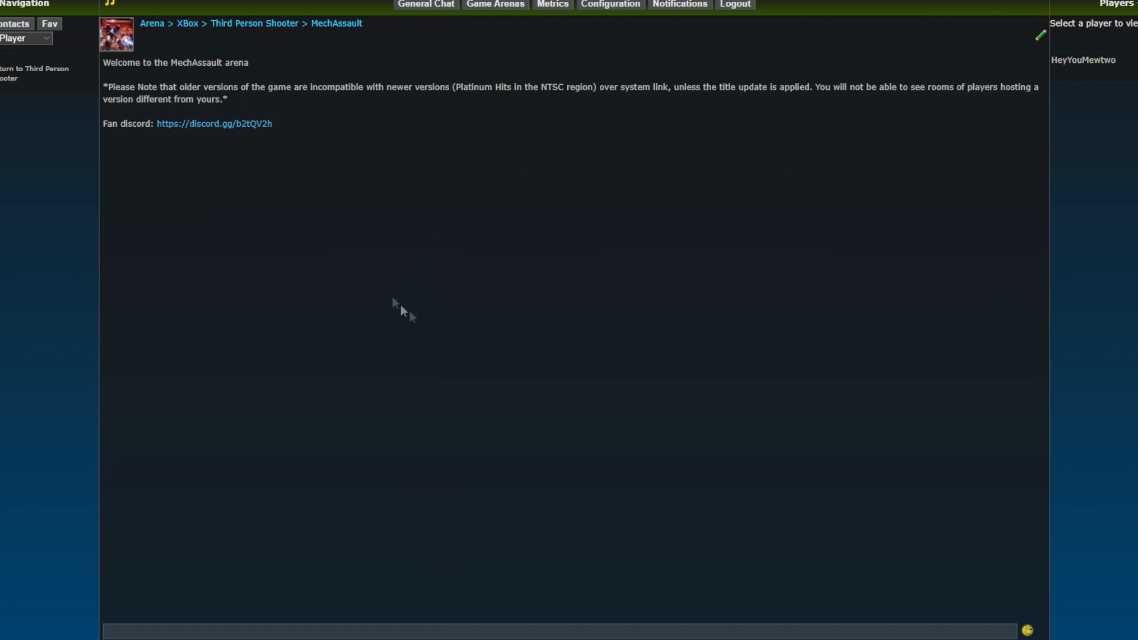
mouse_move(423, 241)
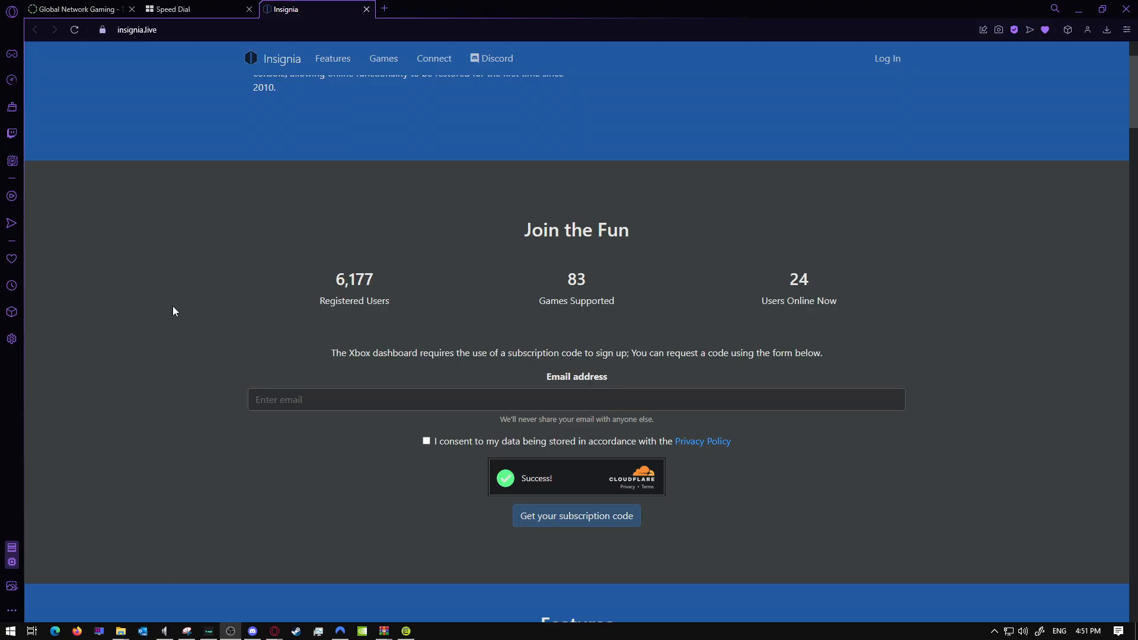
mouse_move(182, 299)
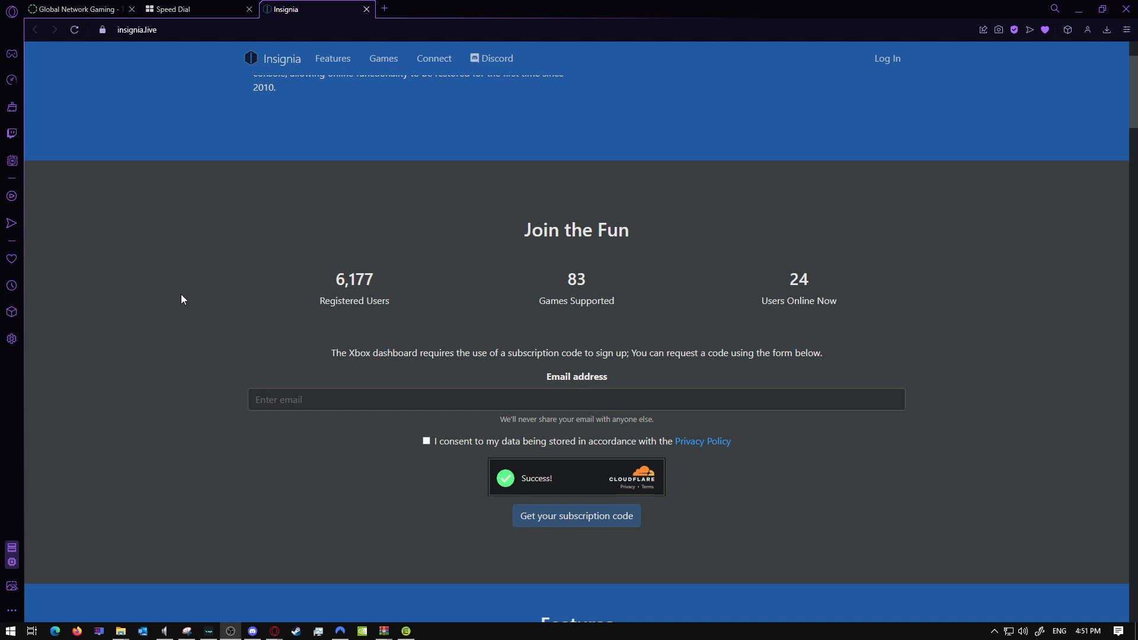
mouse_move(533, 304)
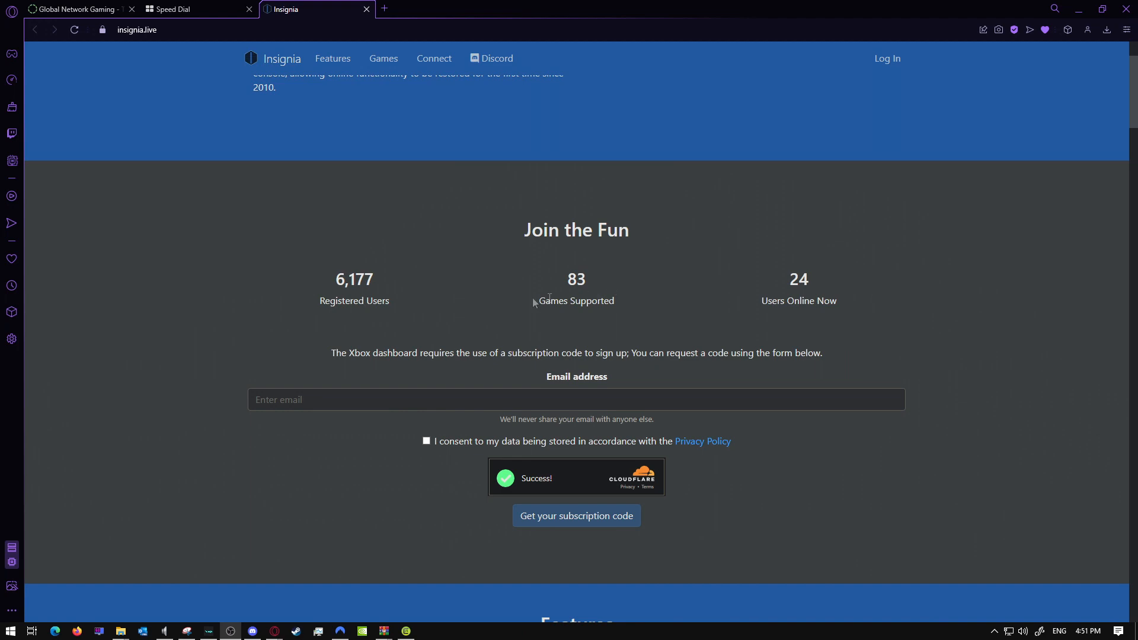
mouse_move(383, 314)
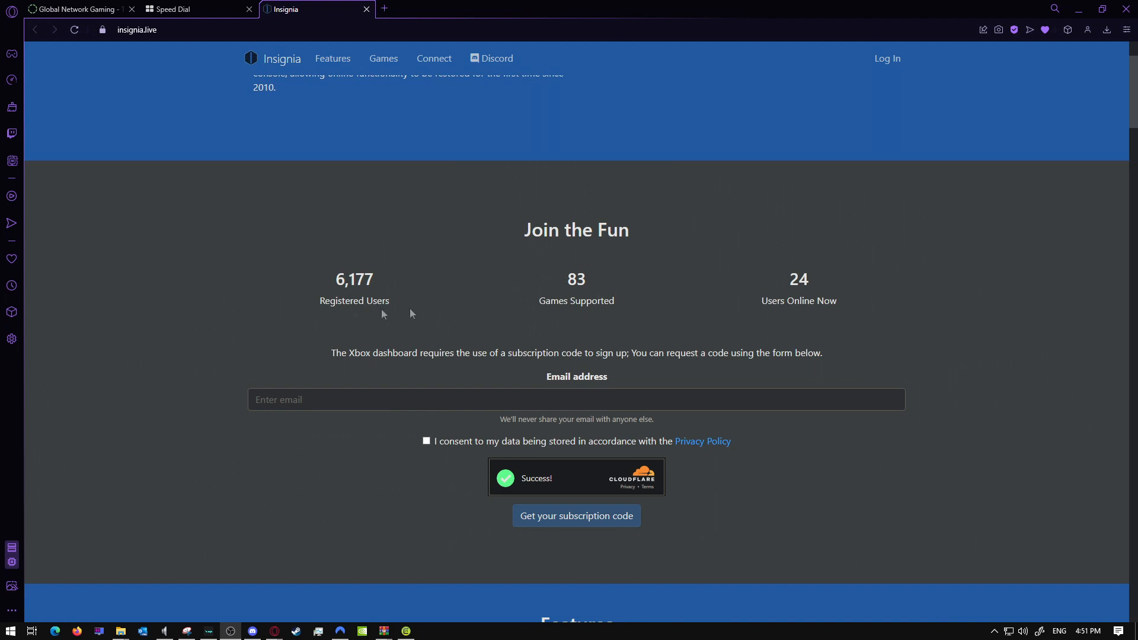
scroll(up, 3)
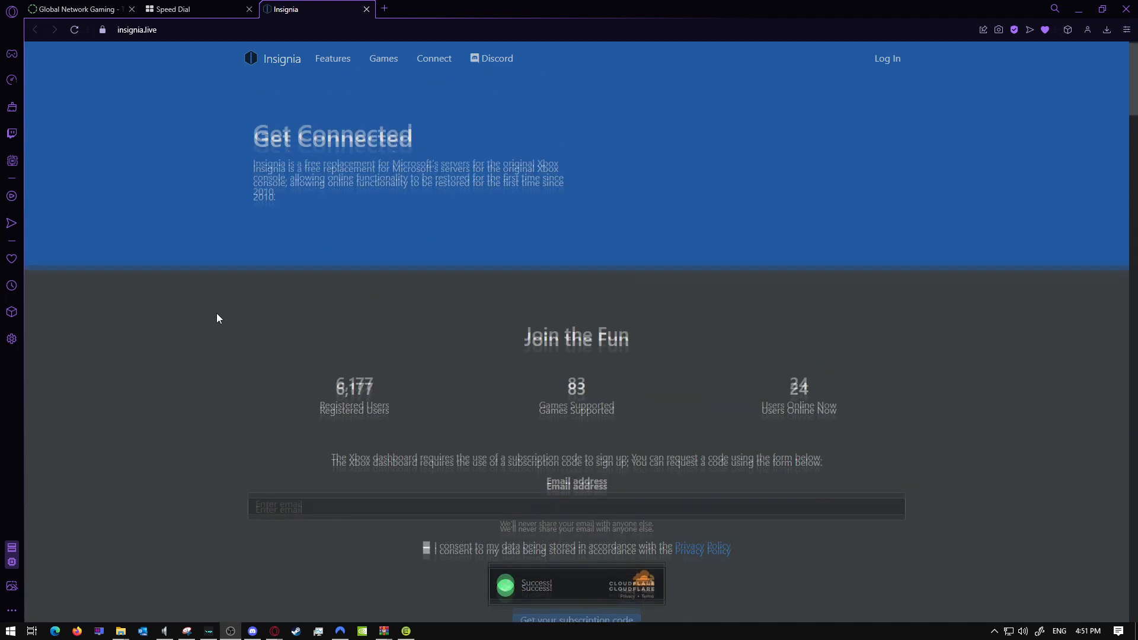
scroll(down, 3)
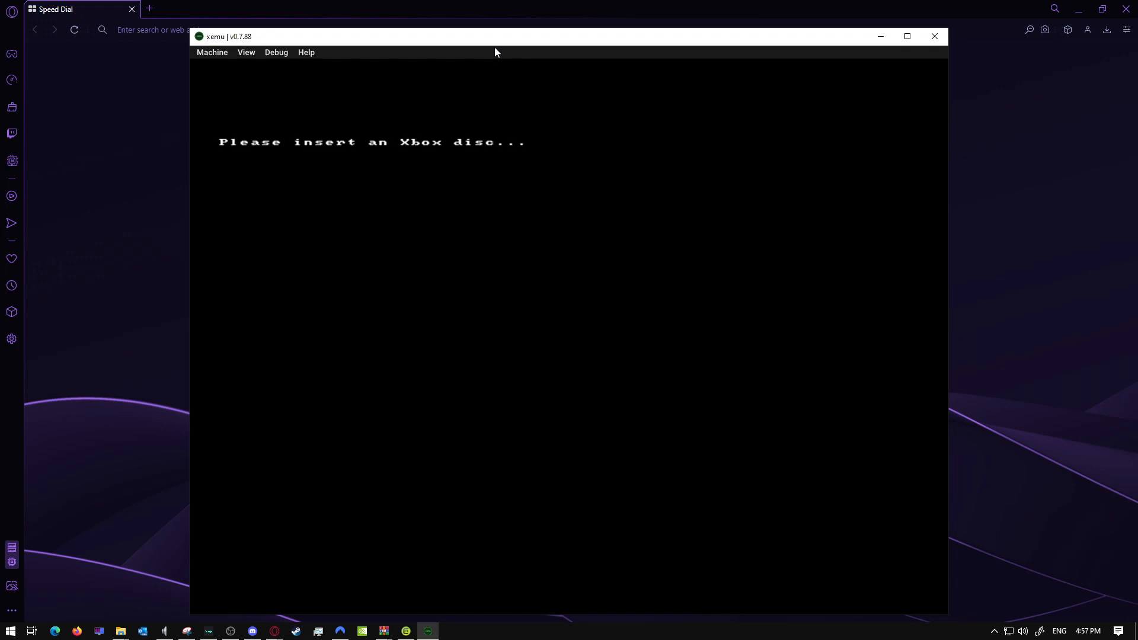
mouse_move(508, 41)
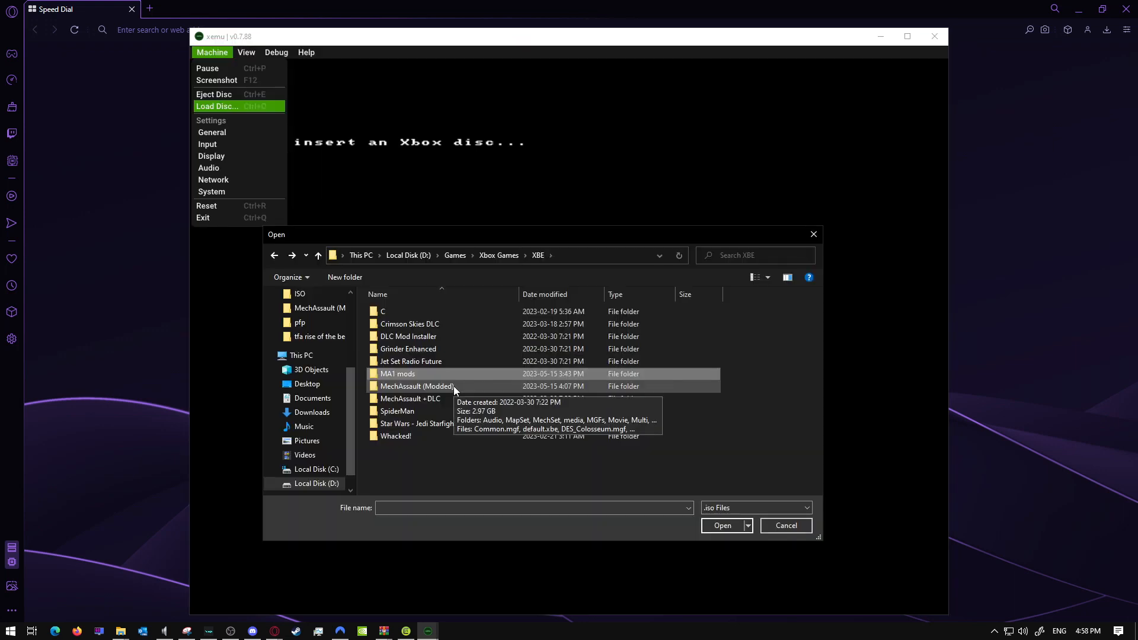
- Enter the MechAssault (Modded) folder in the XBE games directory
double_click(416, 386)
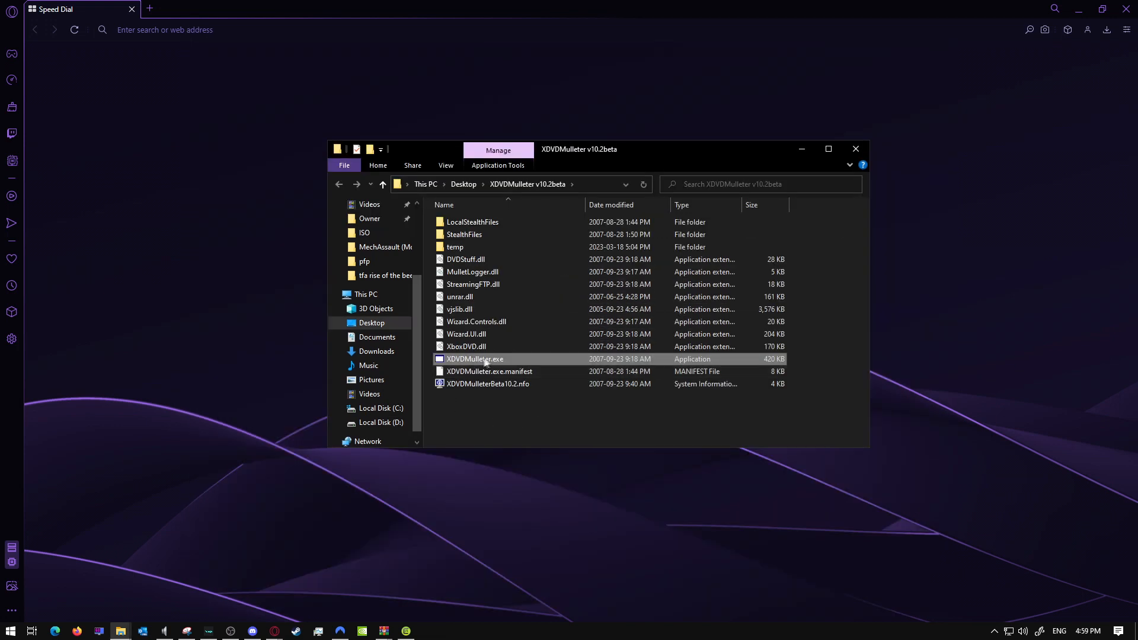
mouse_move(474, 359)
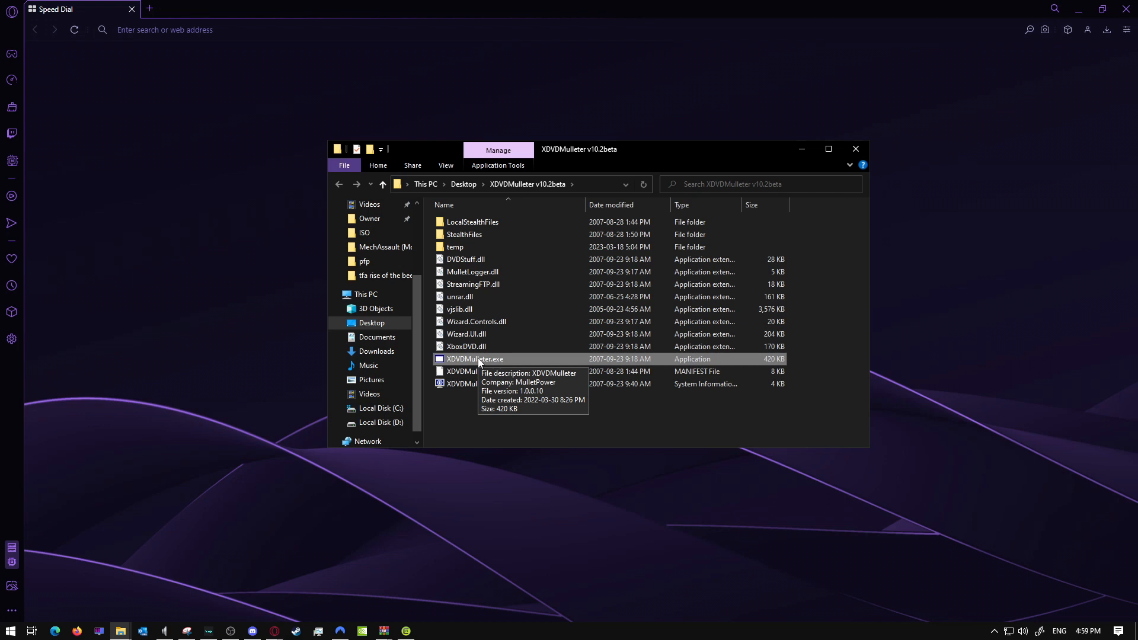
- Launch XDVDMulleter.exe from its v10.2beta folder
double_click(472, 359)
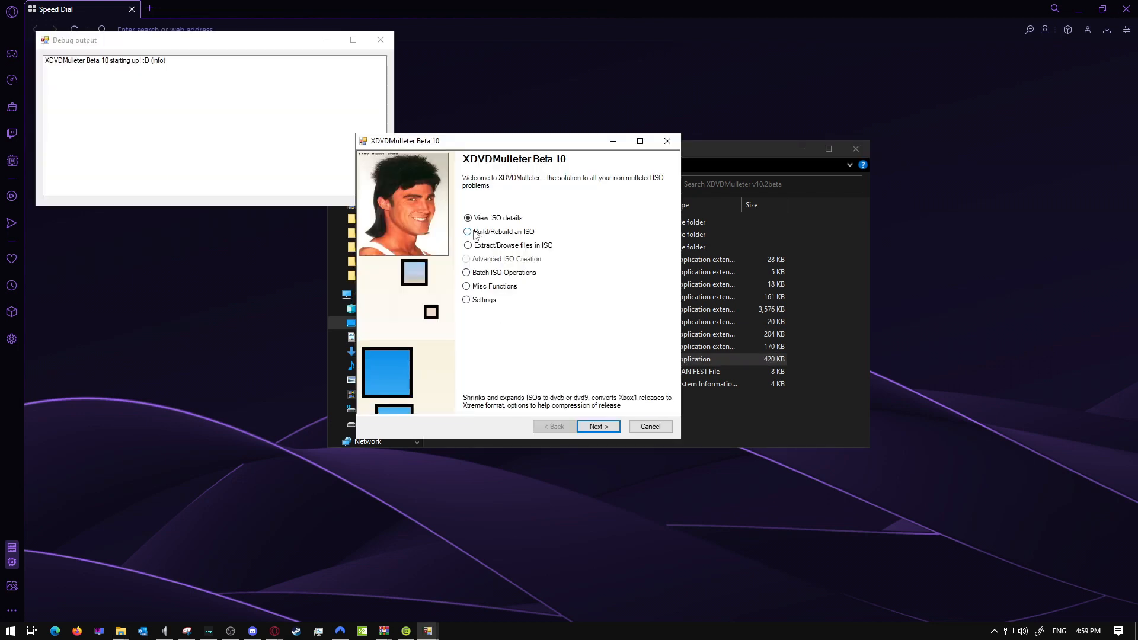
- Choose Build/Rebuild ISO with the local MechAssault (Modded) folder under Xbox Games as source
click(468, 232)
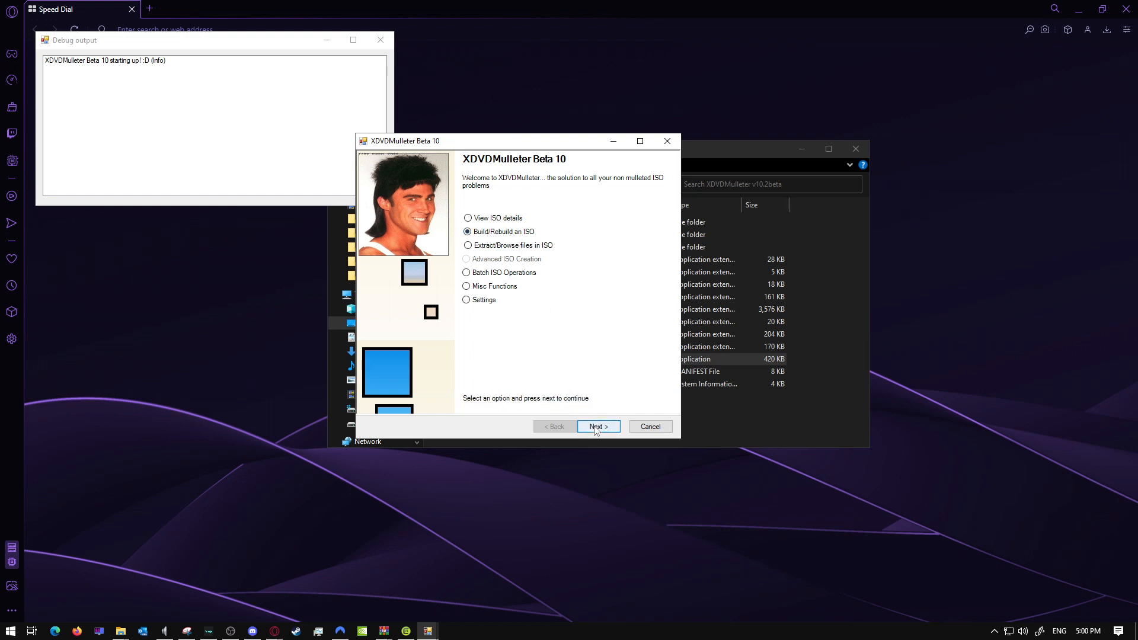
click(598, 426)
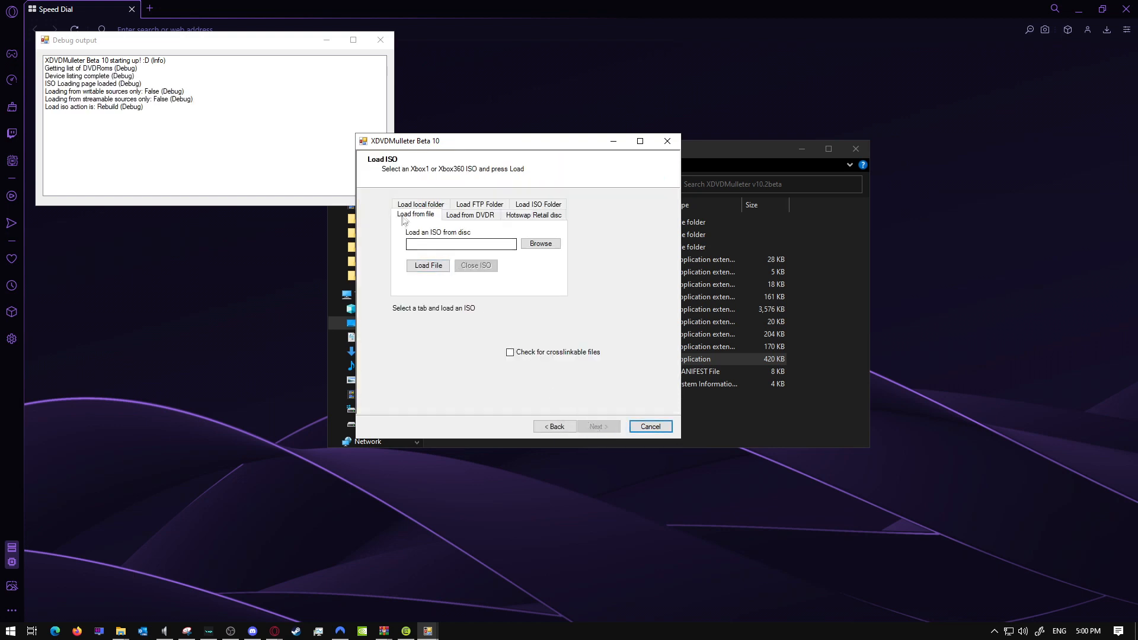
click(421, 214)
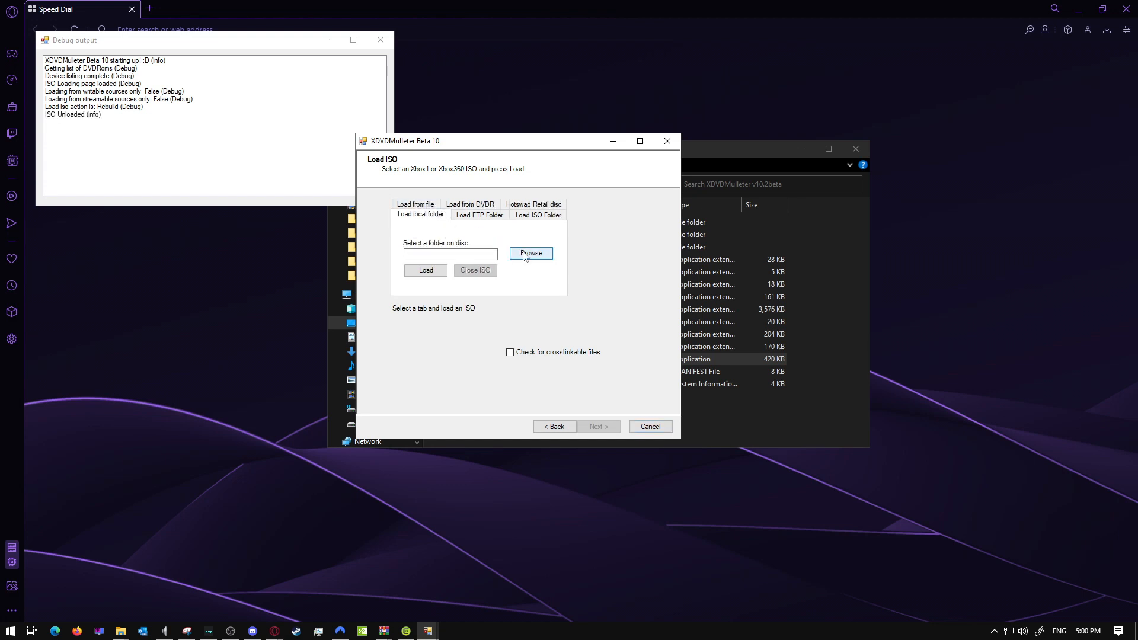
click(530, 252)
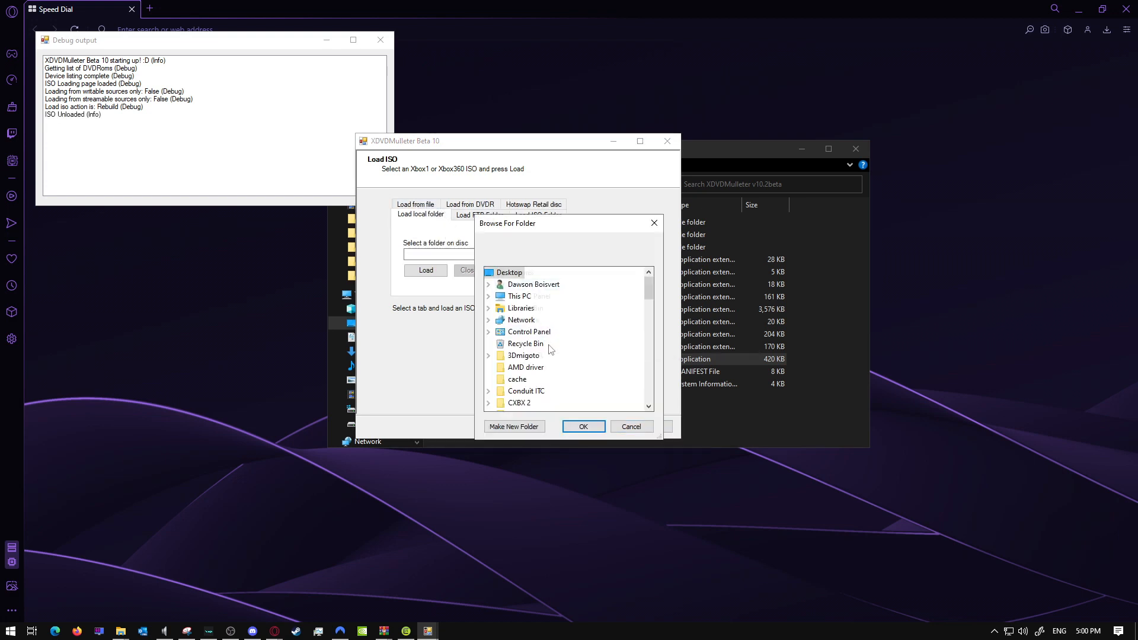
scroll(down, 3)
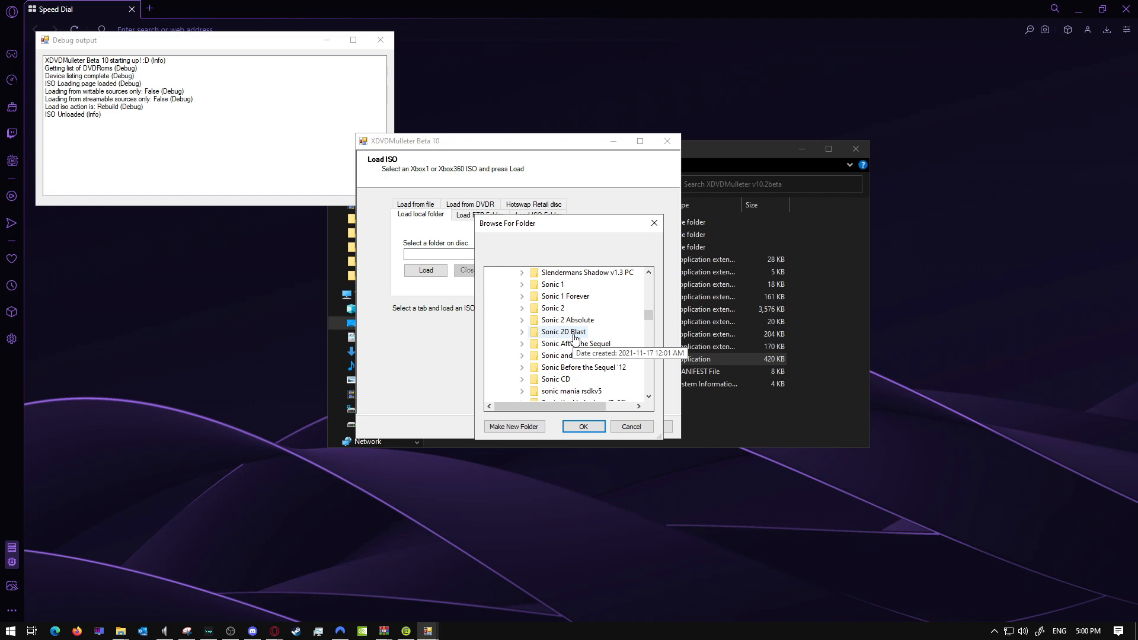
scroll(down, 3)
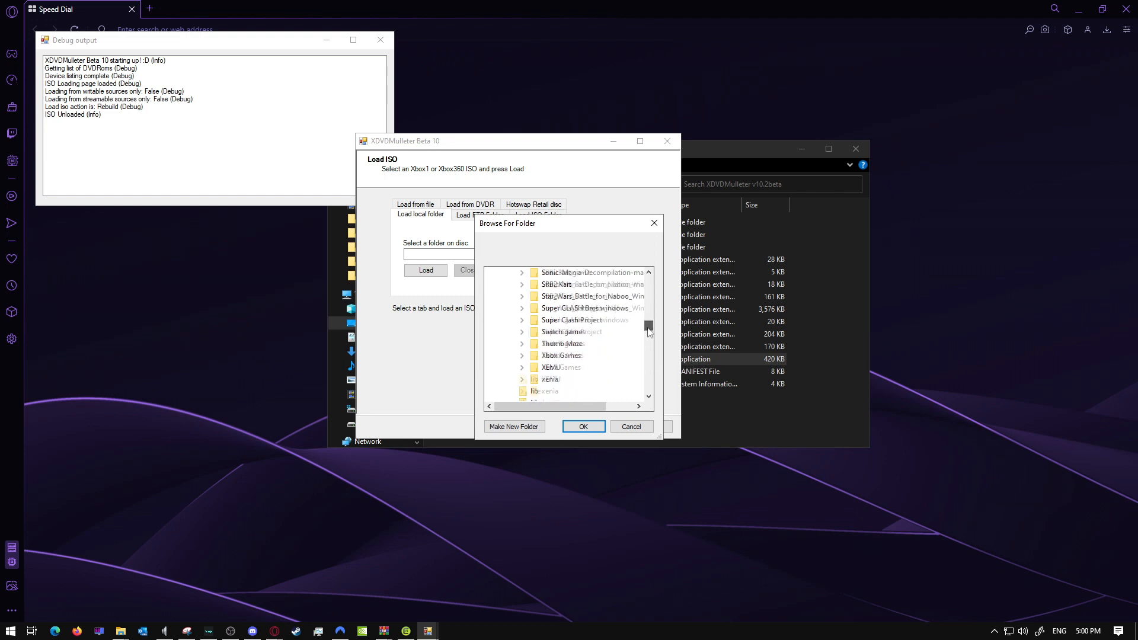
scroll(down, 3)
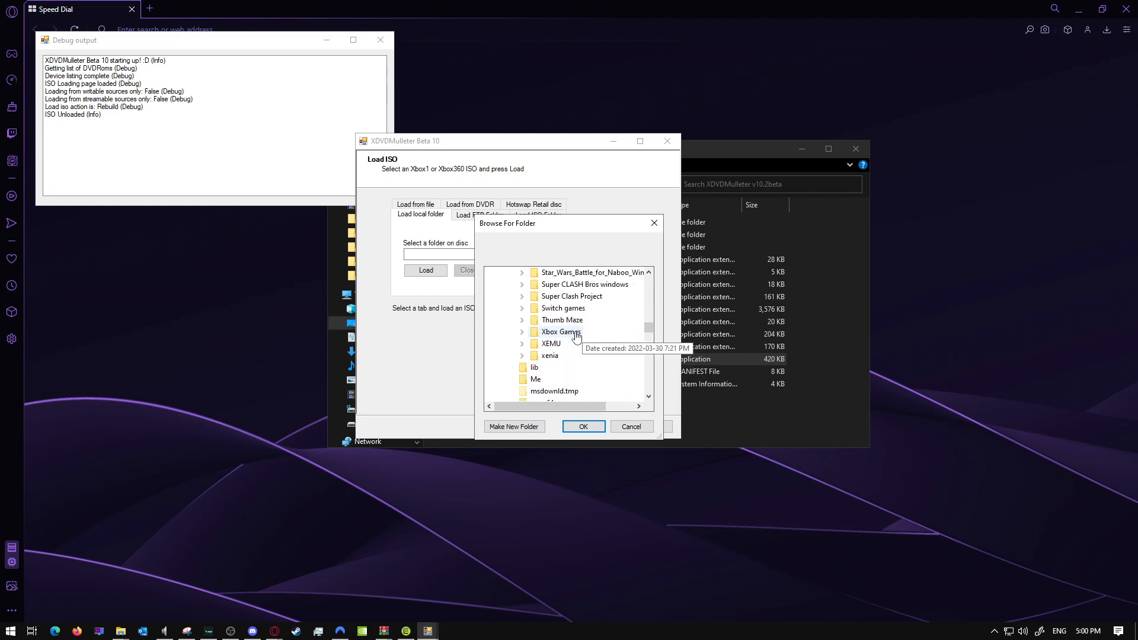
click(522, 332)
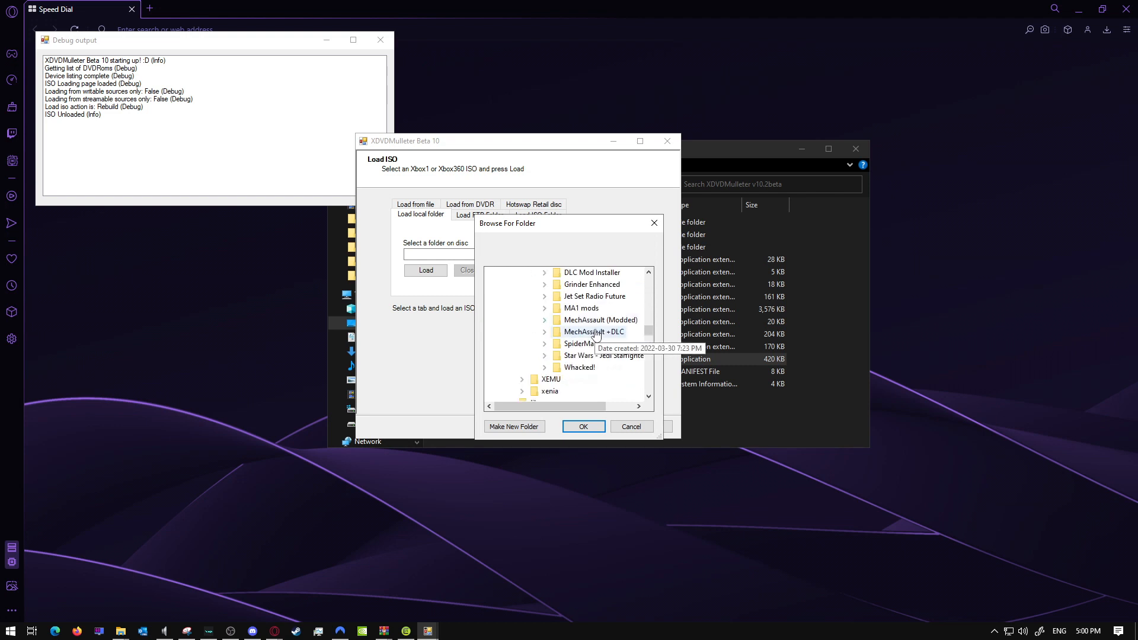
mouse_move(599, 320)
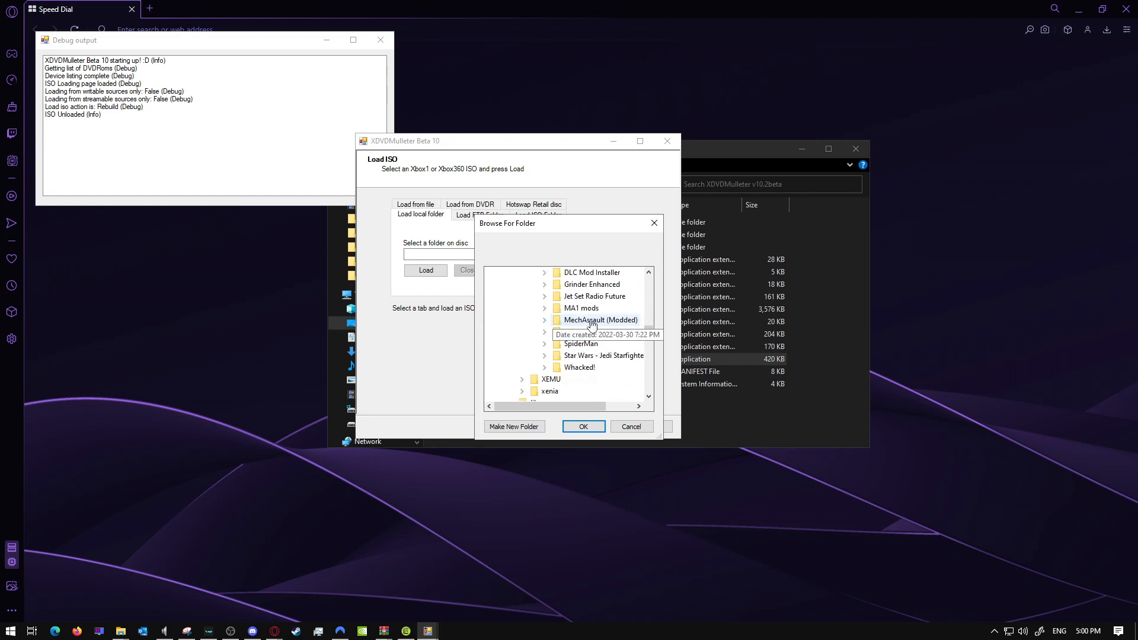
click(582, 426)
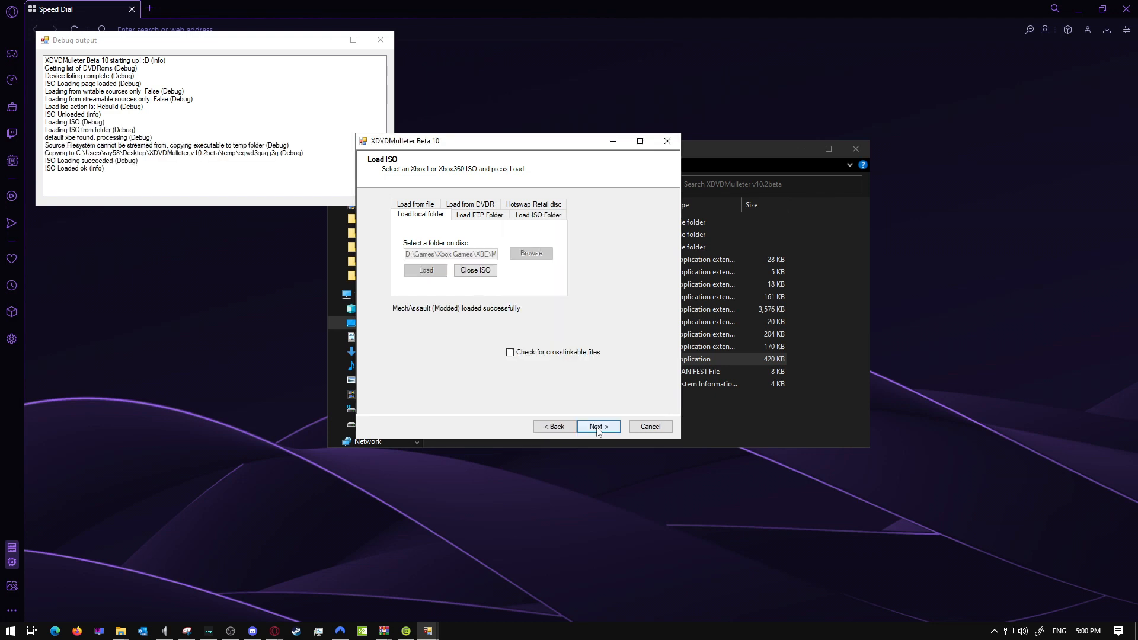
click(599, 426)
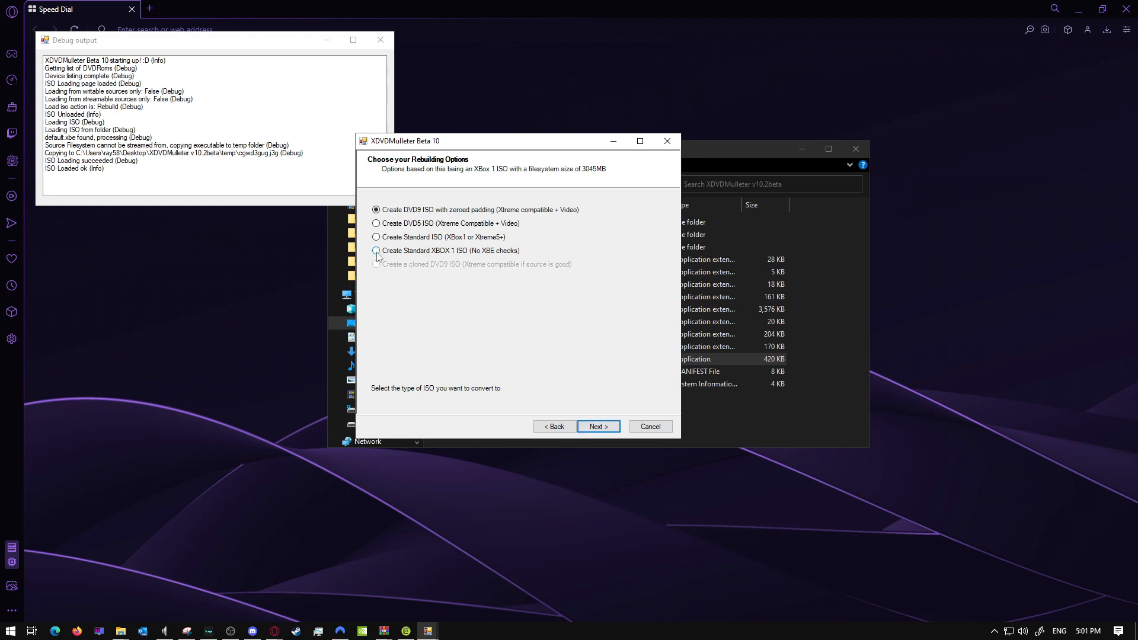
- Set a standard Xbox 1 ISO, optimised for disk size with folders before files, and start making it
click(376, 250)
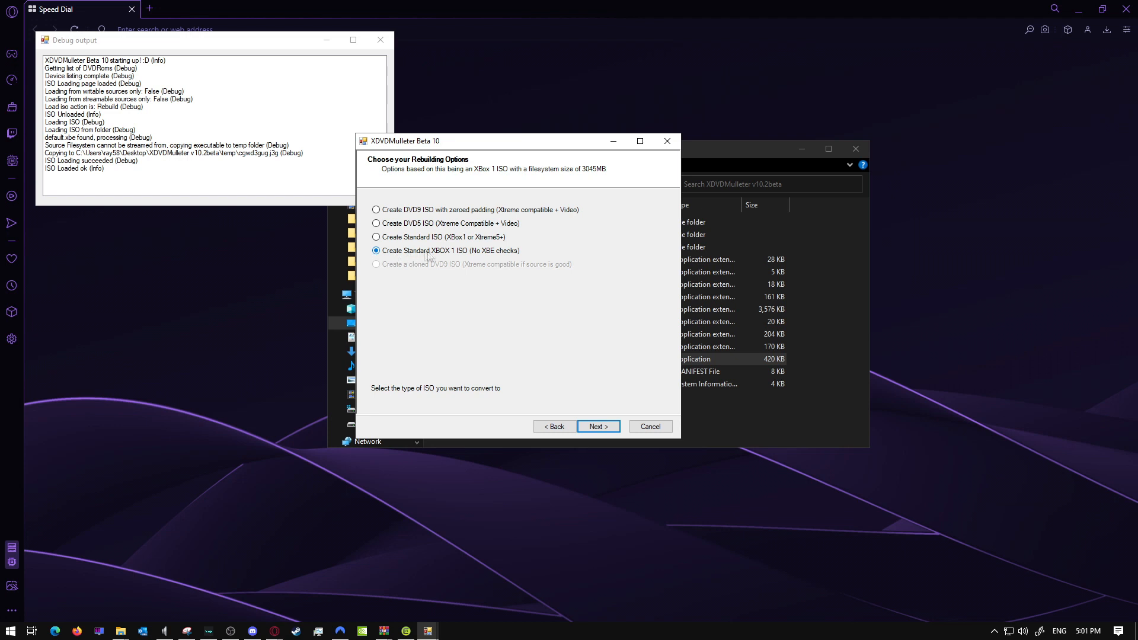
mouse_move(418, 269)
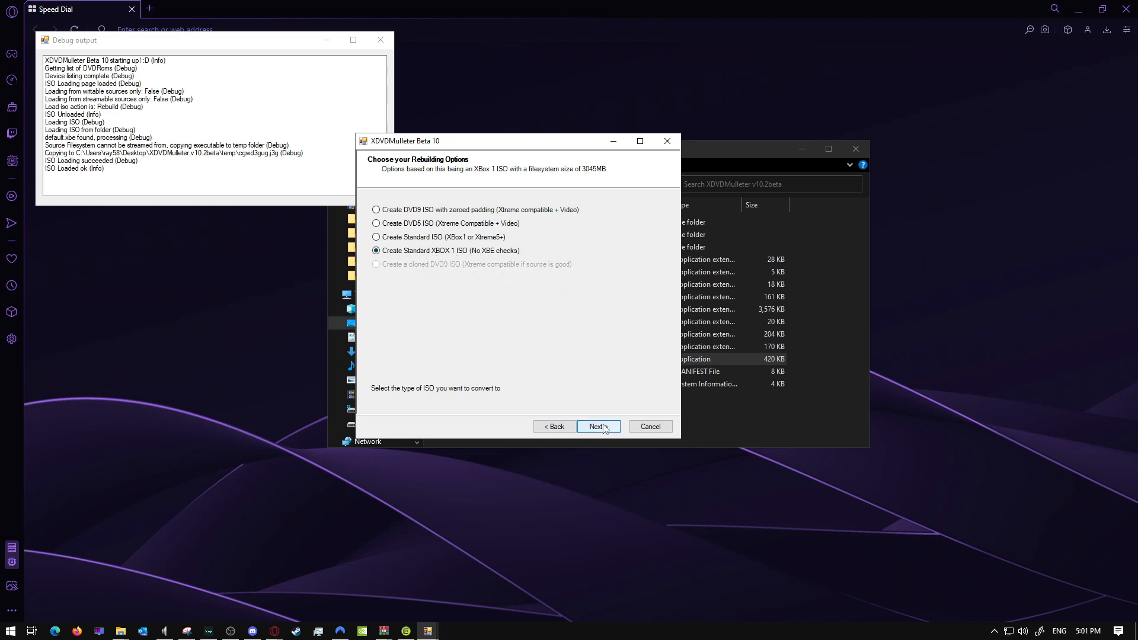
click(596, 427)
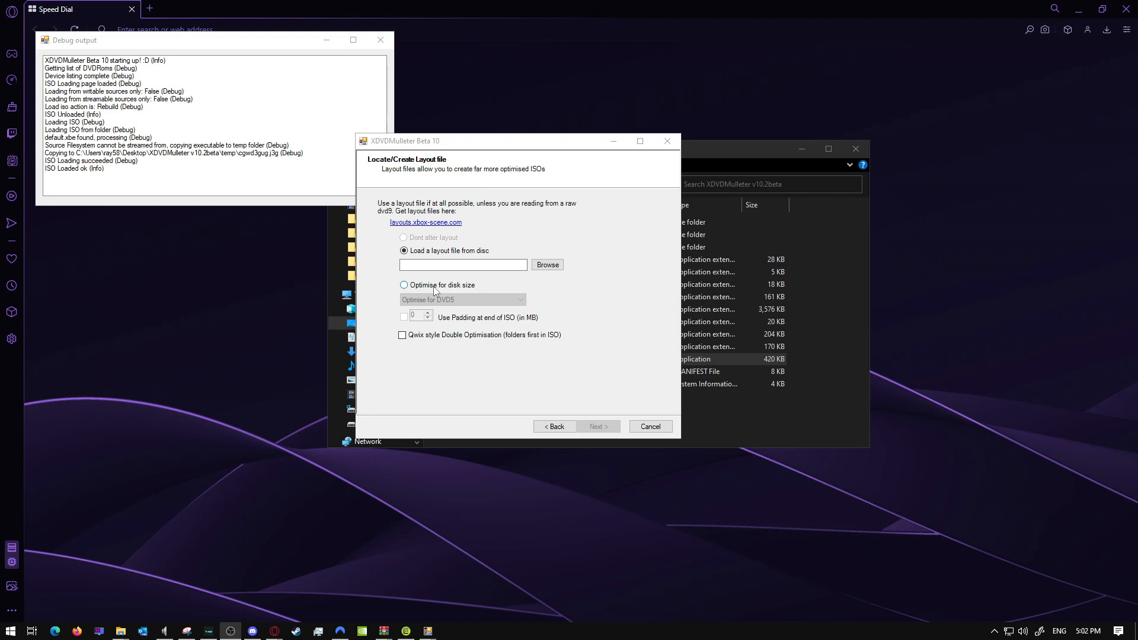
click(403, 284)
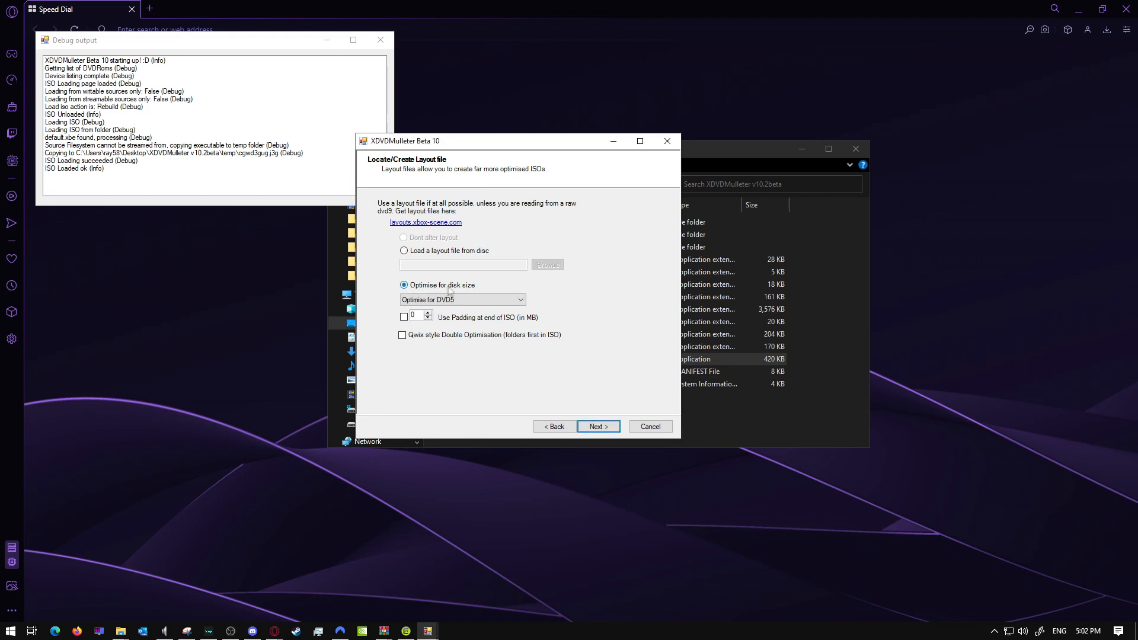
click(402, 335)
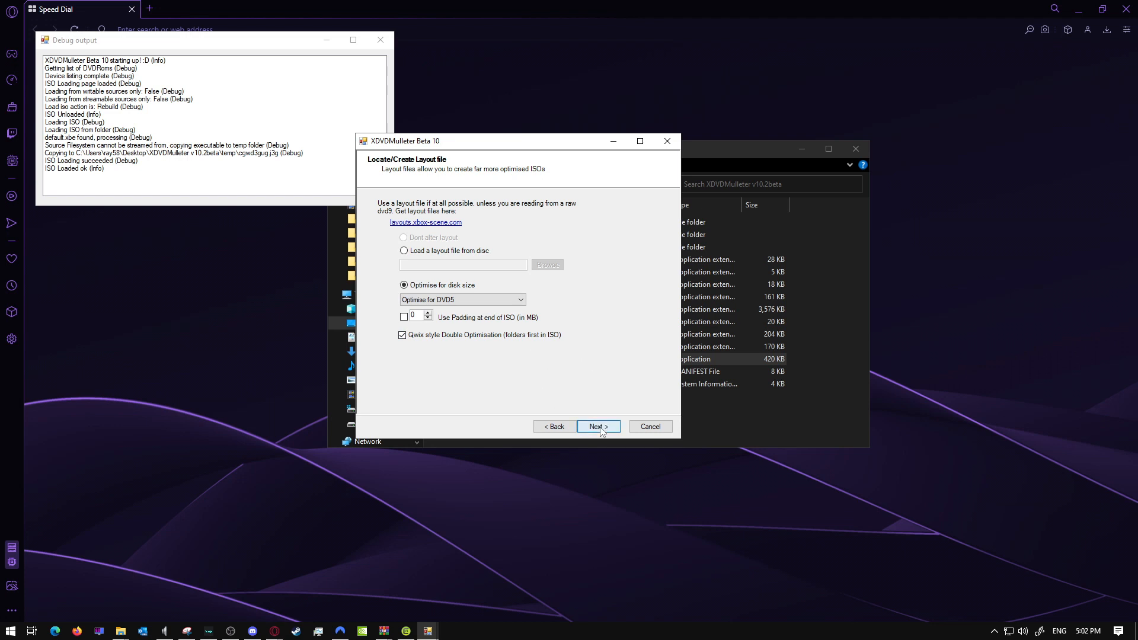
click(598, 426)
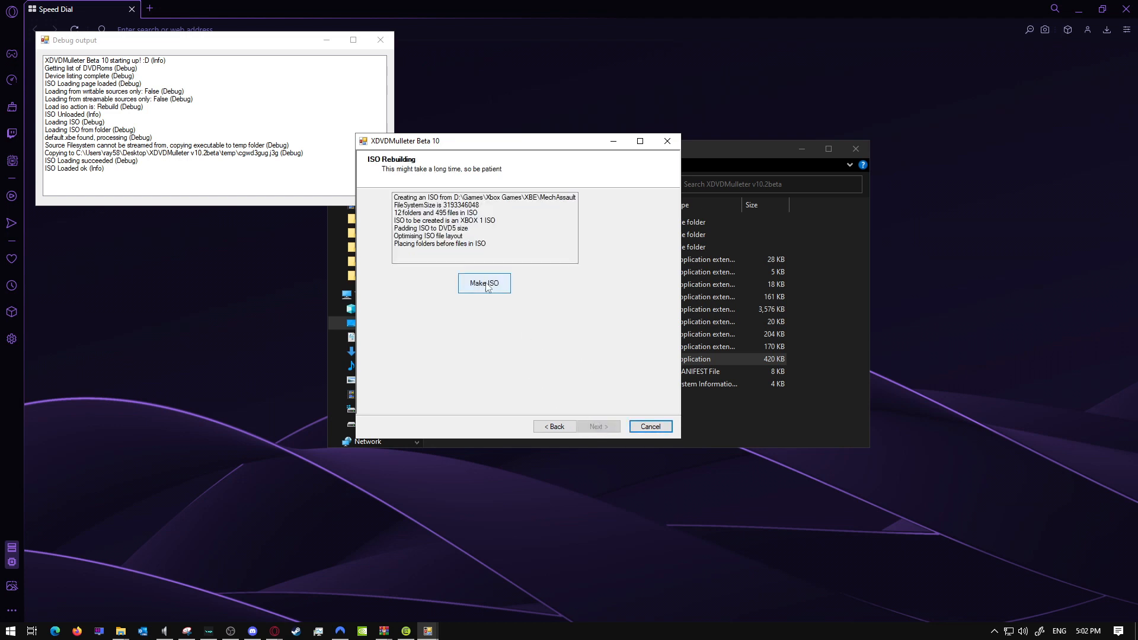
click(483, 284)
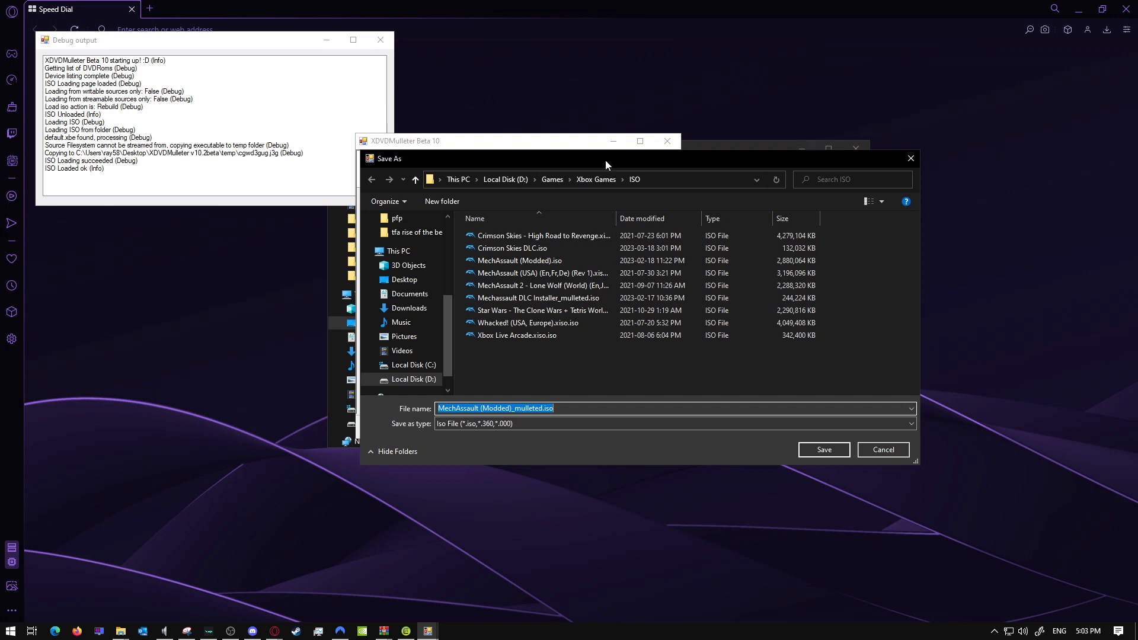
mouse_move(595, 179)
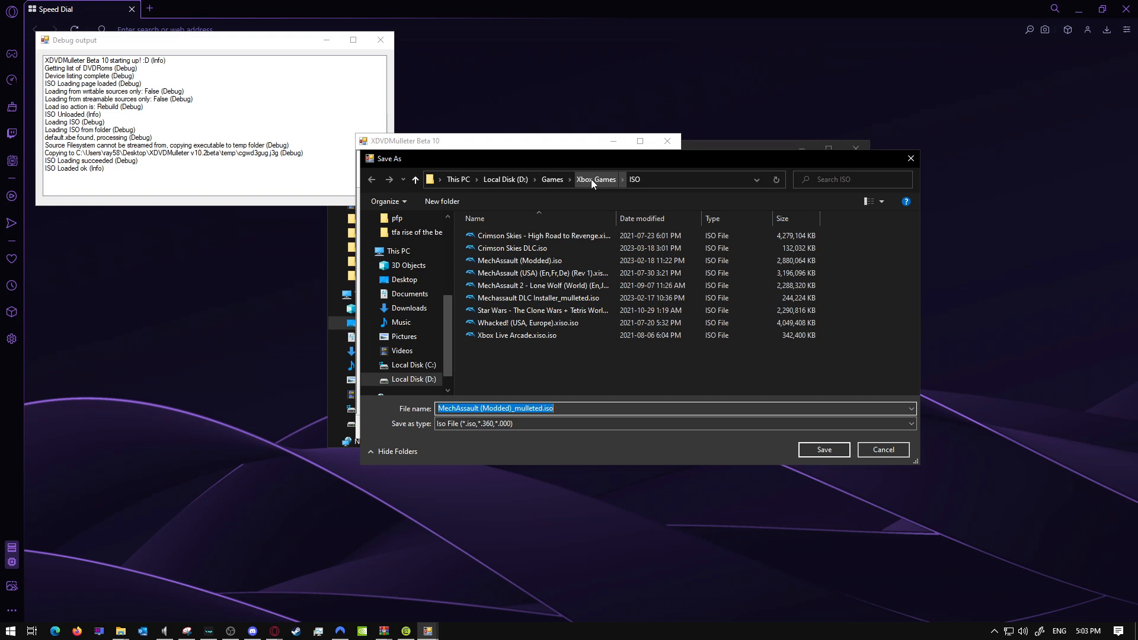
mouse_move(824, 449)
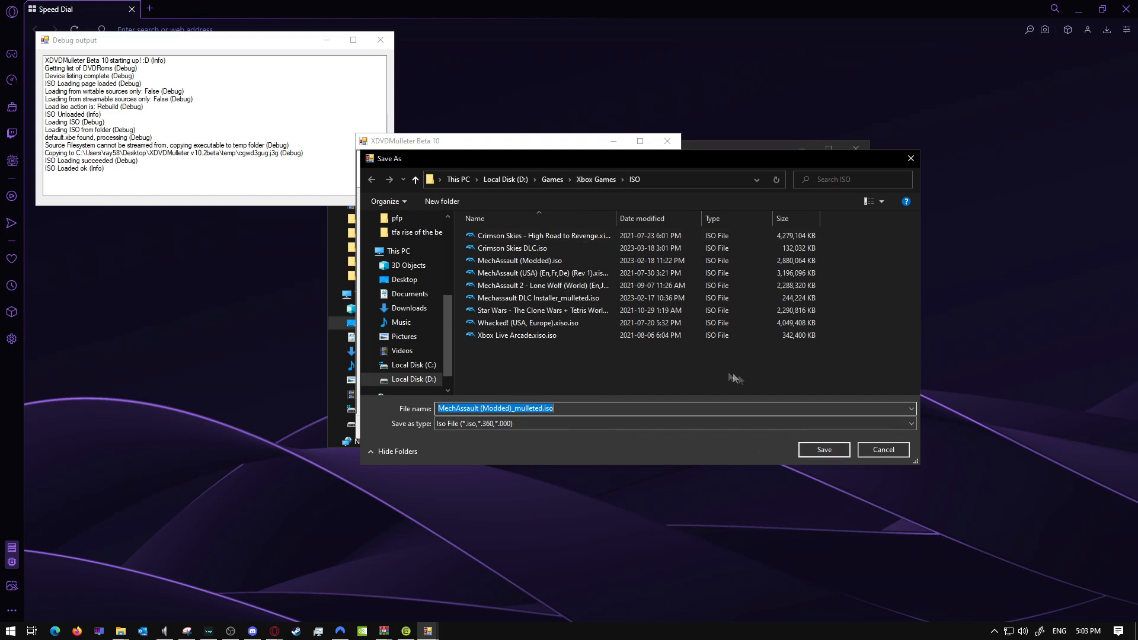
mouse_move(824, 449)
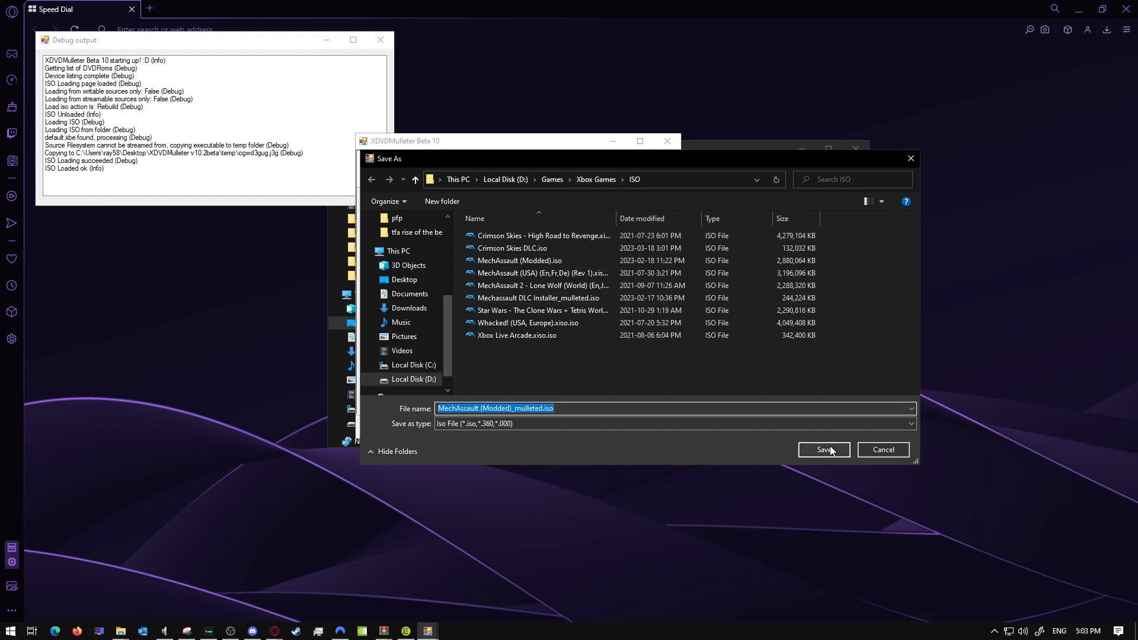
- Save the ISO as MechAssault (Modded)_mulleted.iso in D:\Games\Xbox Games\ISO
click(824, 450)
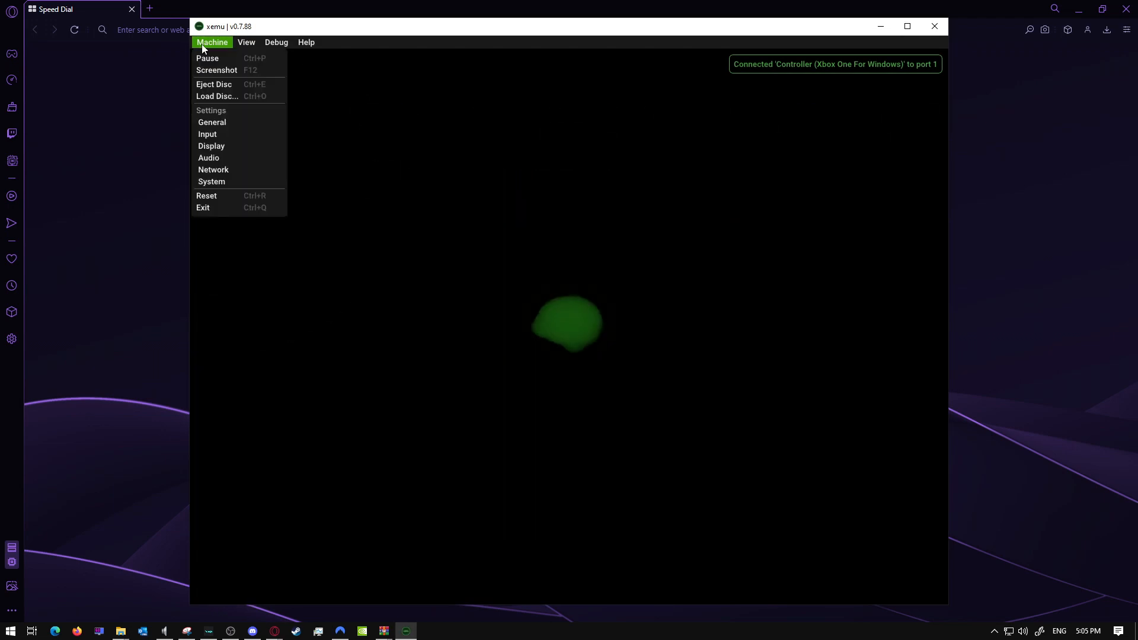
mouse_move(218, 97)
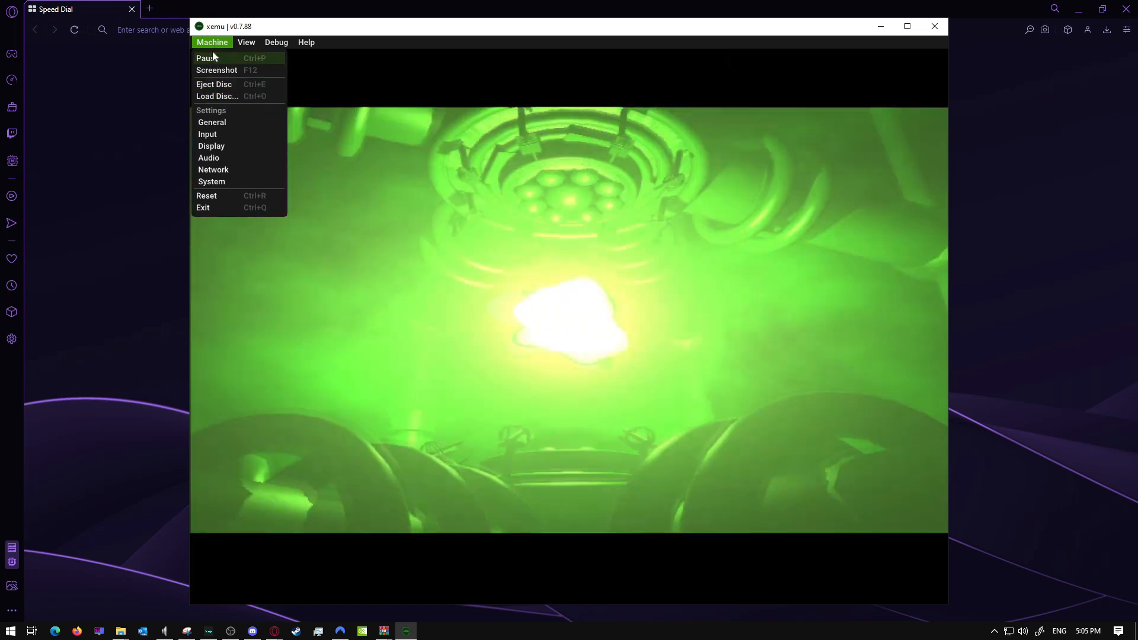
mouse_move(218, 96)
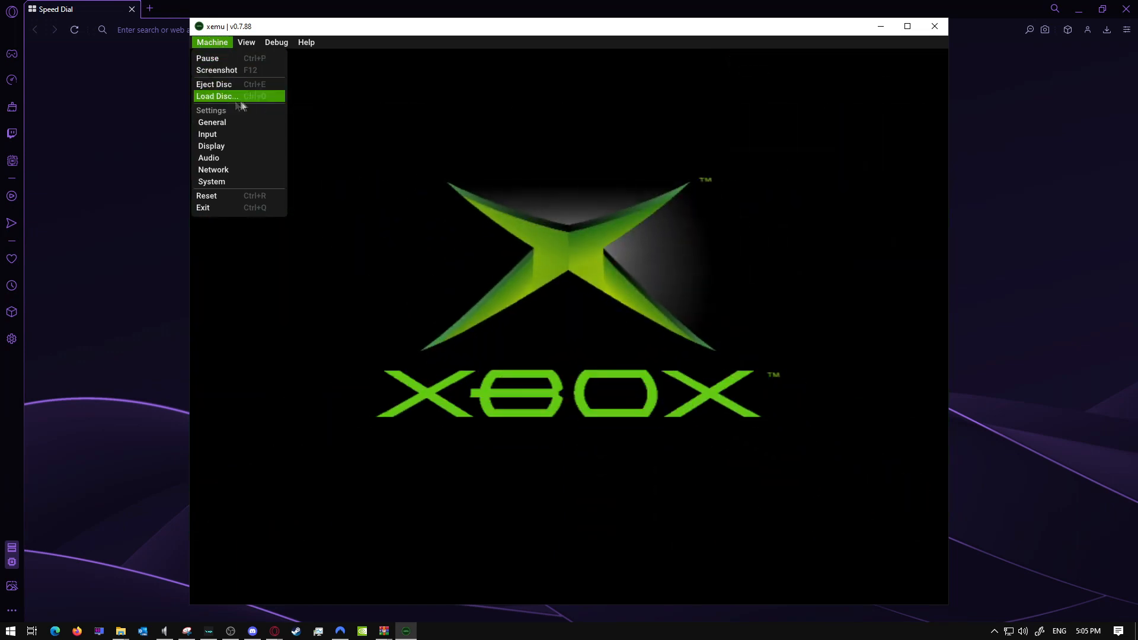
- Load MechAssault (Modded)_mulleted.iso as the disc and reset the emulated console
click(217, 96)
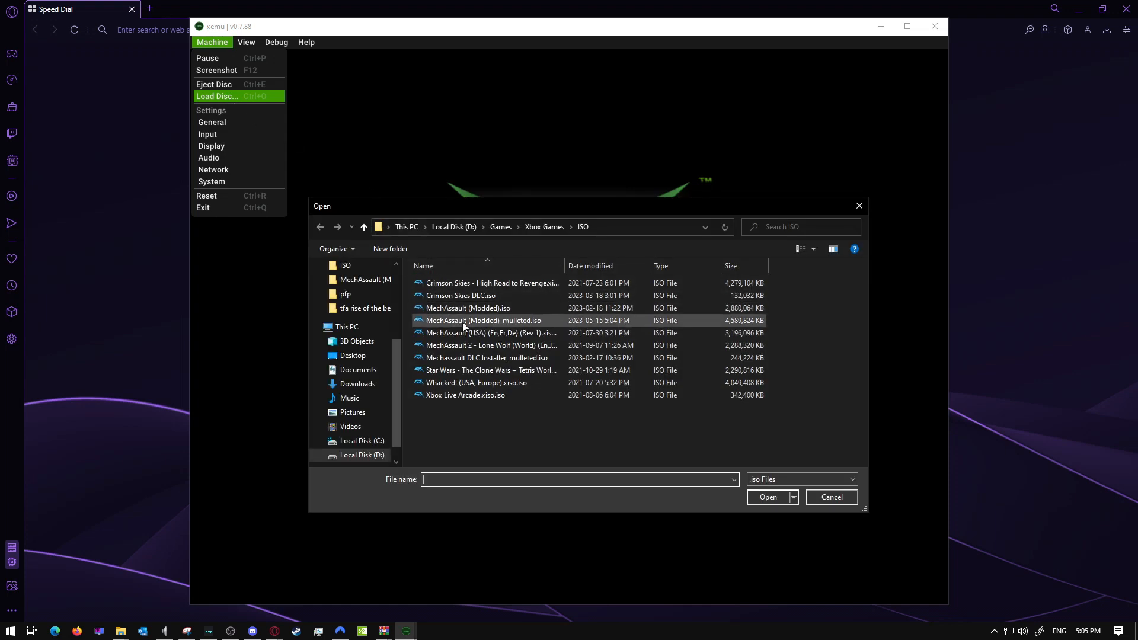
mouse_move(479, 324)
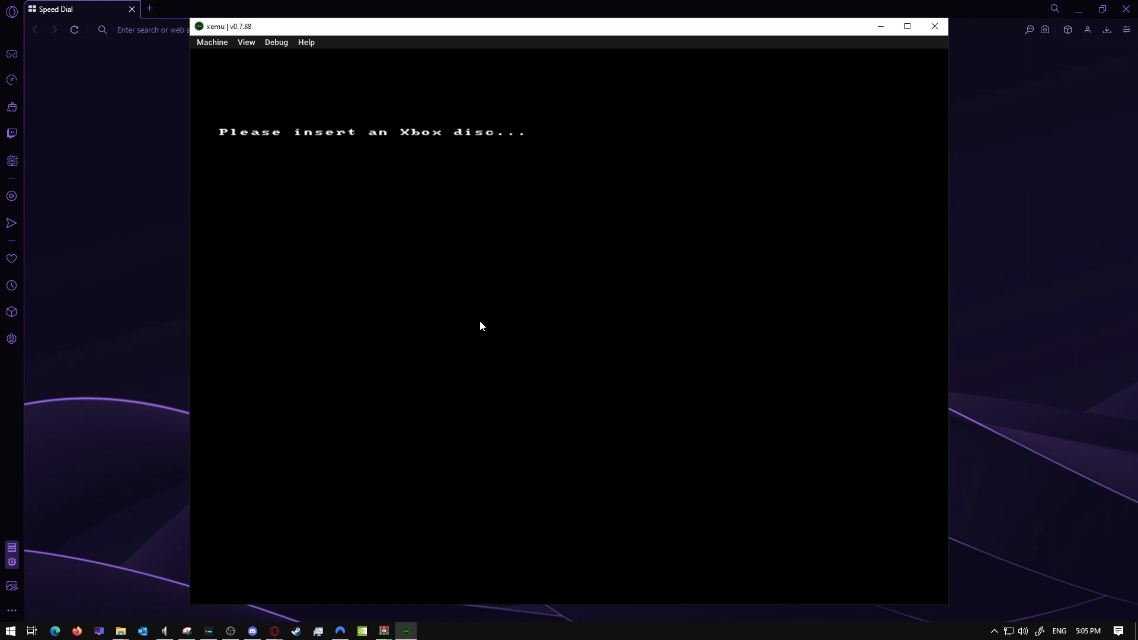
mouse_move(385, 210)
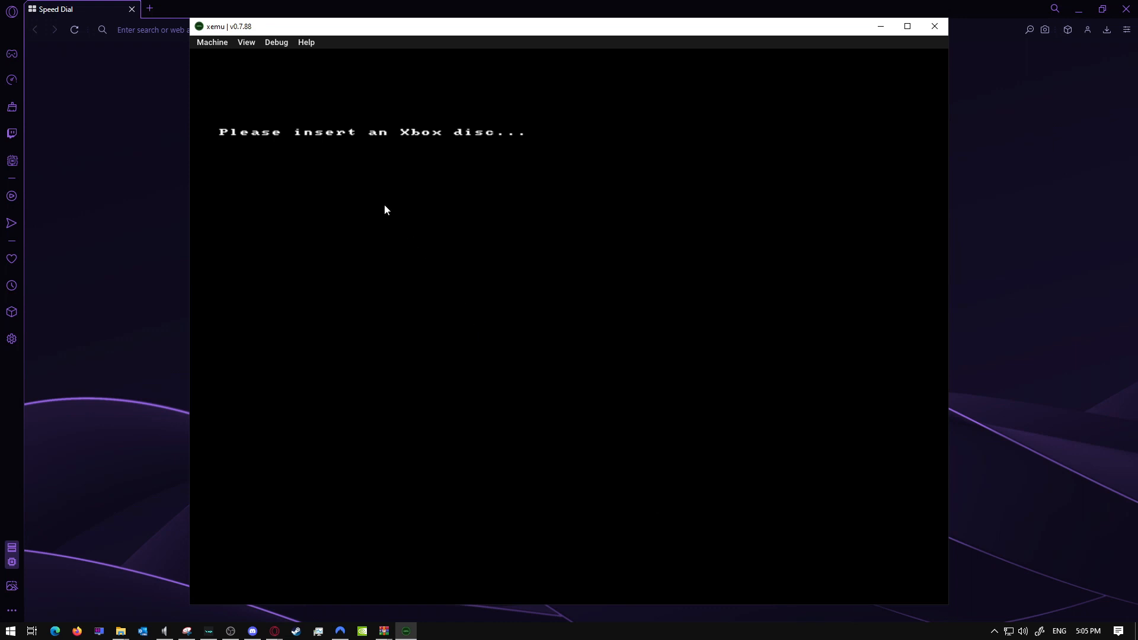
mouse_move(242, 60)
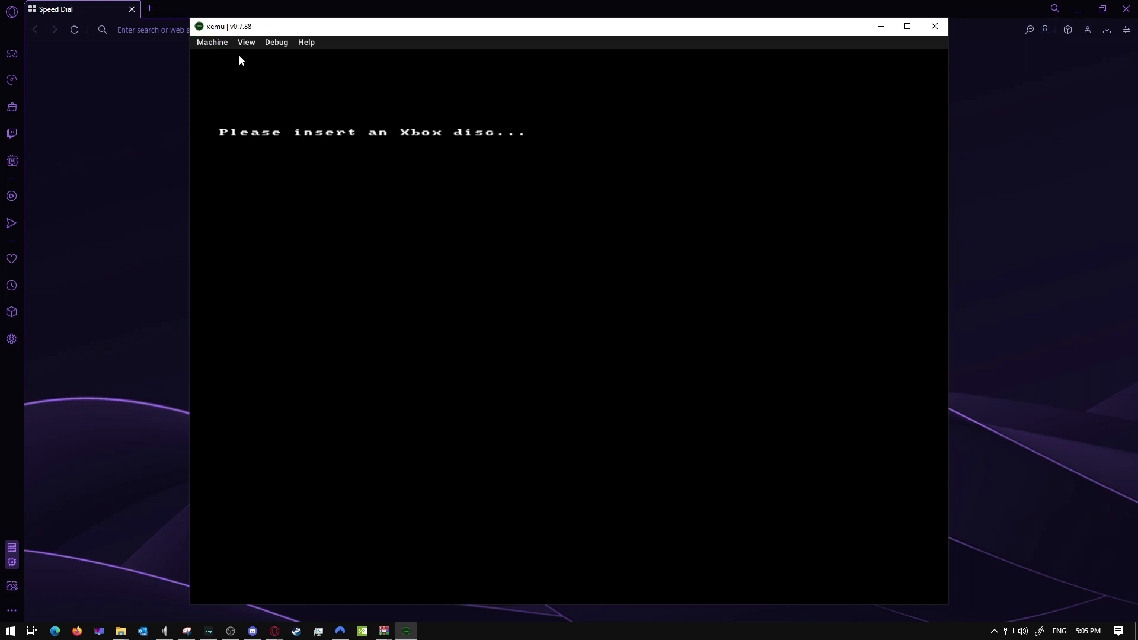
click(211, 42)
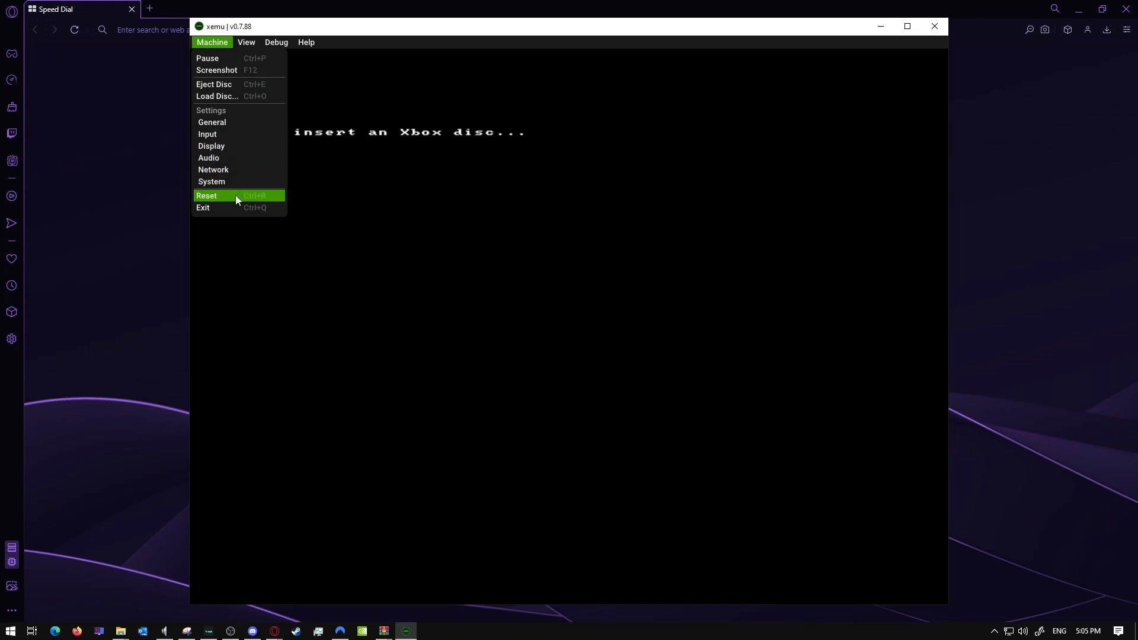
click(207, 195)
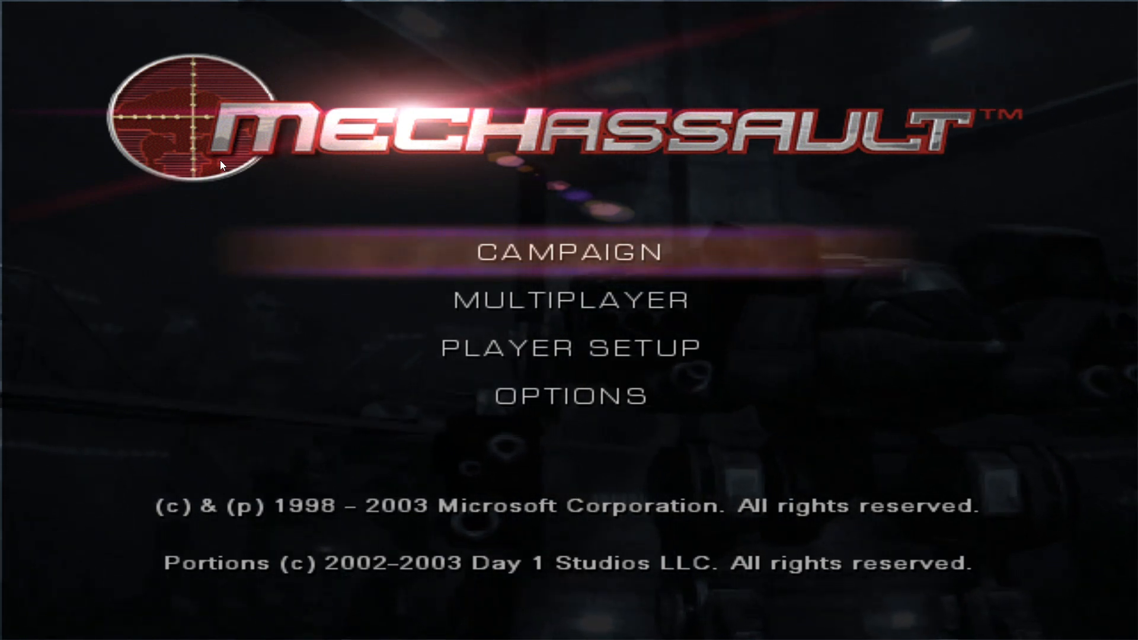
- From MechAssault's main menu, go to Options and select Launch Mods
click(569, 397)
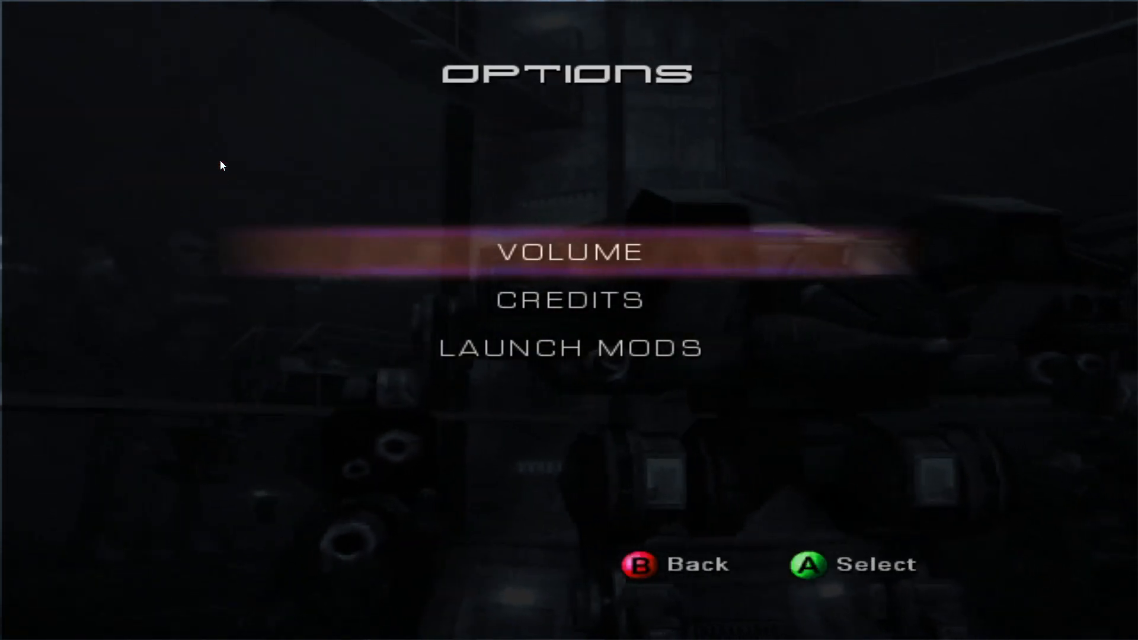
key(down)
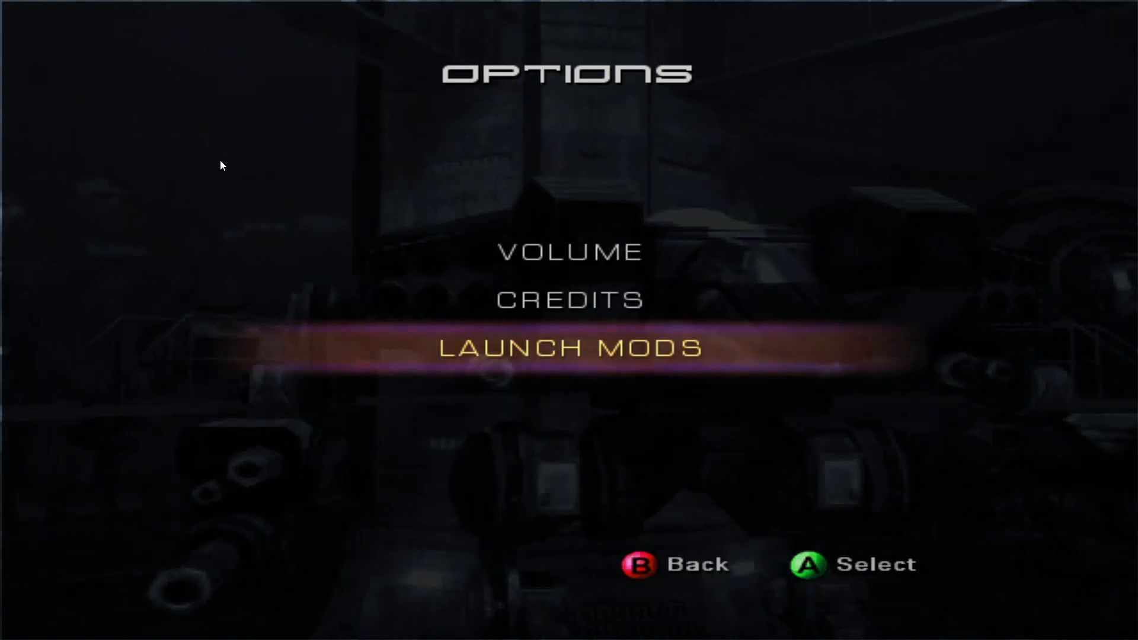
click(569, 347)
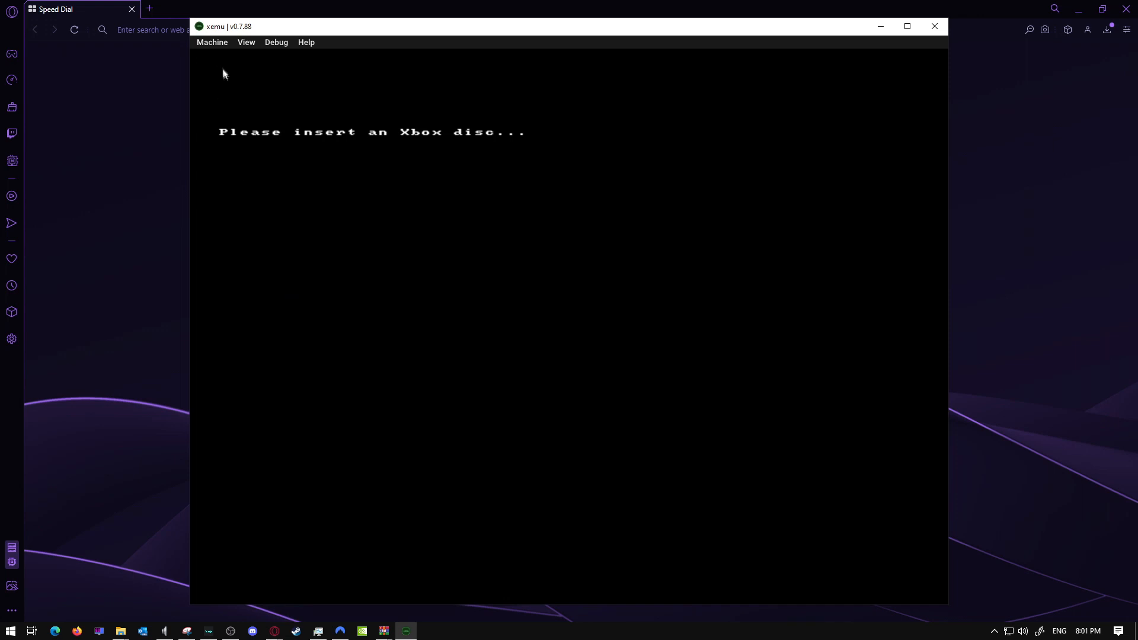
mouse_move(357, 237)
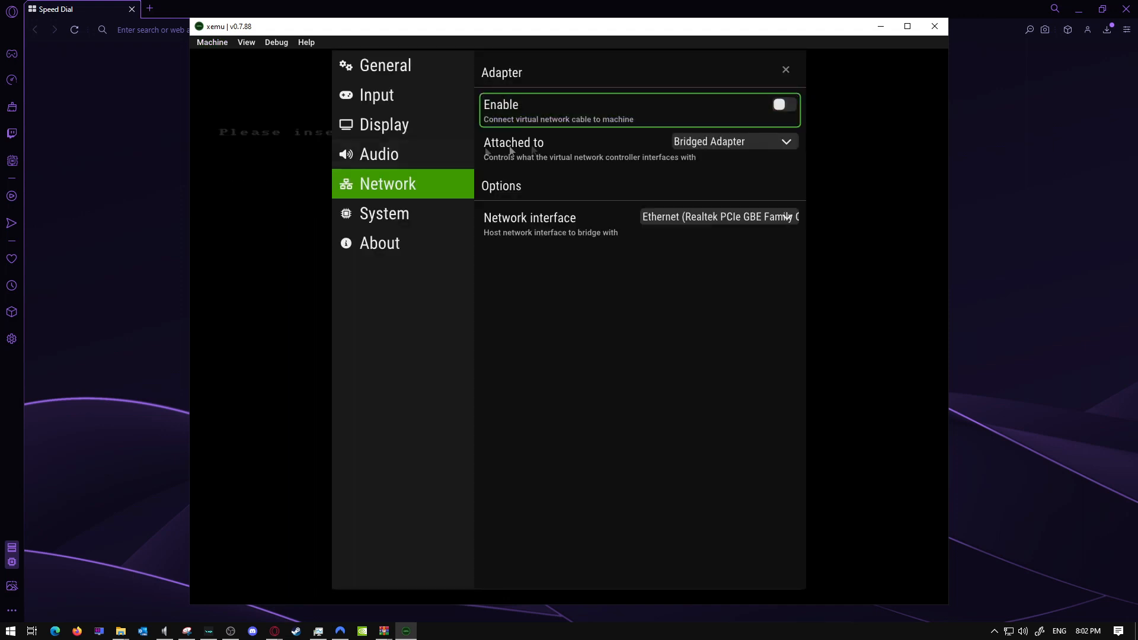
mouse_move(648, 153)
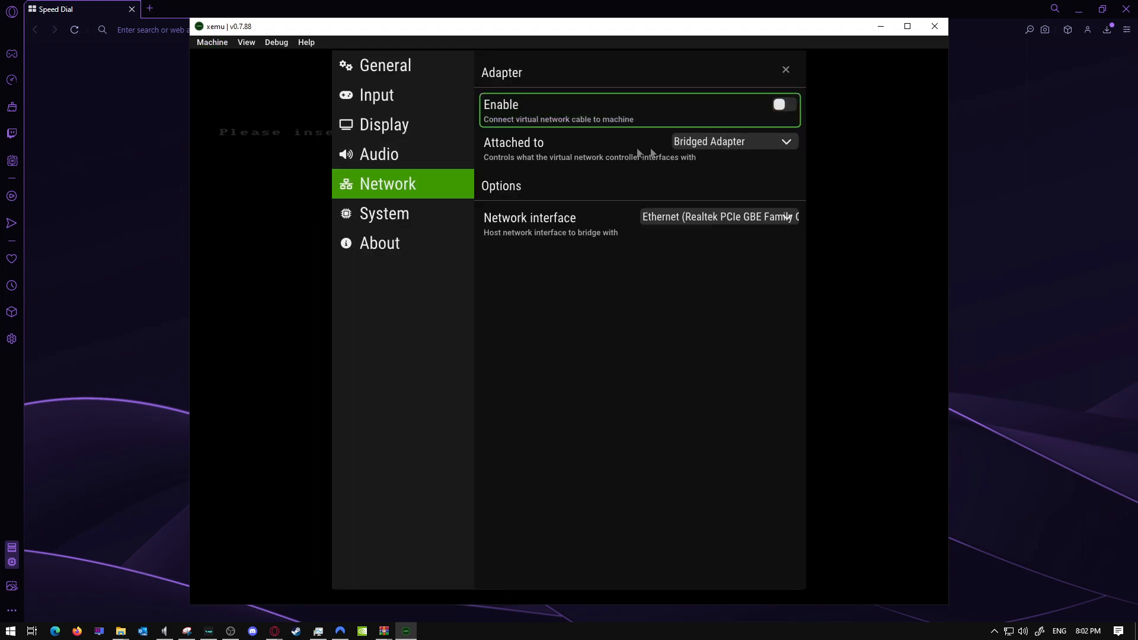
mouse_move(753, 149)
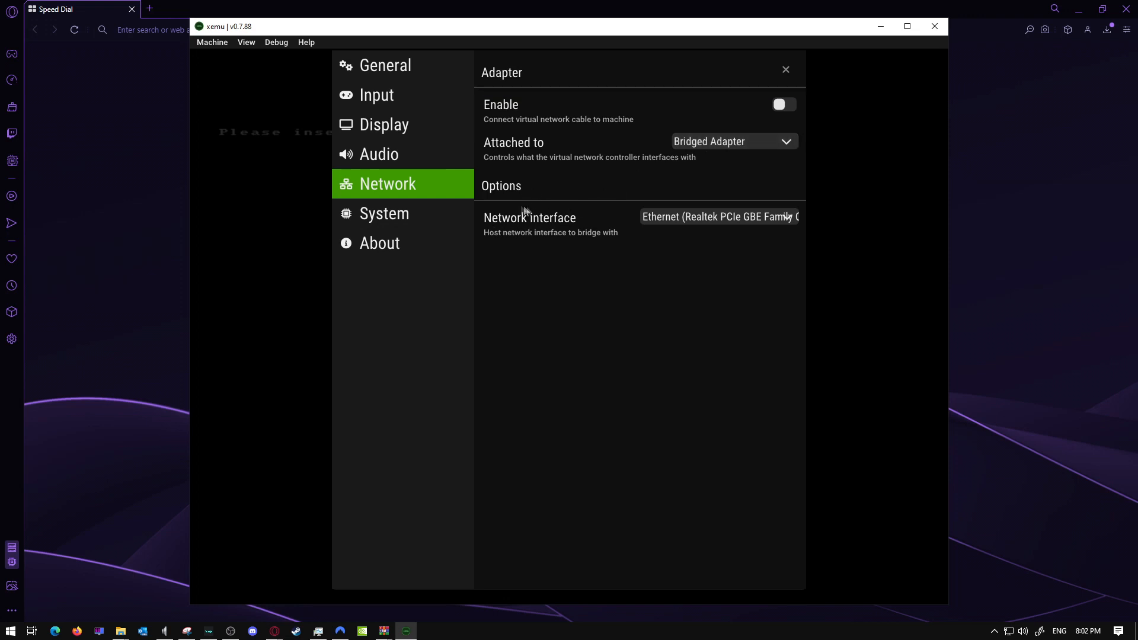
- Set the network interface to Ethernet (Realtek PCIe GBE Family Controller) and enable it
click(718, 217)
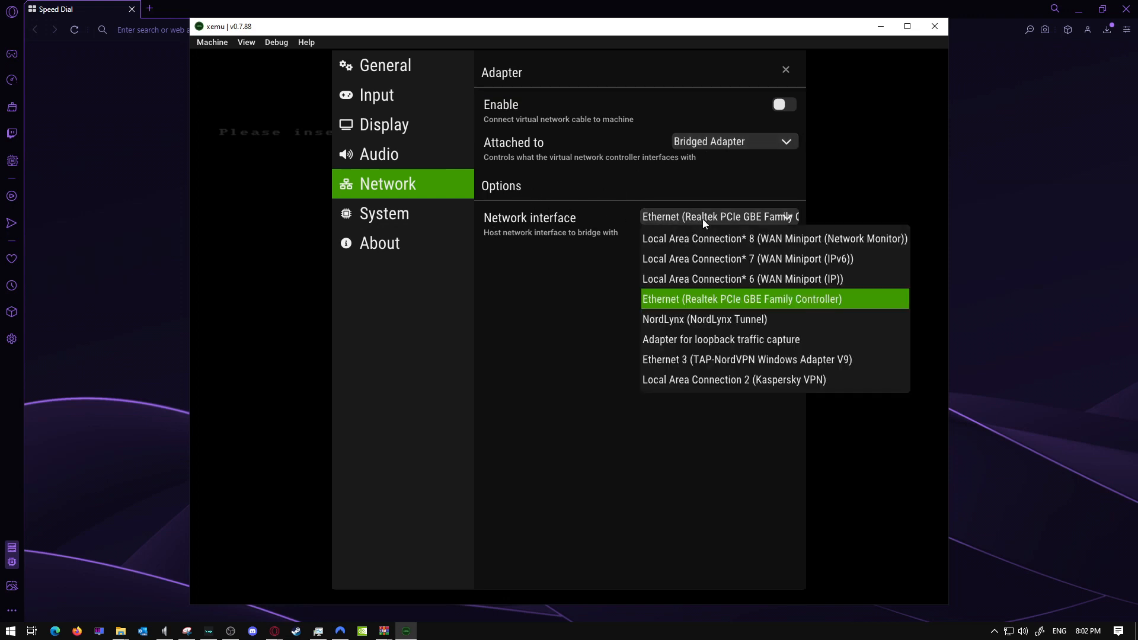
mouse_move(687, 302)
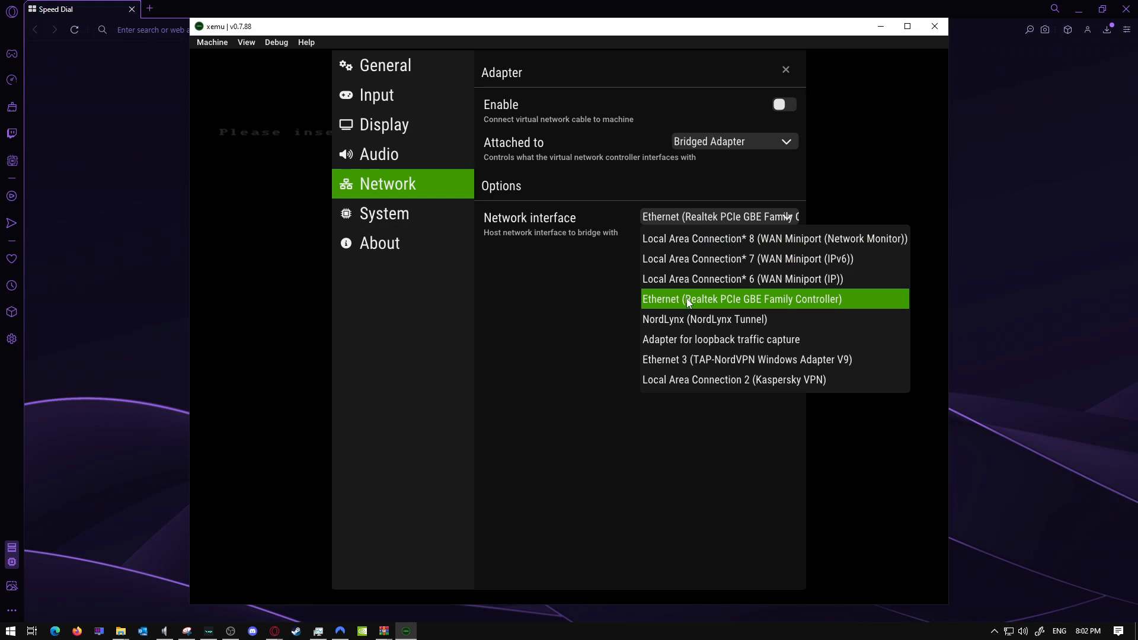
click(742, 299)
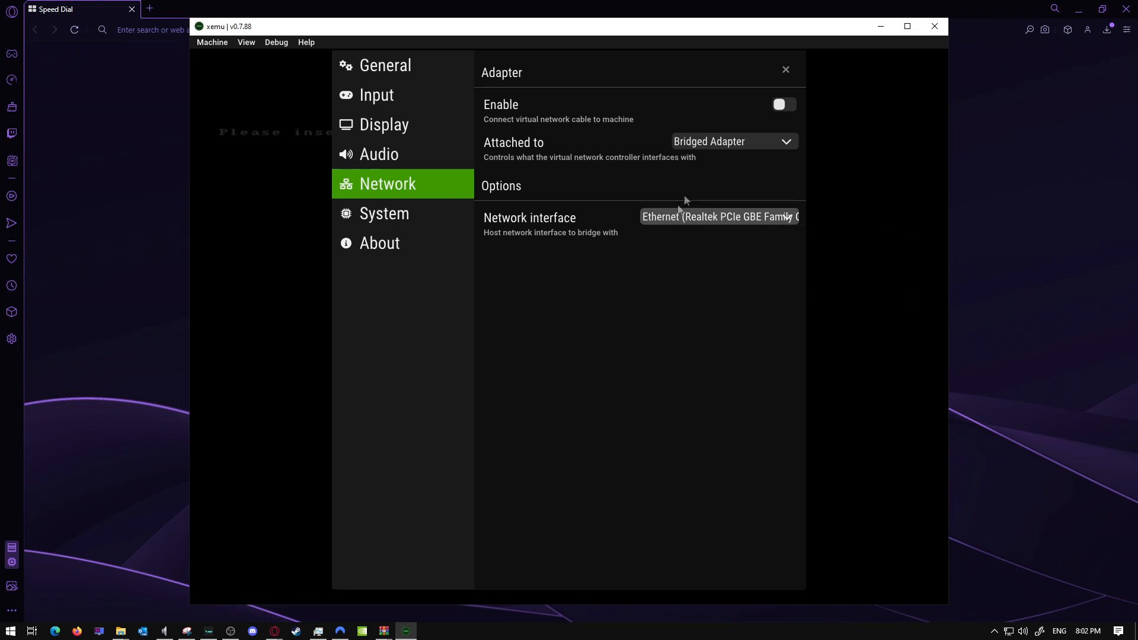
click(783, 104)
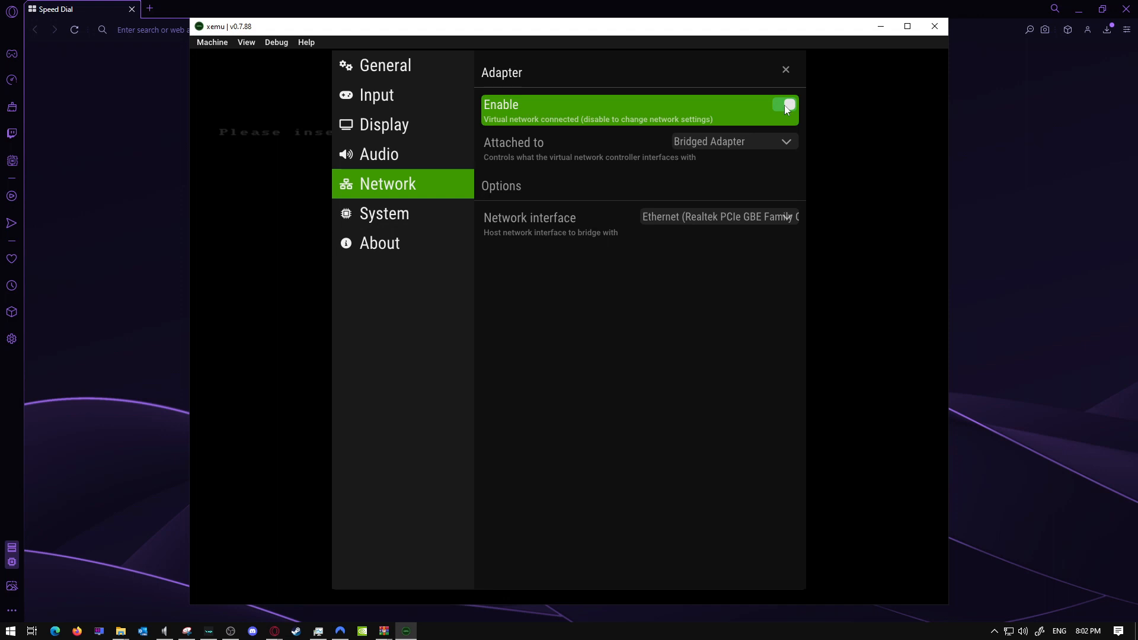
click(785, 69)
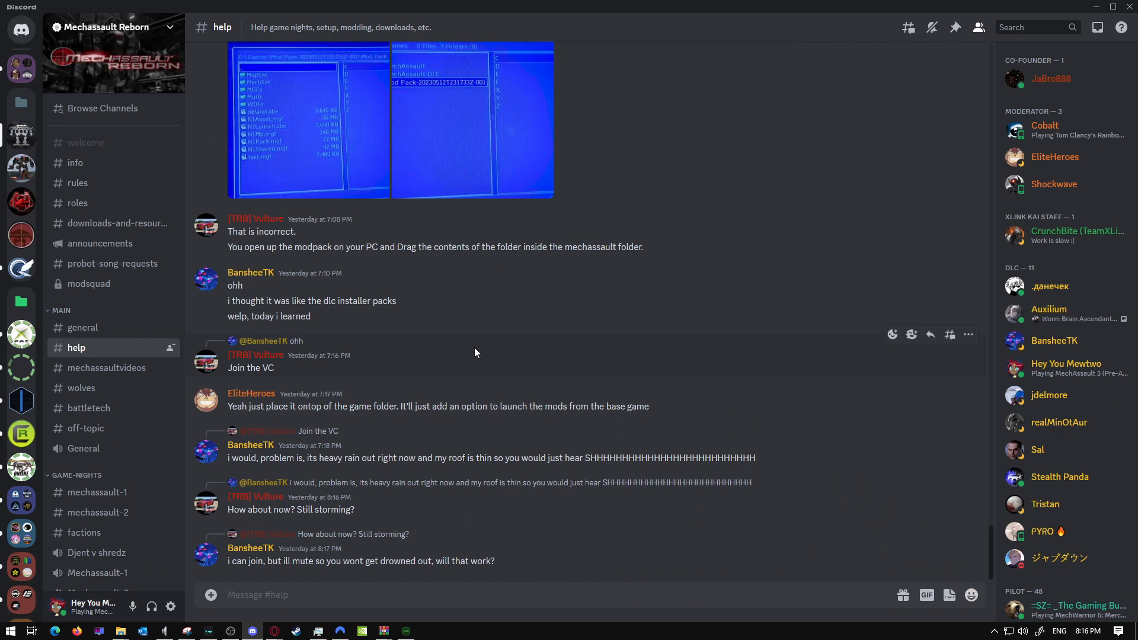
mouse_move(382, 322)
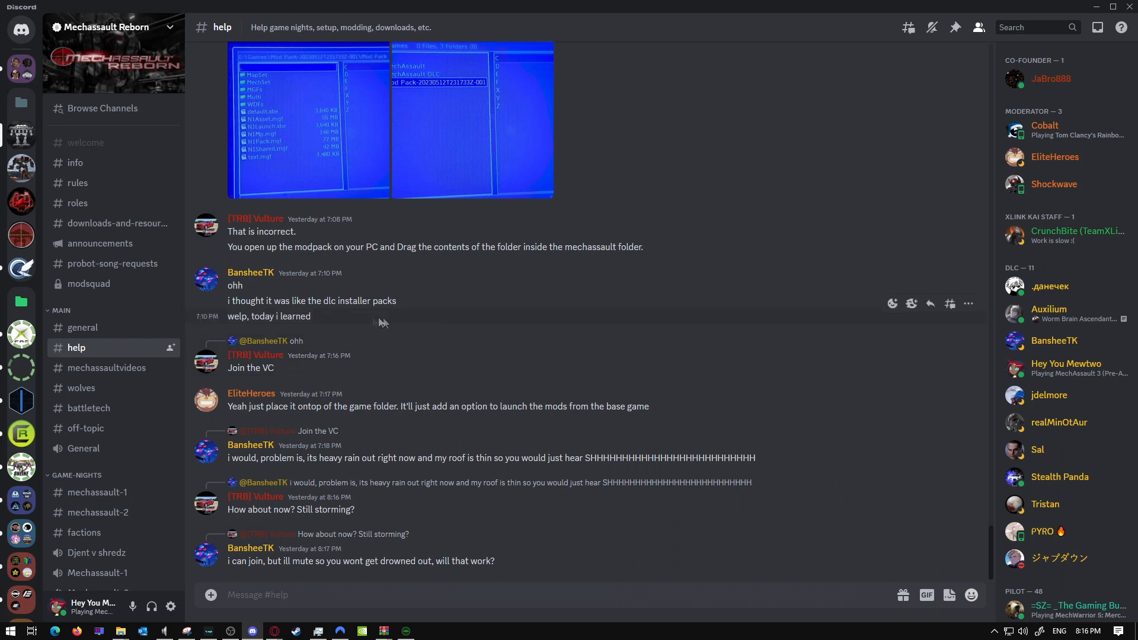
mouse_move(98, 355)
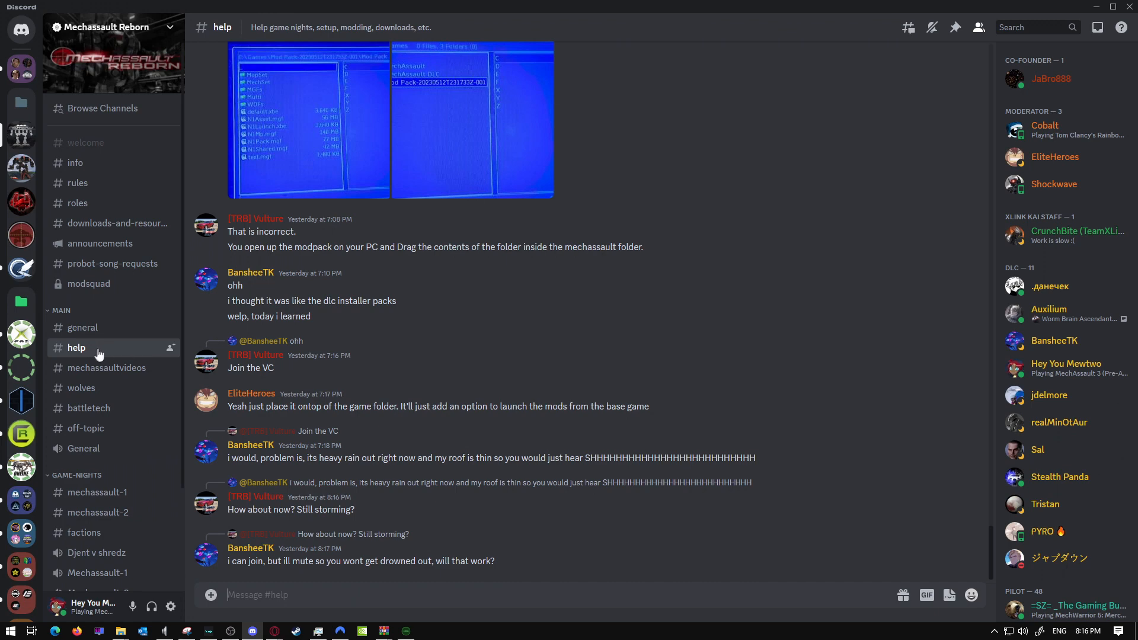
mouse_move(22, 168)
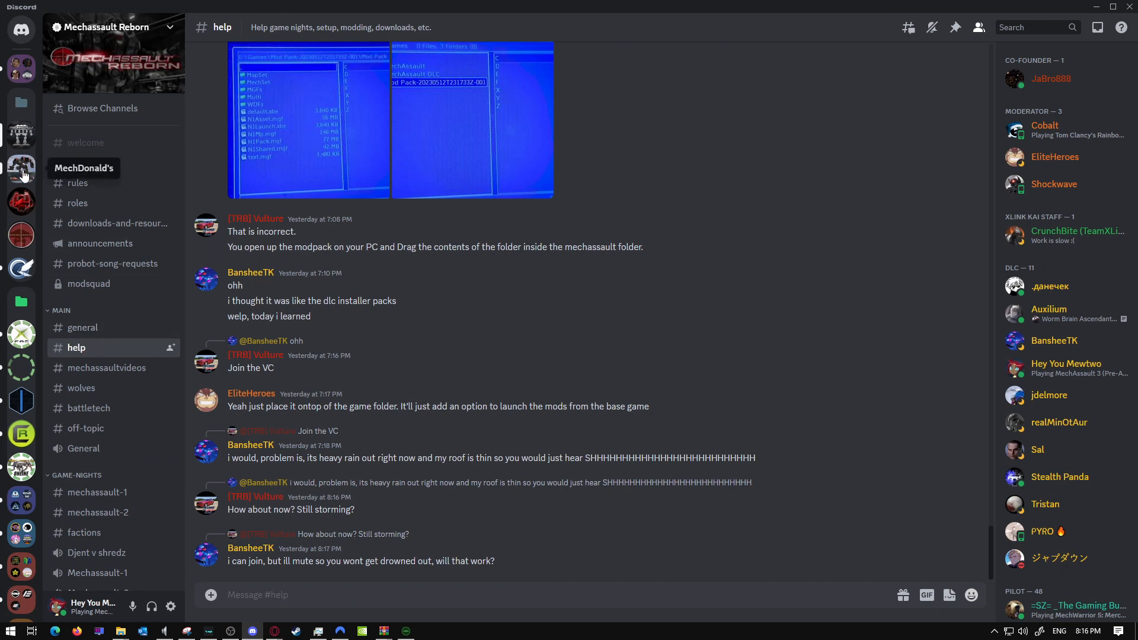
- Visit the MechDonald's server, then the Xbox Kai Fam server's #tech-support channel
click(20, 168)
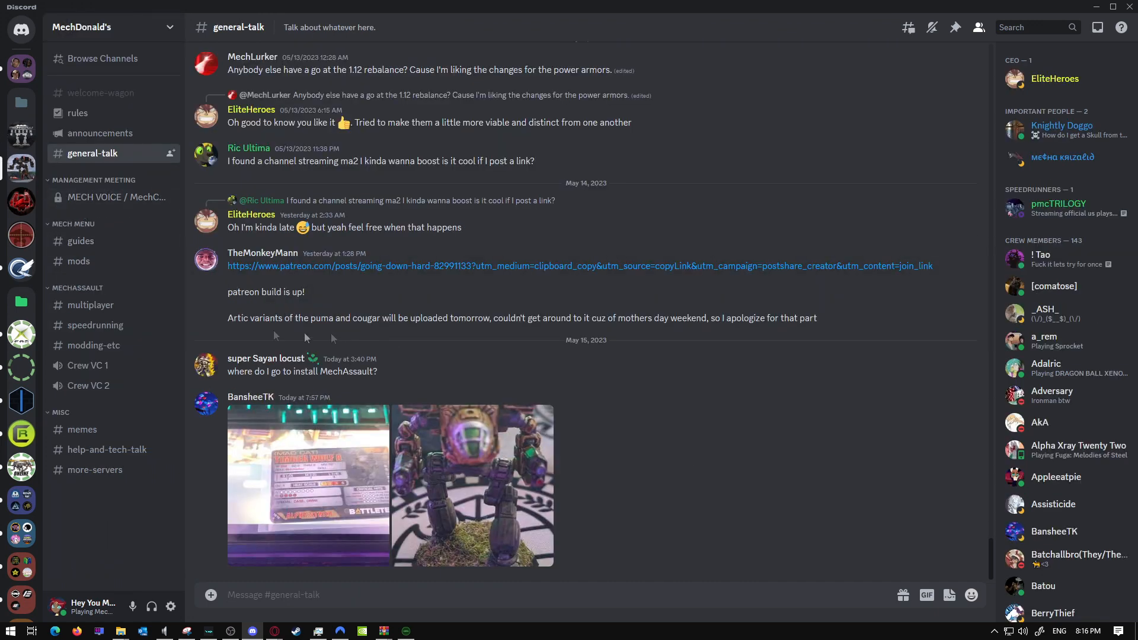
mouse_move(384, 323)
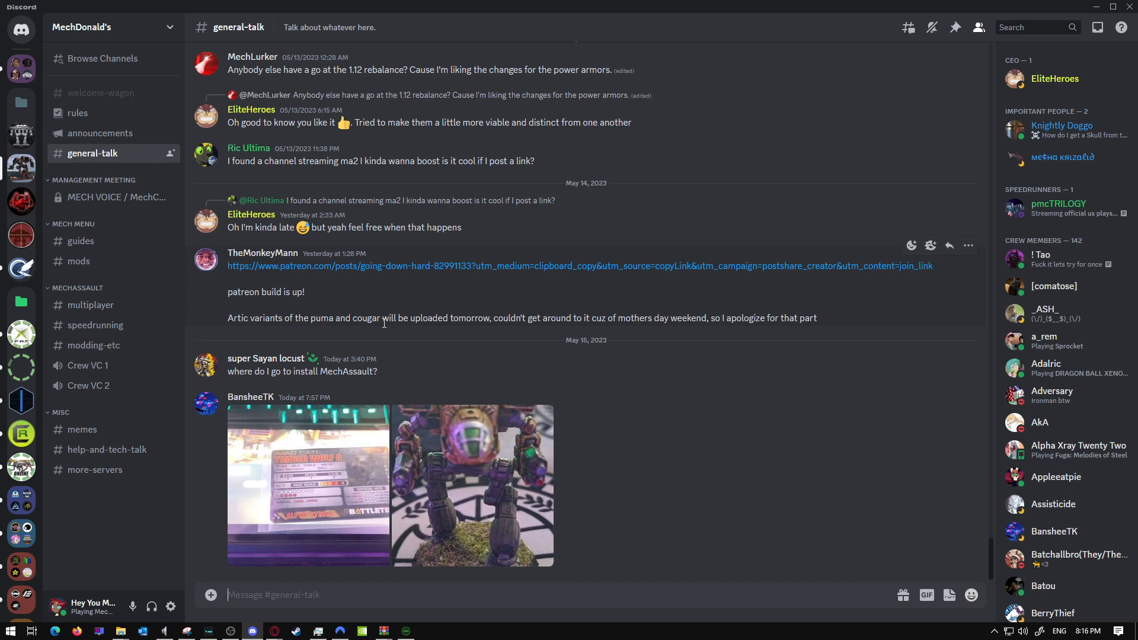
mouse_move(20, 335)
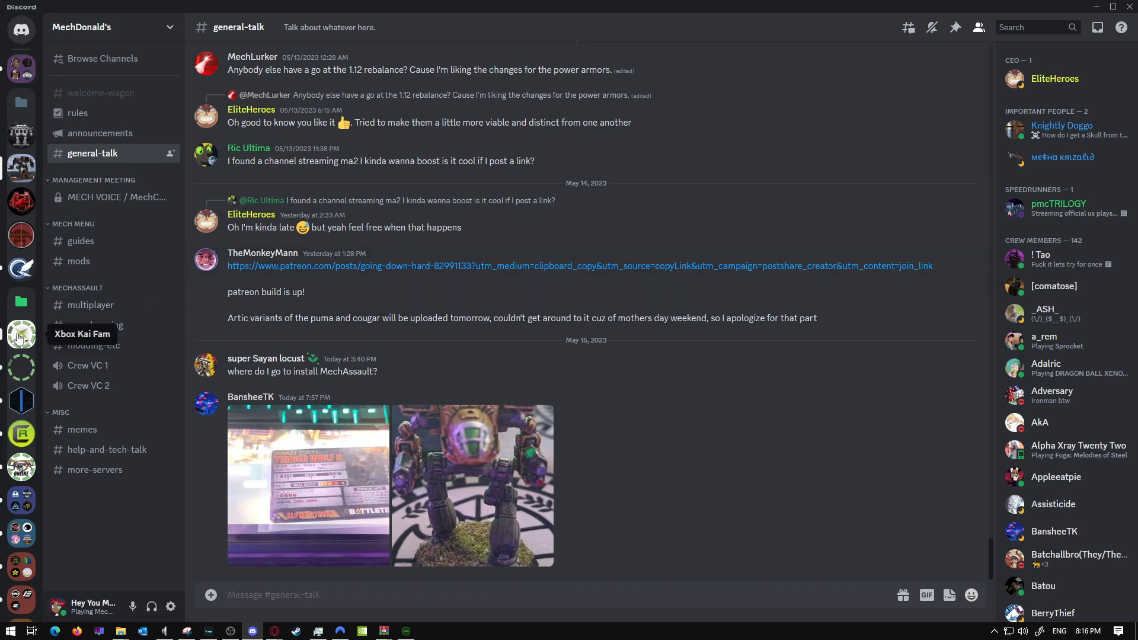
click(21, 336)
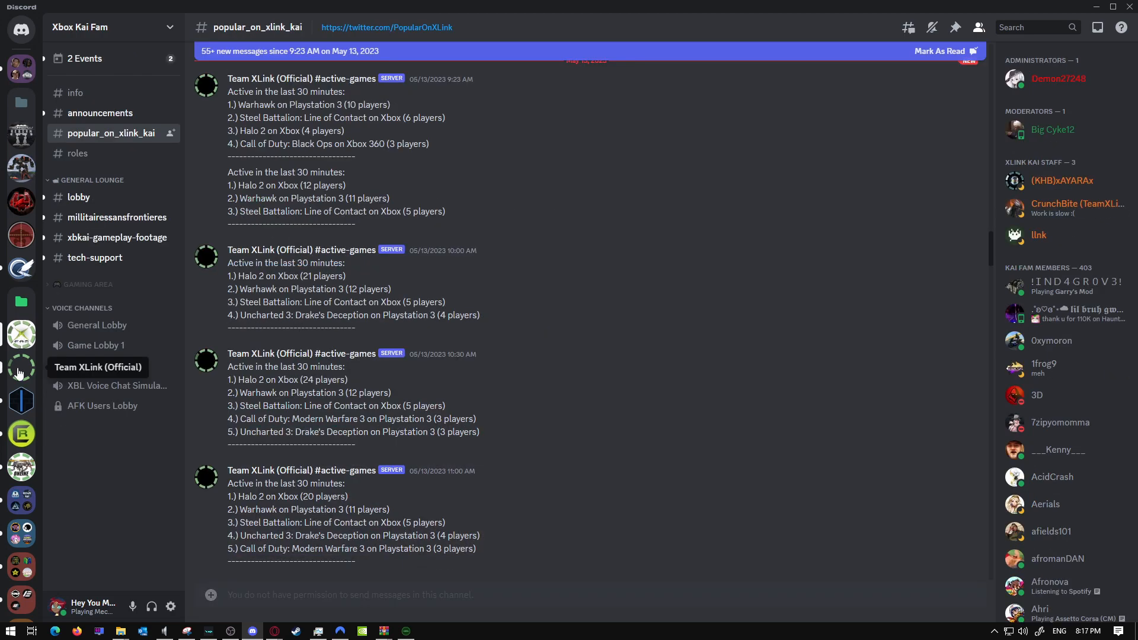
click(95, 257)
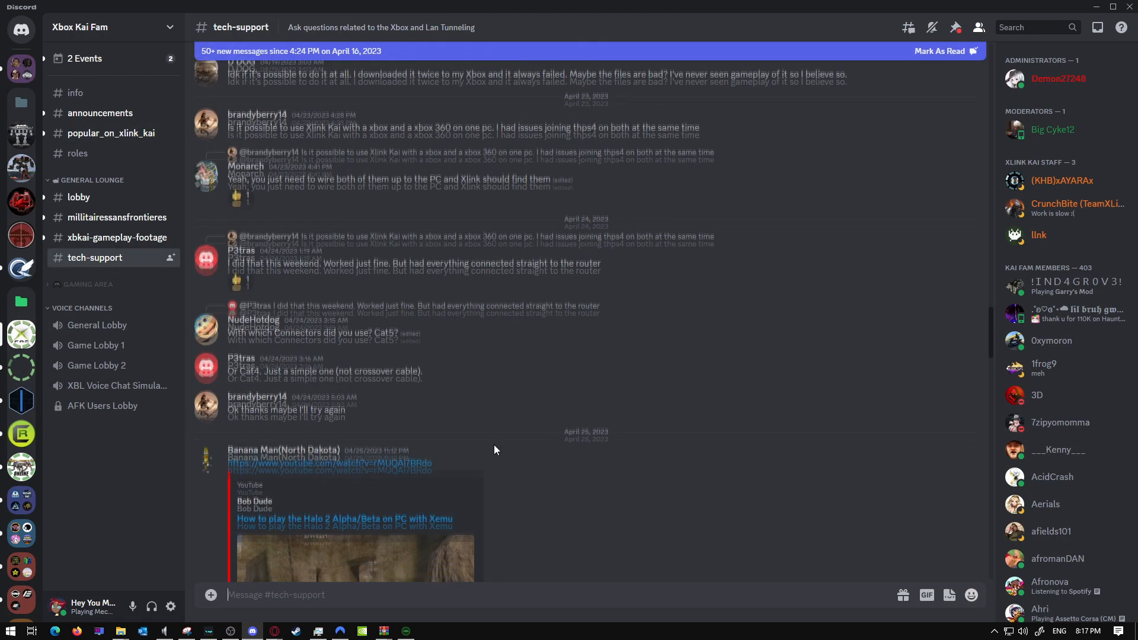